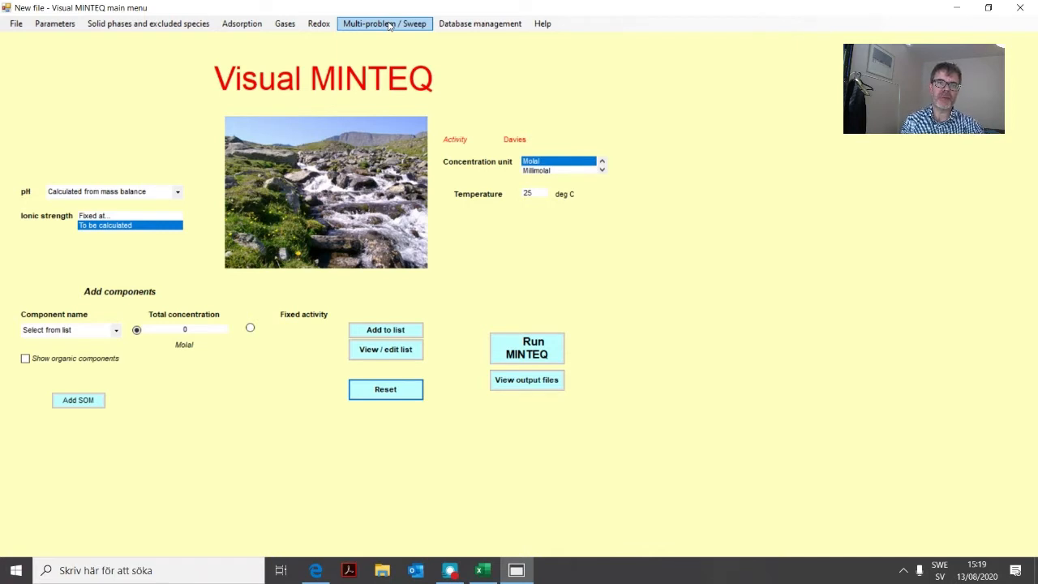
Step: Bring up the Multi-problem / Sweep page from the main menu
left_click(383, 22)
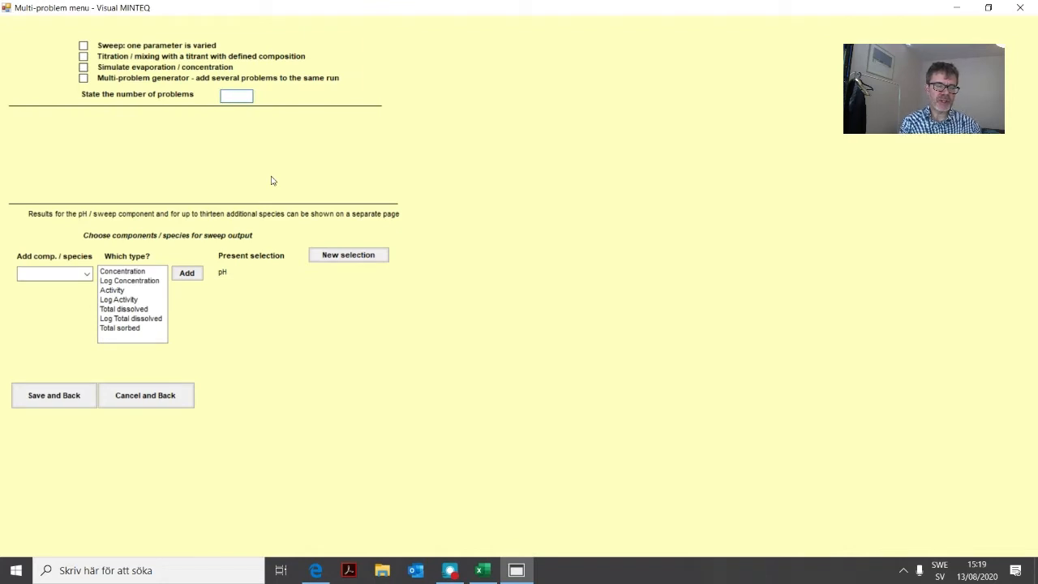
mouse_move(123, 44)
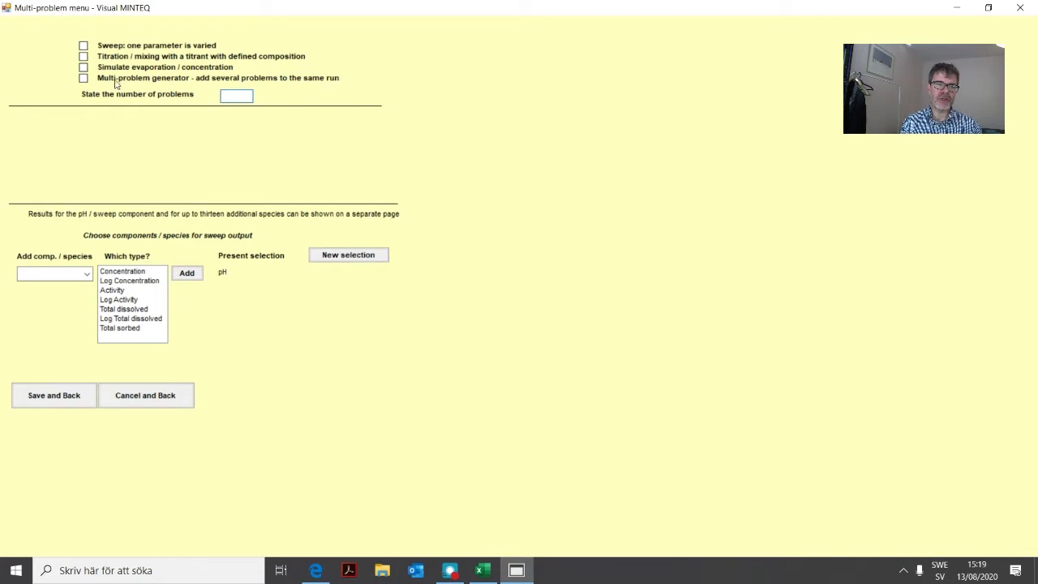
mouse_move(63, 69)
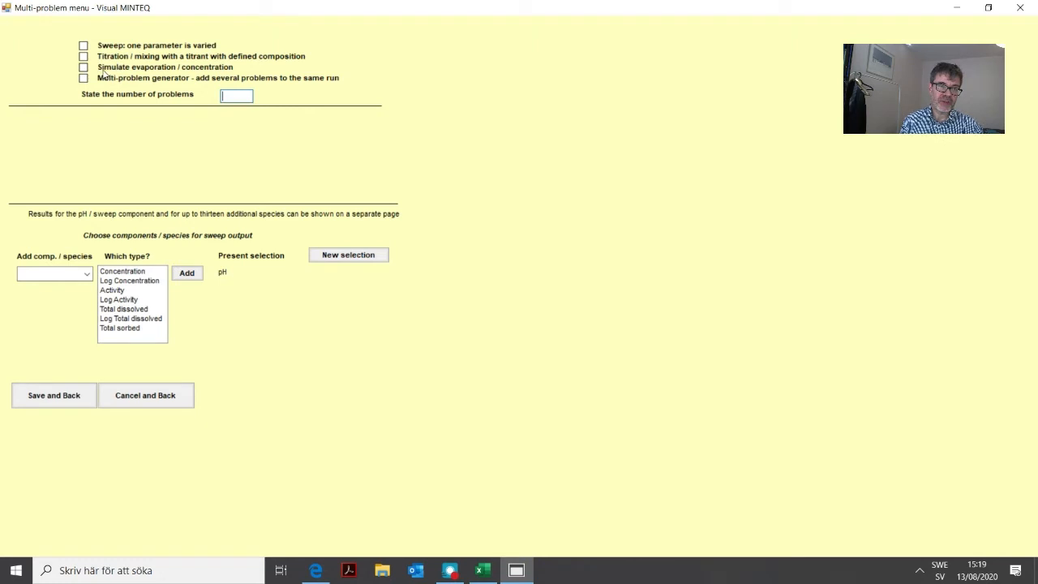
mouse_move(197, 71)
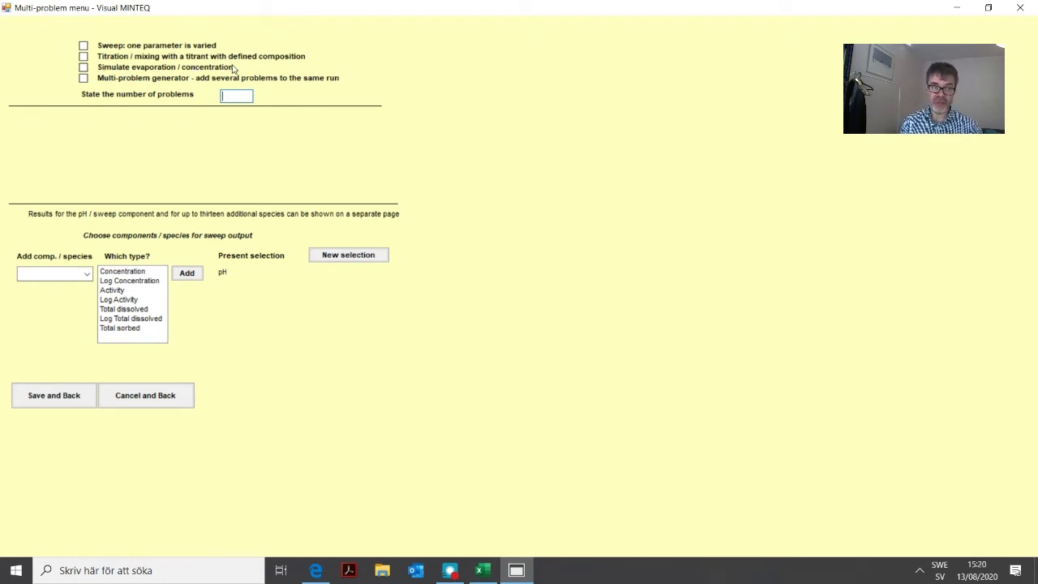
mouse_move(240, 75)
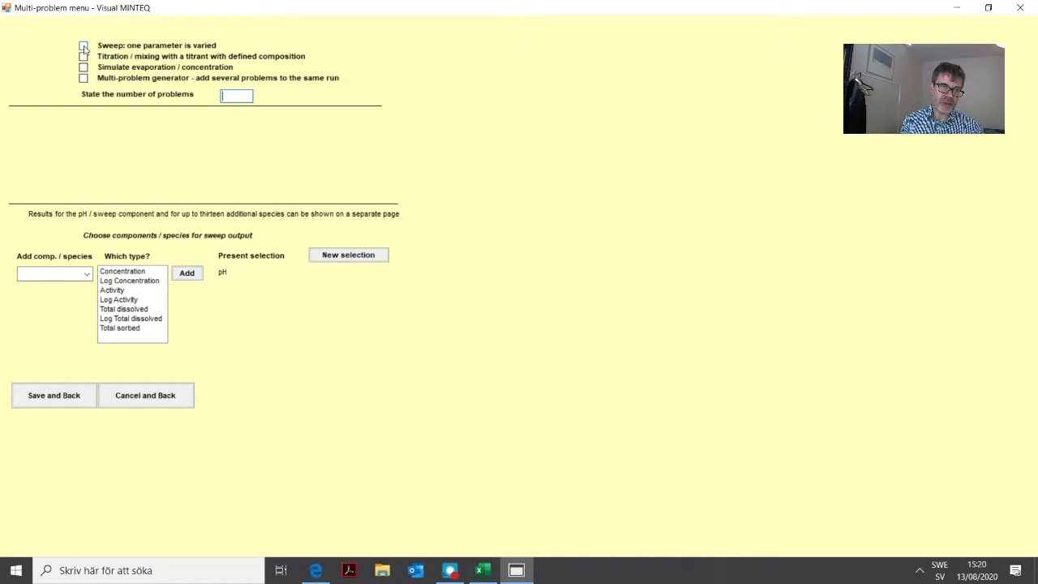
left_click(84, 45)
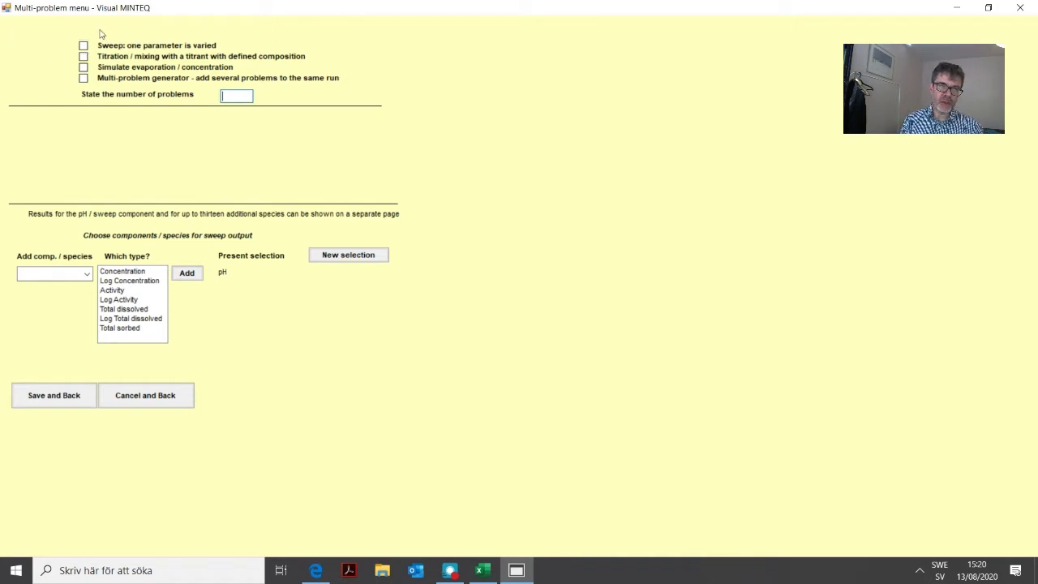
mouse_move(137, 89)
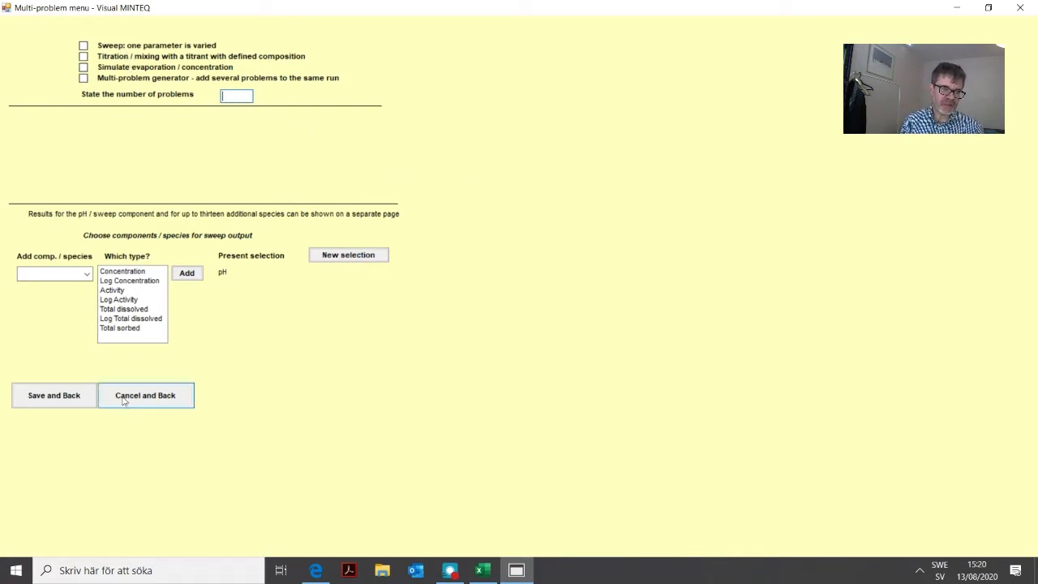
Step: Cancel the multi-problem settings and go back to the main menu
left_click(145, 396)
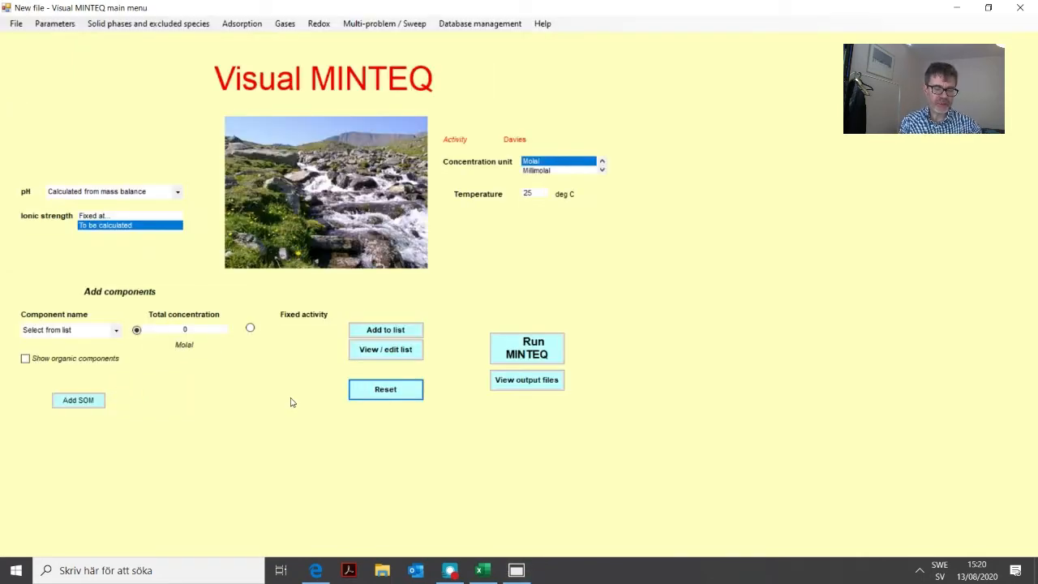
mouse_move(300, 279)
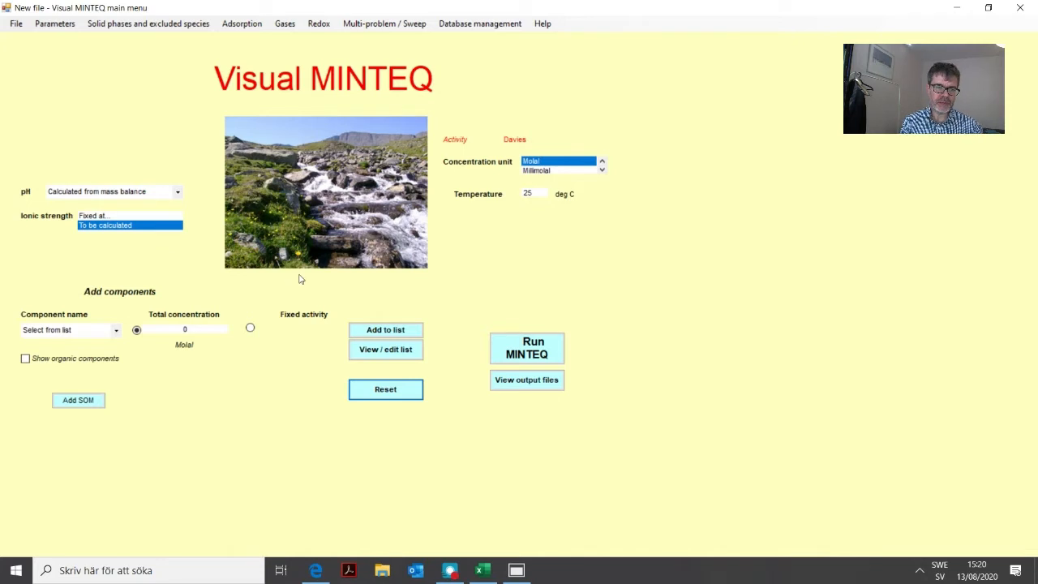
mouse_move(302, 282)
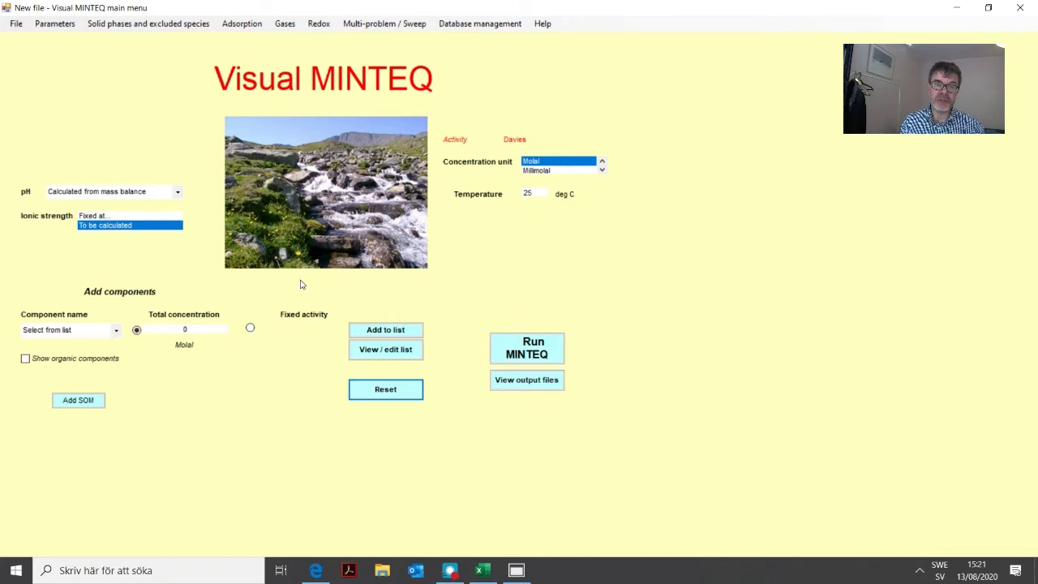
mouse_move(333, 305)
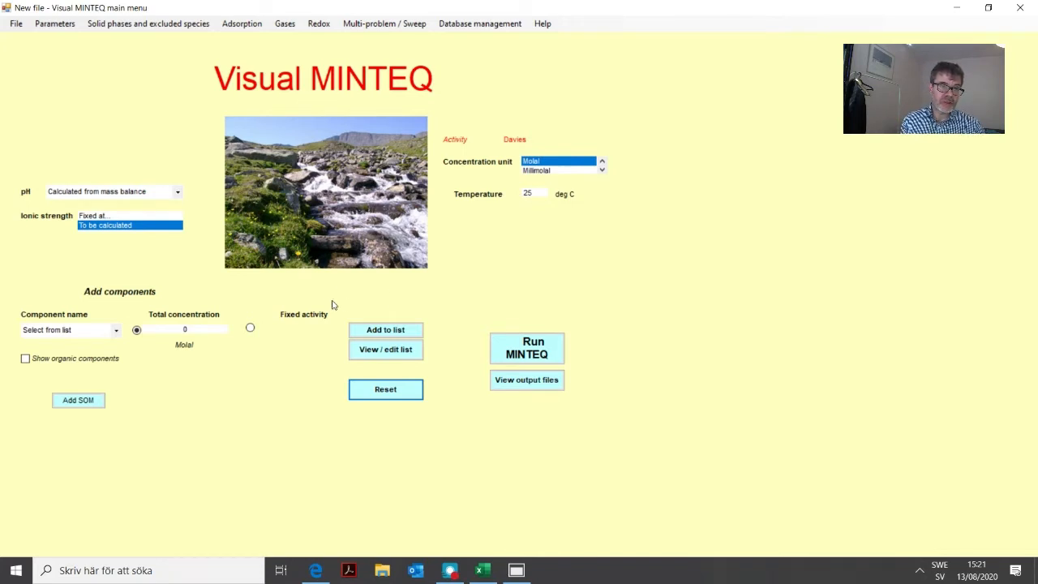
mouse_move(295, 310)
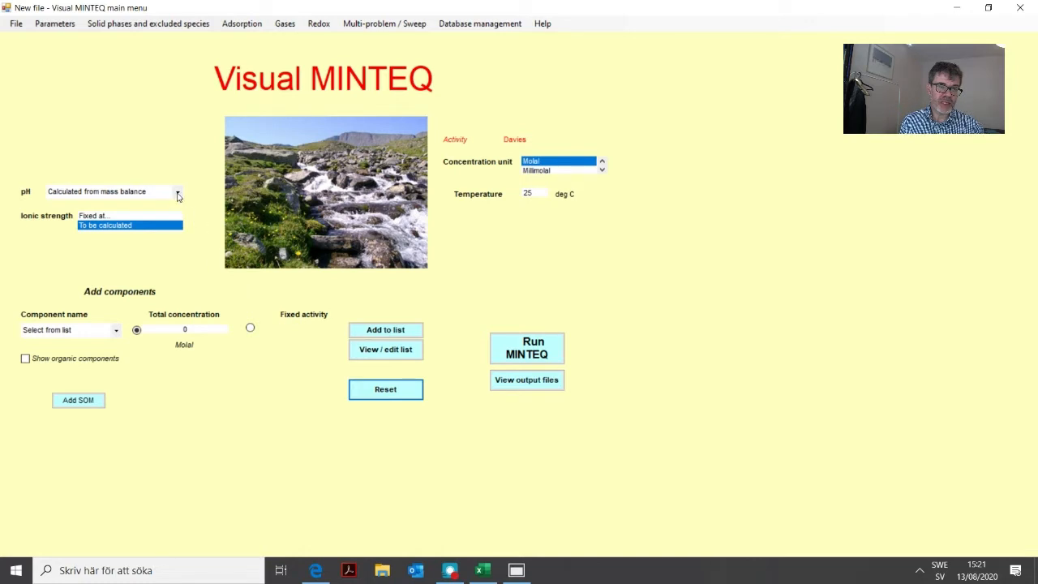
Step: Set the pH to 'Fixed at...' with a value of 3
left_click(177, 192)
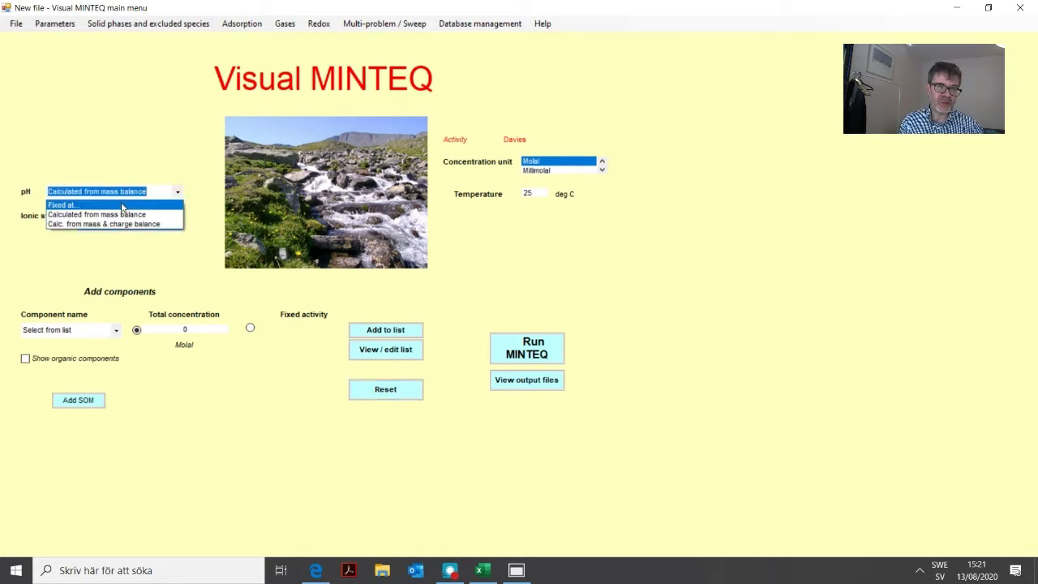
left_click(62, 205)
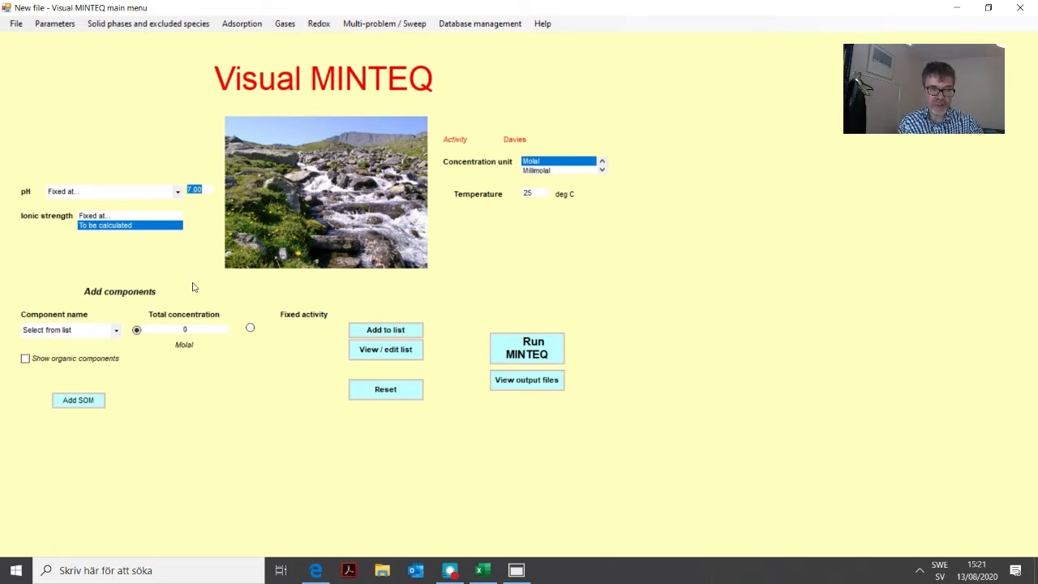
type("3")
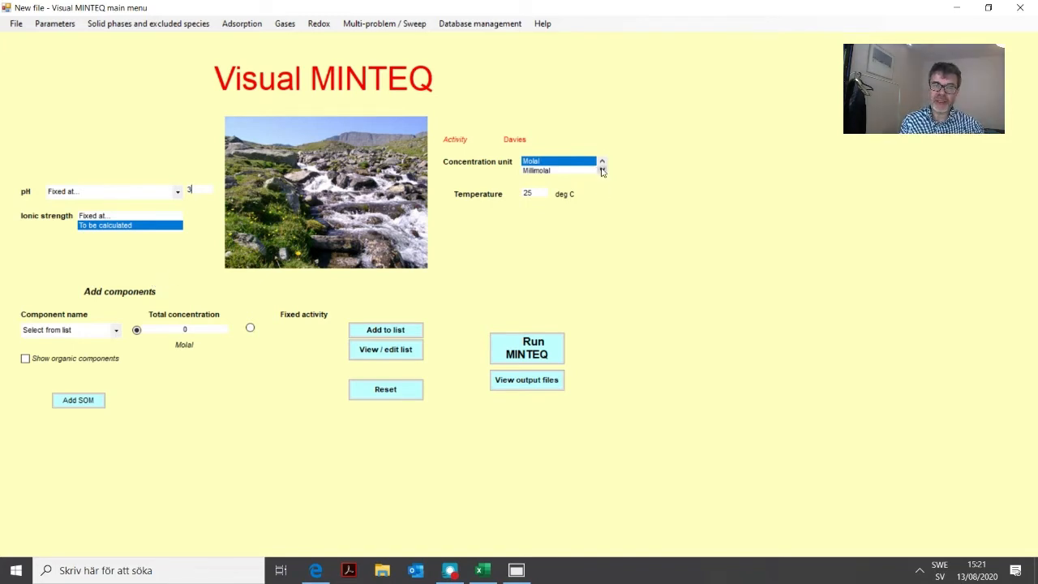
Step: Add Zn+2 as a component at 1 mg/l
left_click(602, 172)
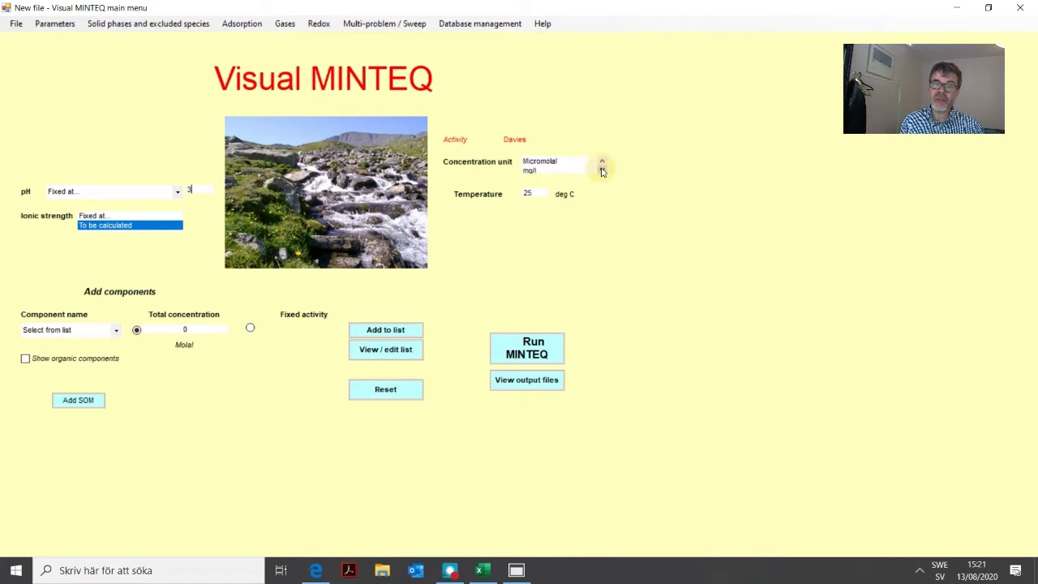
left_click(602, 165)
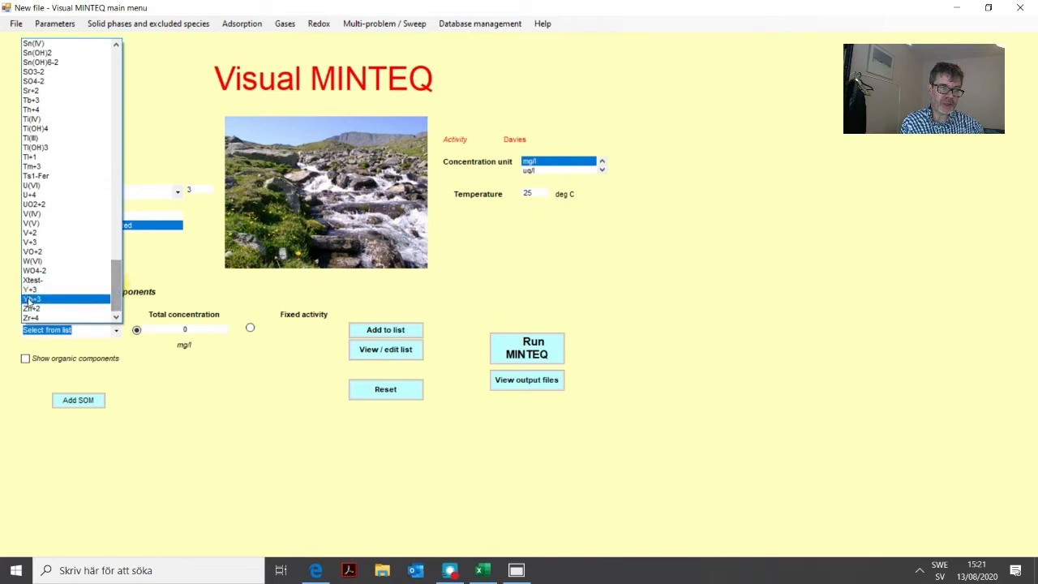
left_click(31, 308)
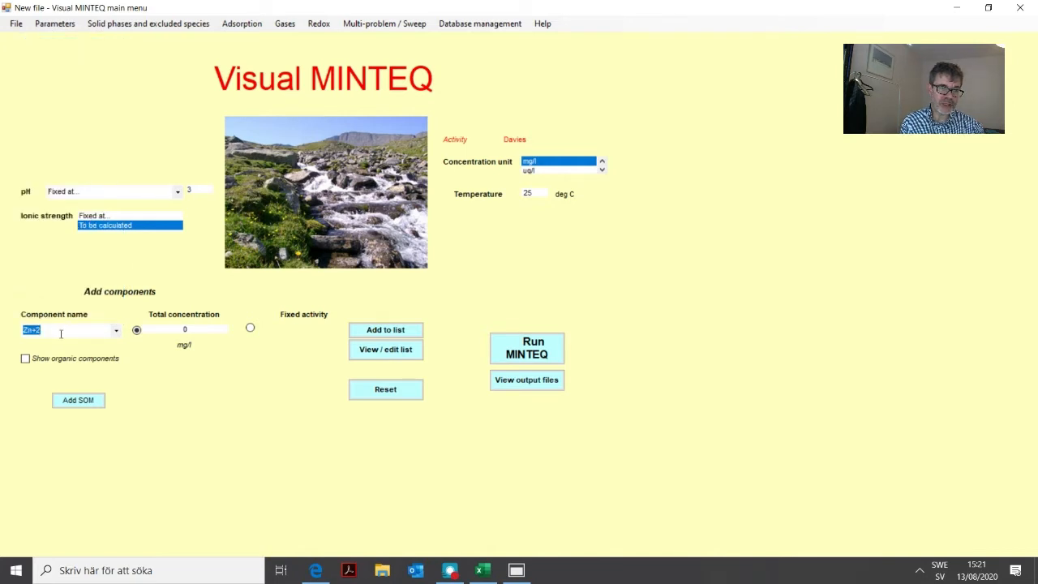
type("1")
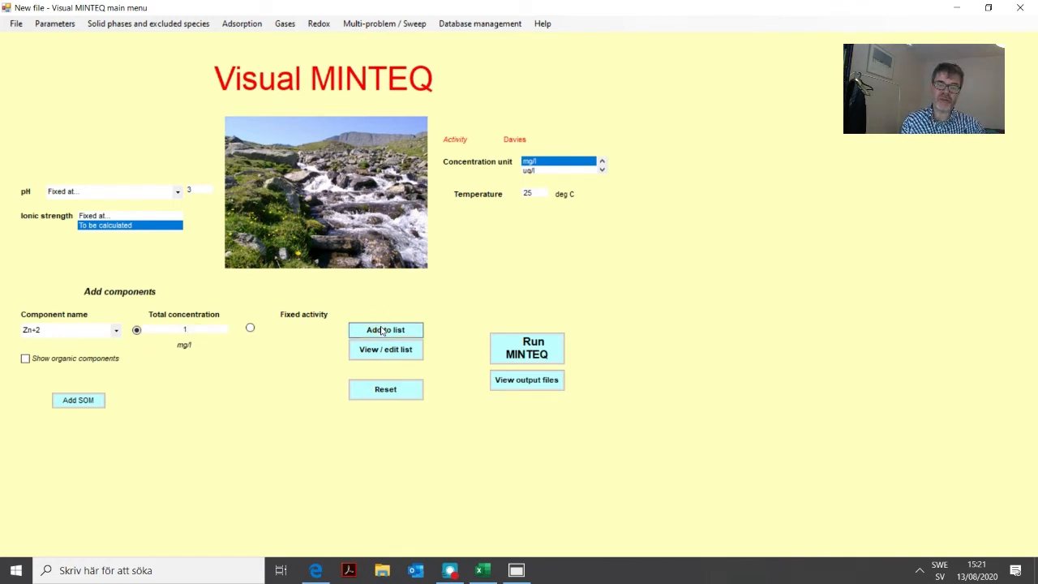
mouse_move(387, 329)
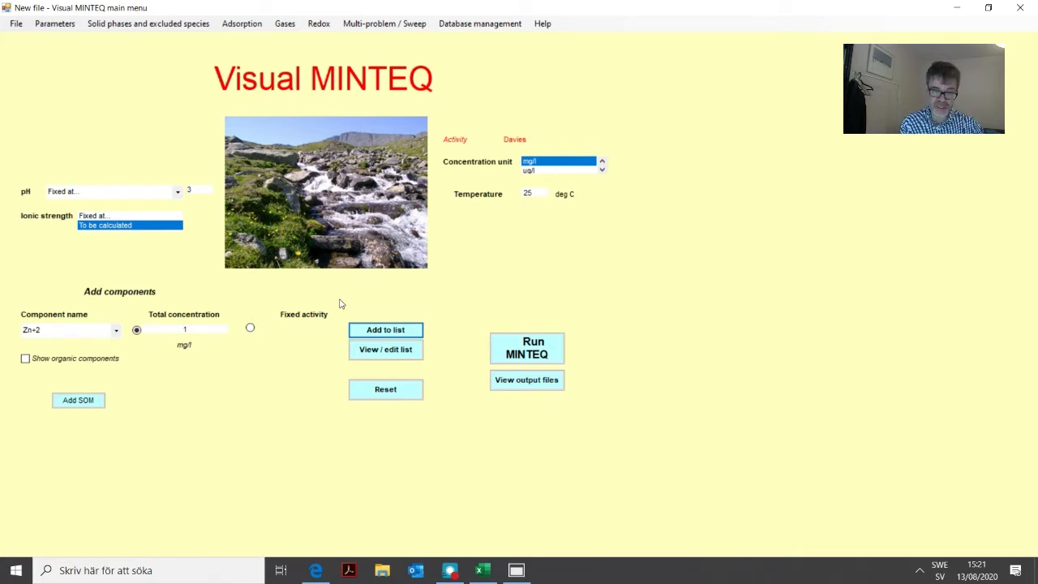
mouse_move(172, 339)
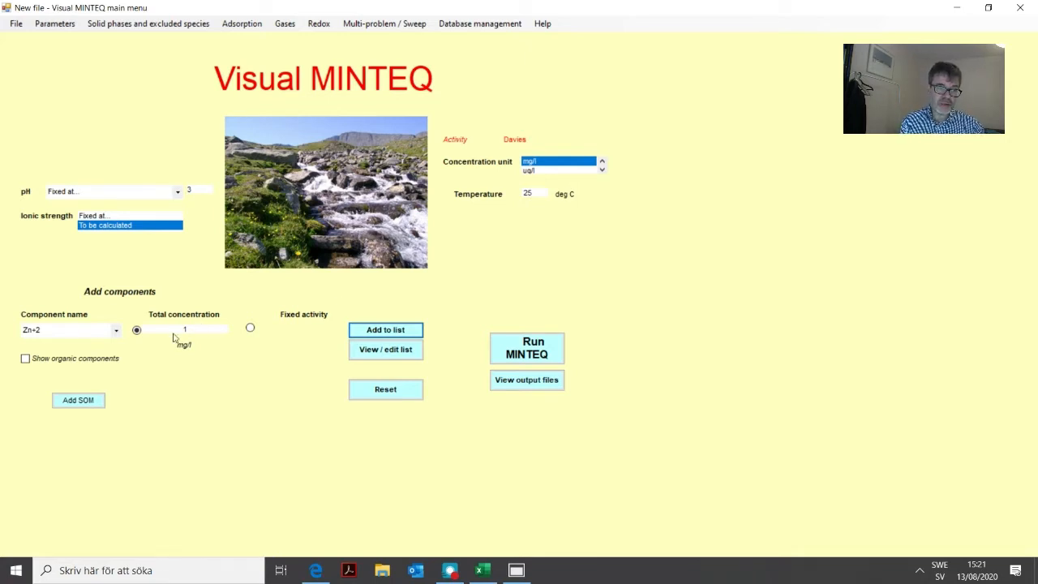
mouse_move(112, 340)
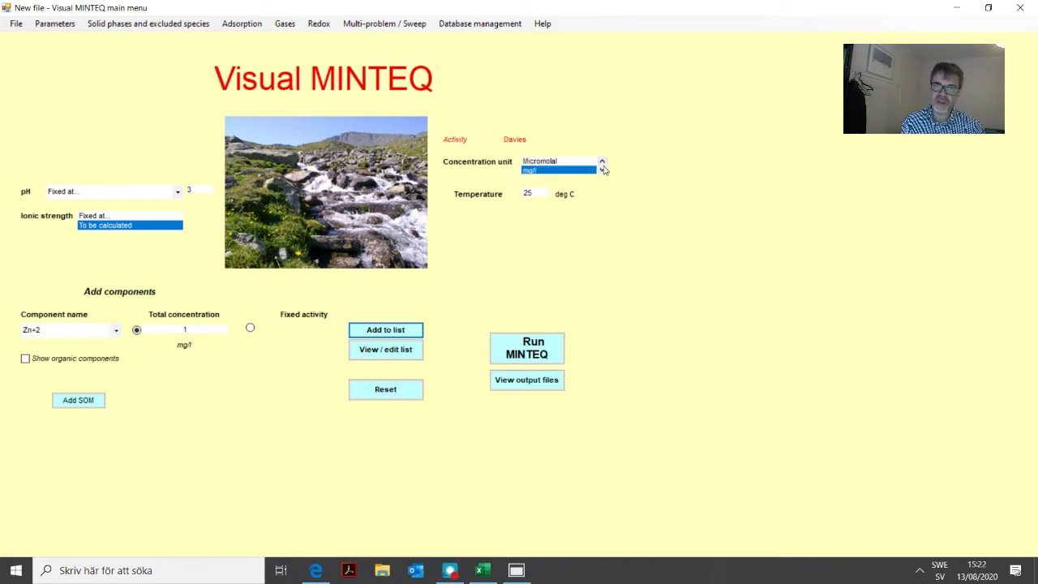
Step: Switch the unit to millimolal and add Na+1 and Cl-1 at 1
left_click(601, 162)
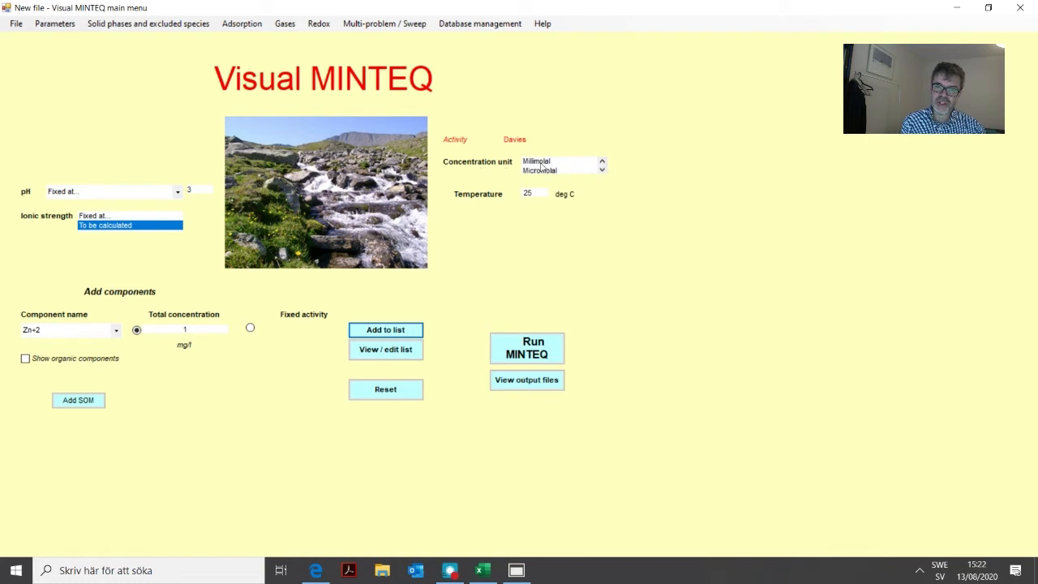
left_click(551, 161)
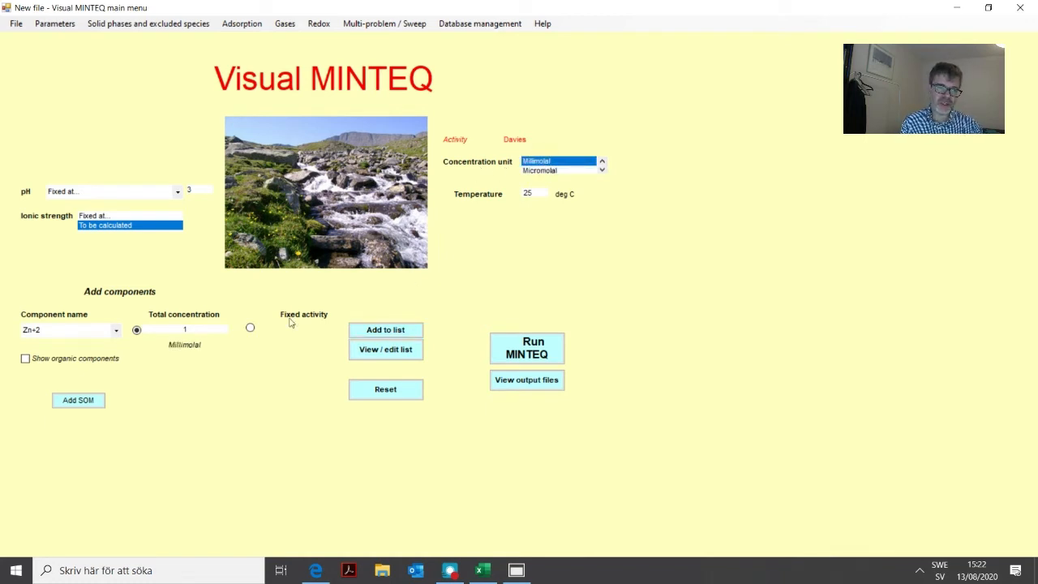
left_click(117, 329)
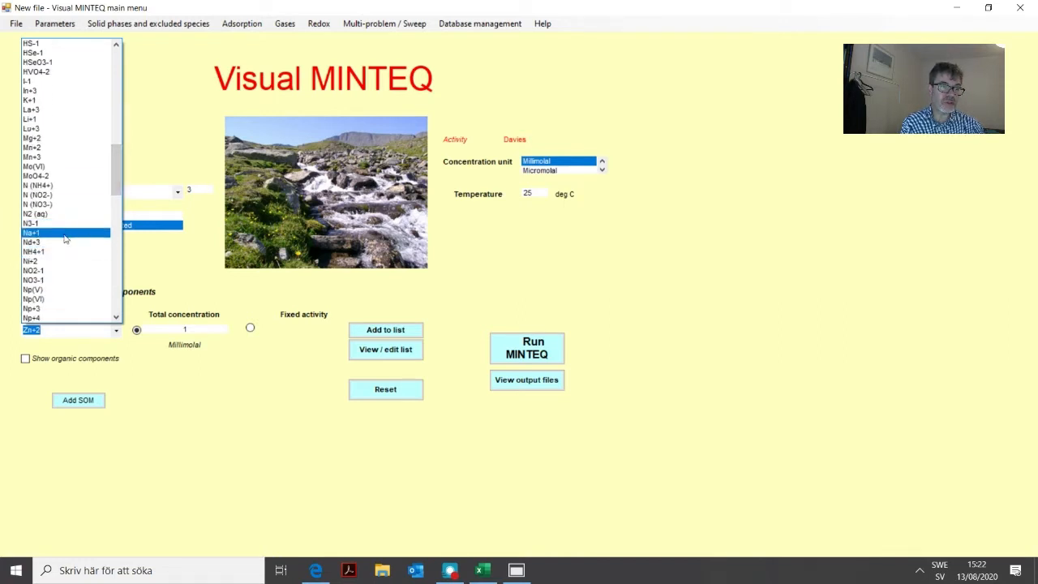
left_click(31, 234)
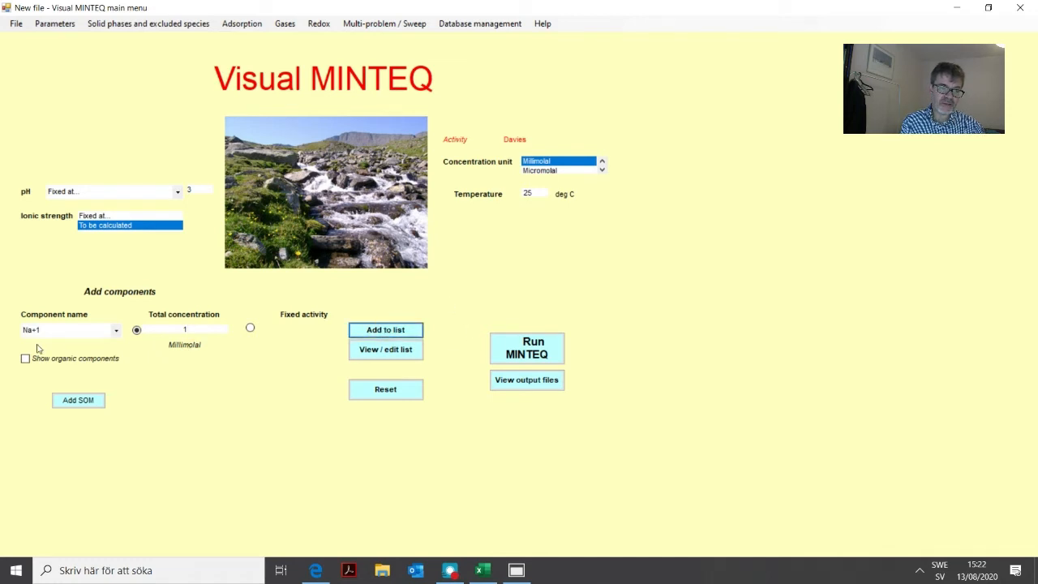
left_click(115, 329)
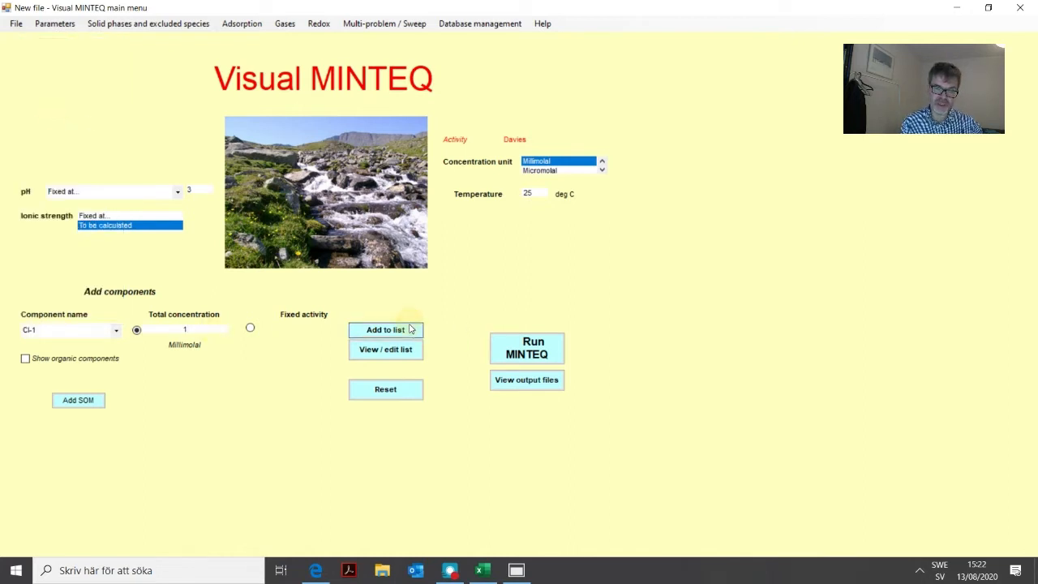
mouse_move(367, 344)
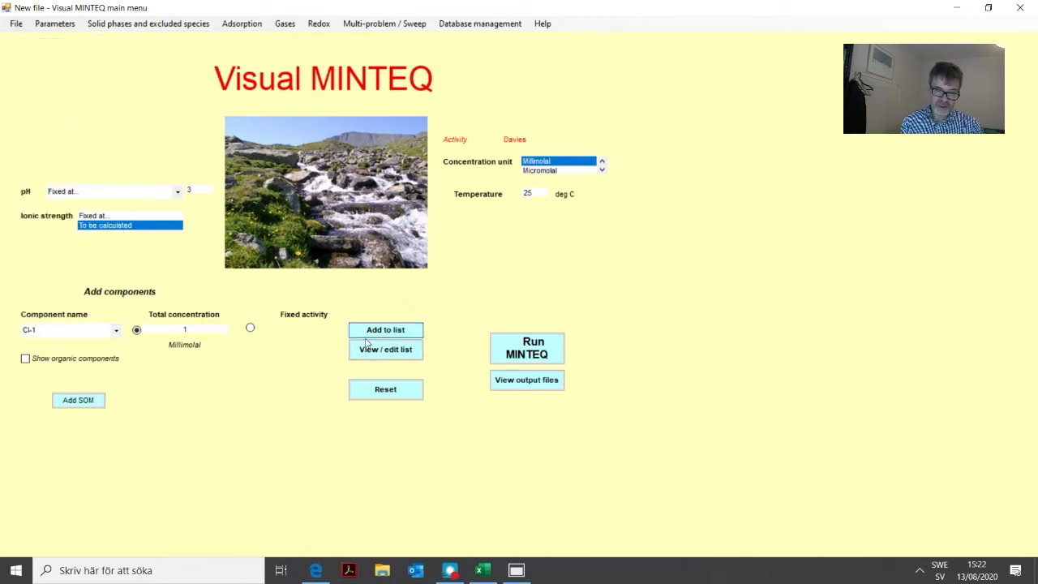
left_click(386, 349)
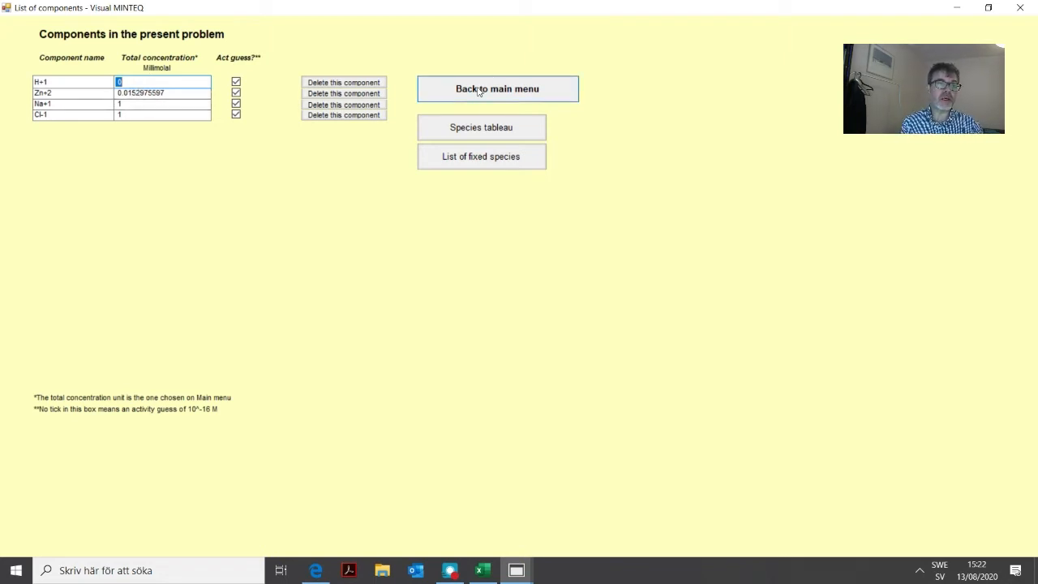
left_click(497, 88)
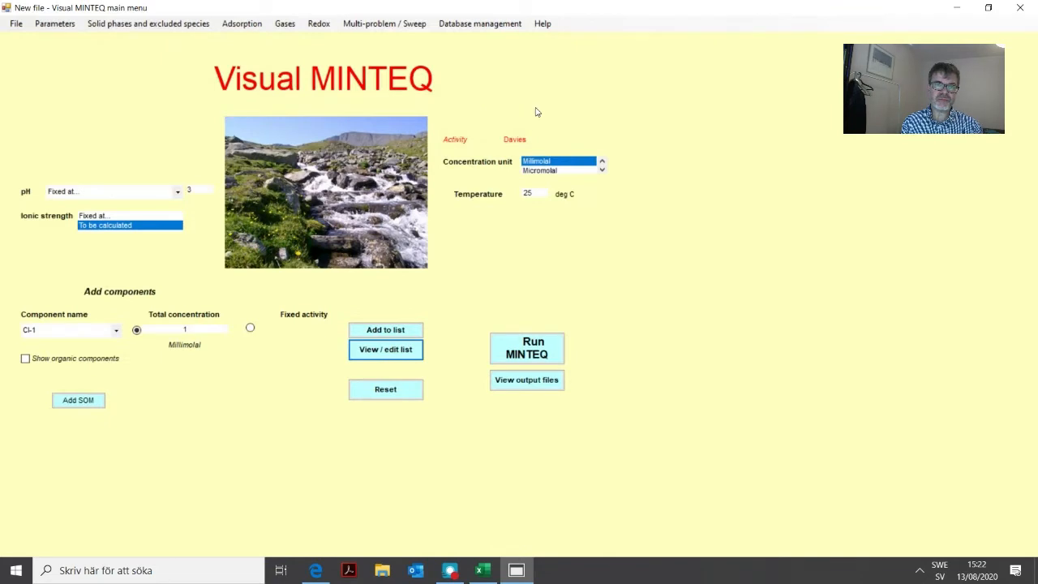
mouse_move(253, 30)
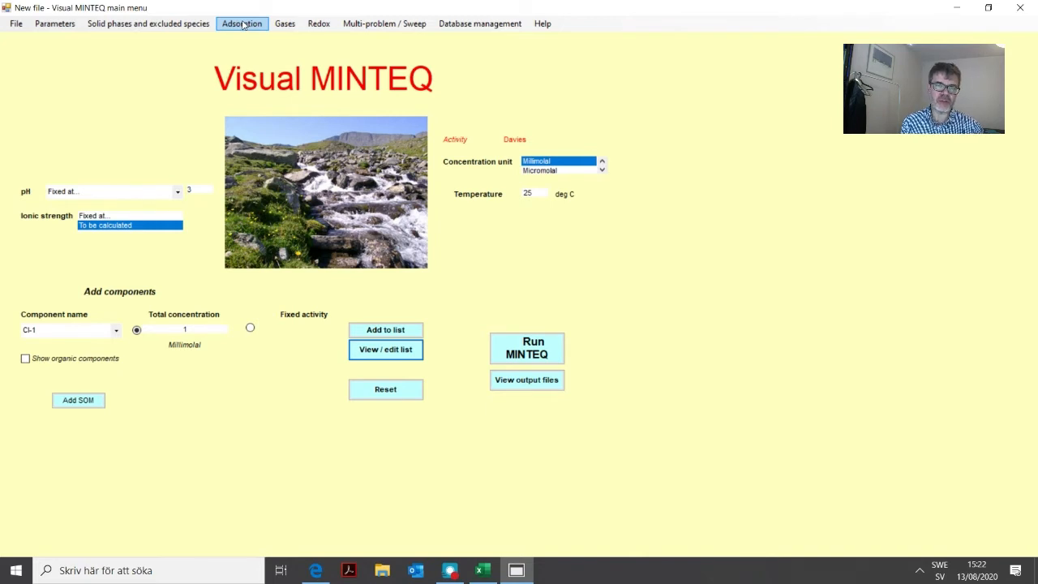
Step: Define one HFO (Dzombak & Morel) surface at 0.1 g/l solid concentration and save it
left_click(242, 23)
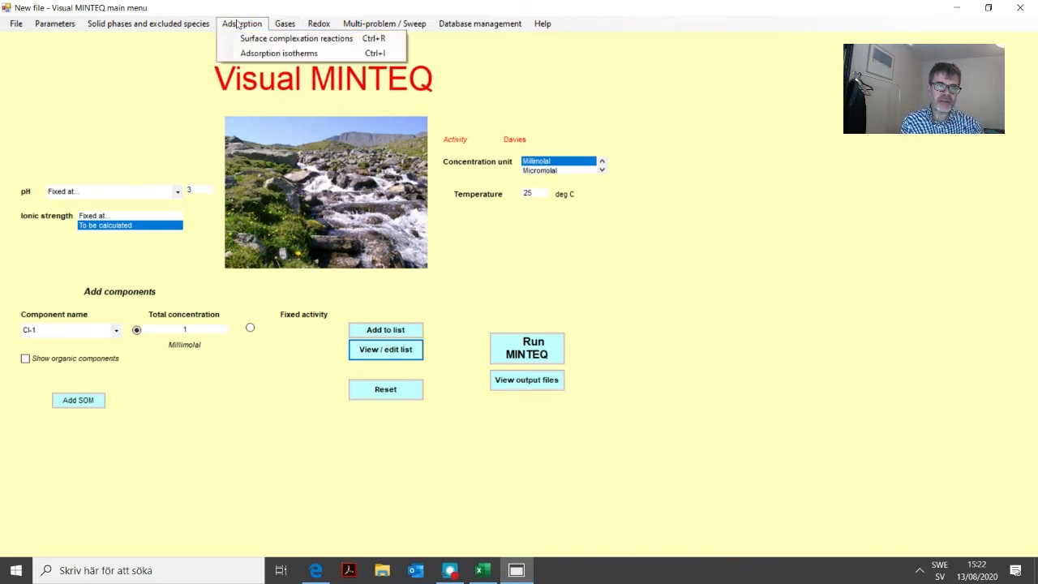
left_click(296, 39)
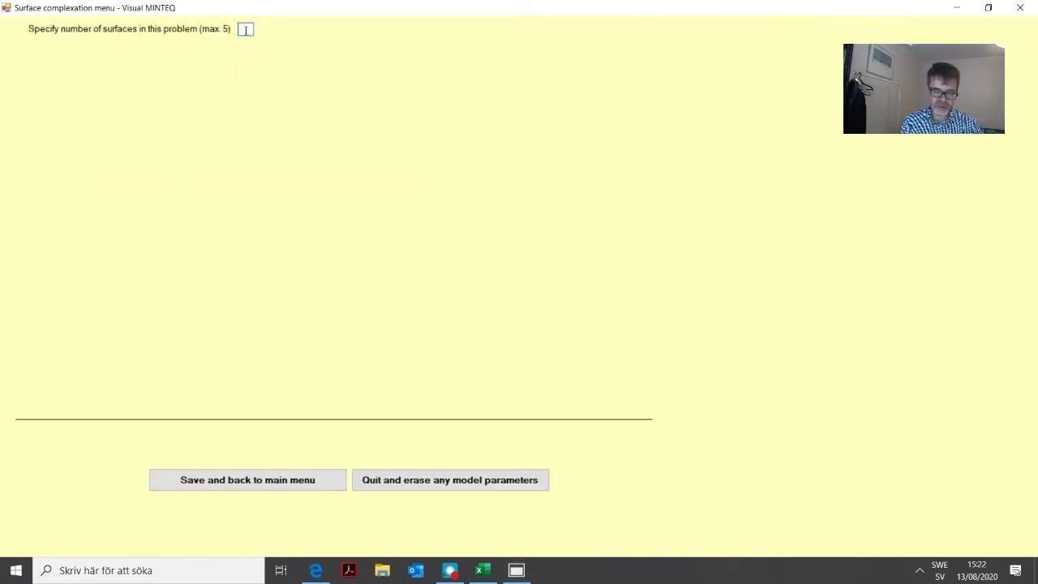
type("1")
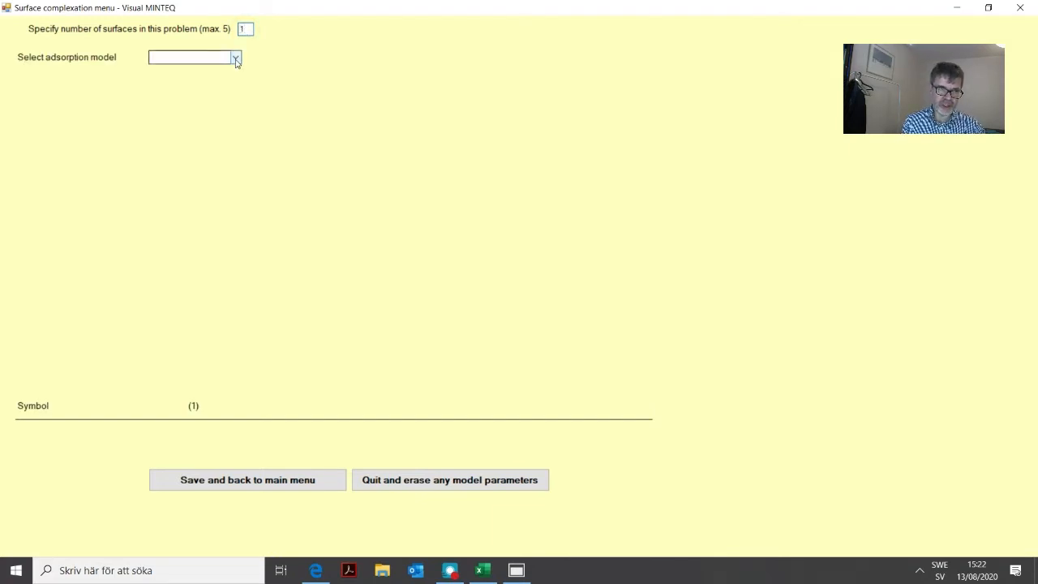
left_click(236, 59)
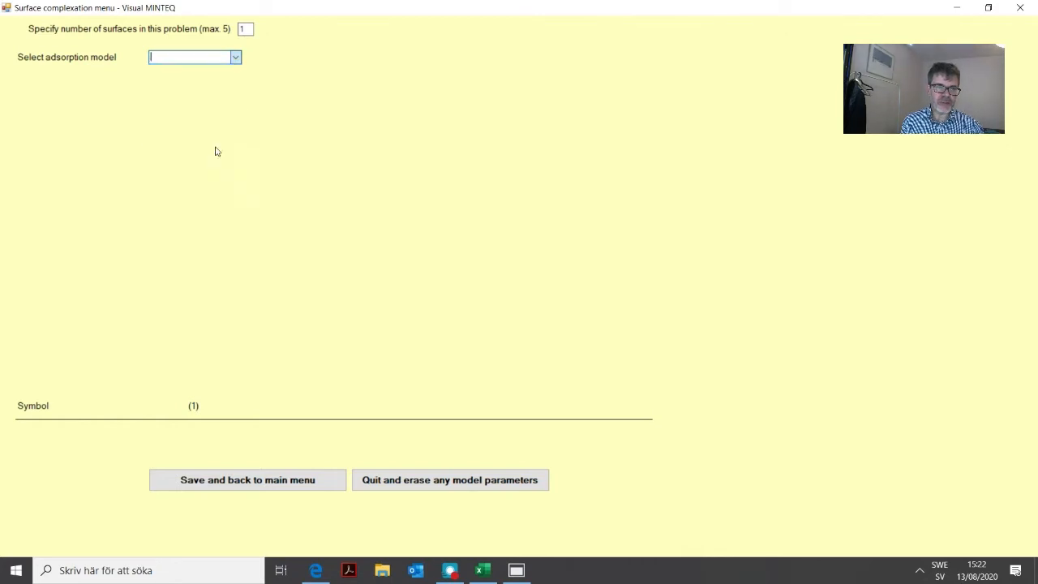
left_click(195, 57)
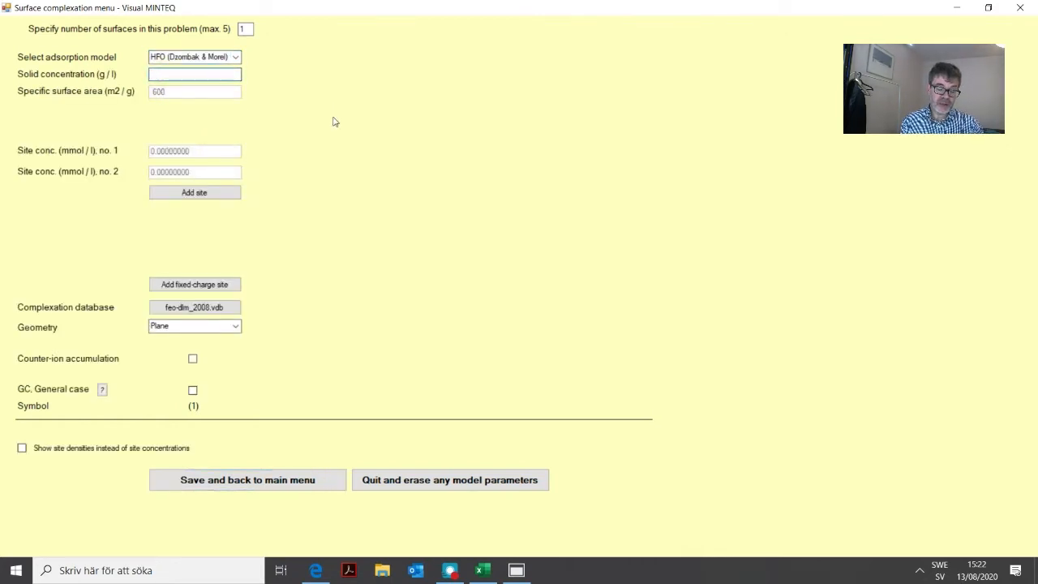
mouse_move(331, 97)
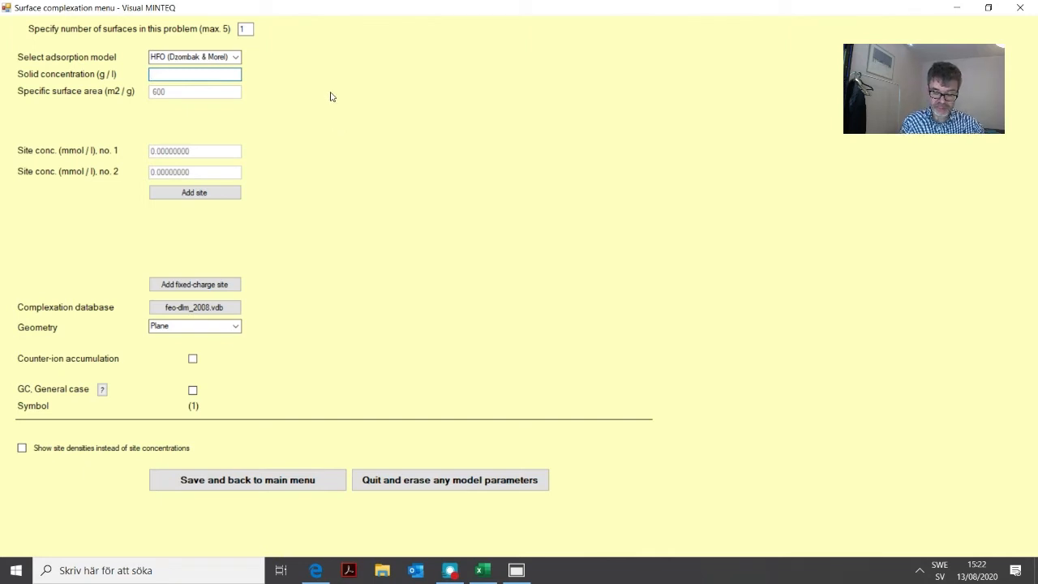
type("0")
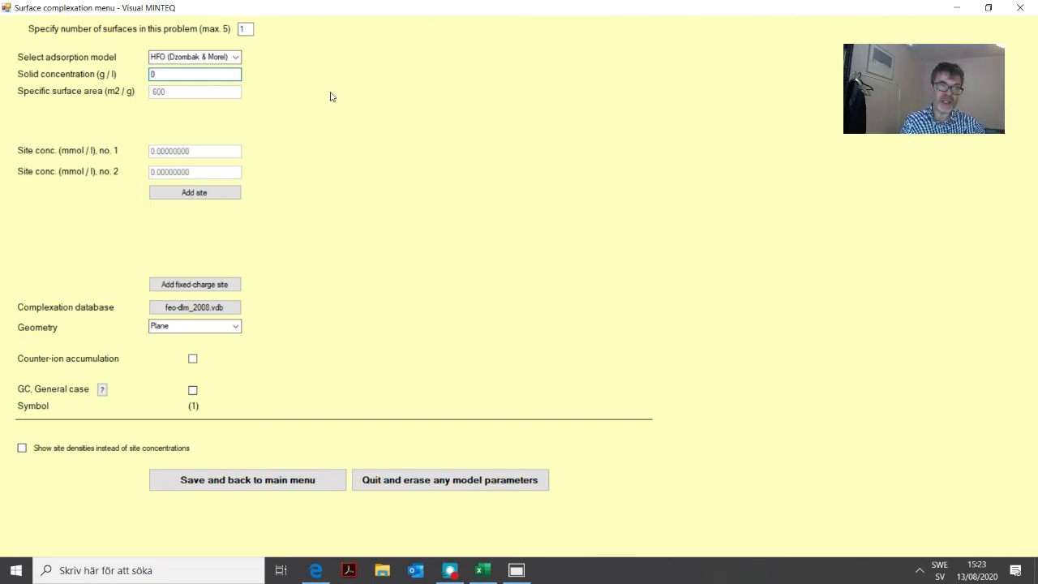
type("0.1")
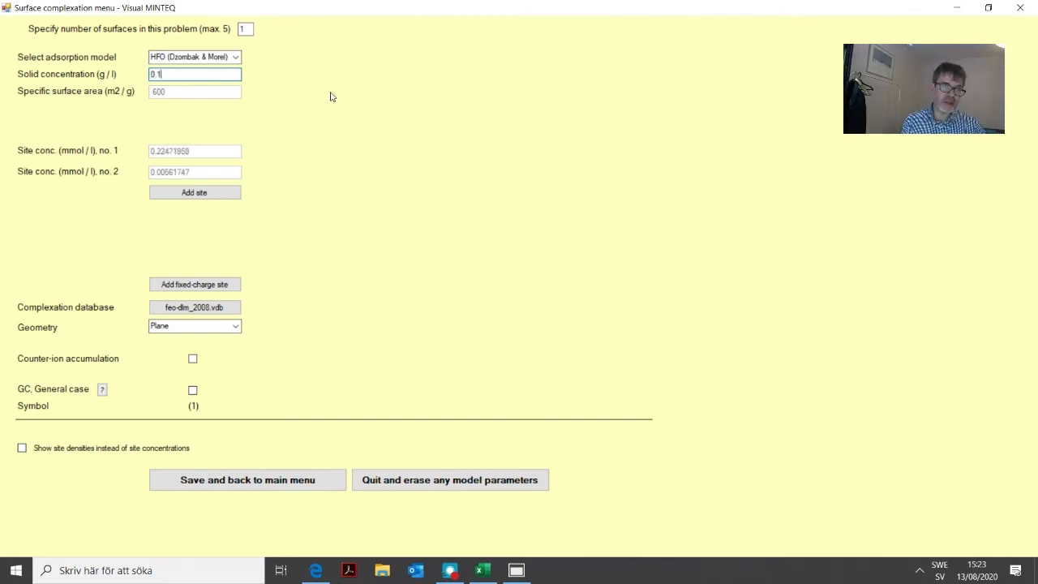
mouse_move(366, 256)
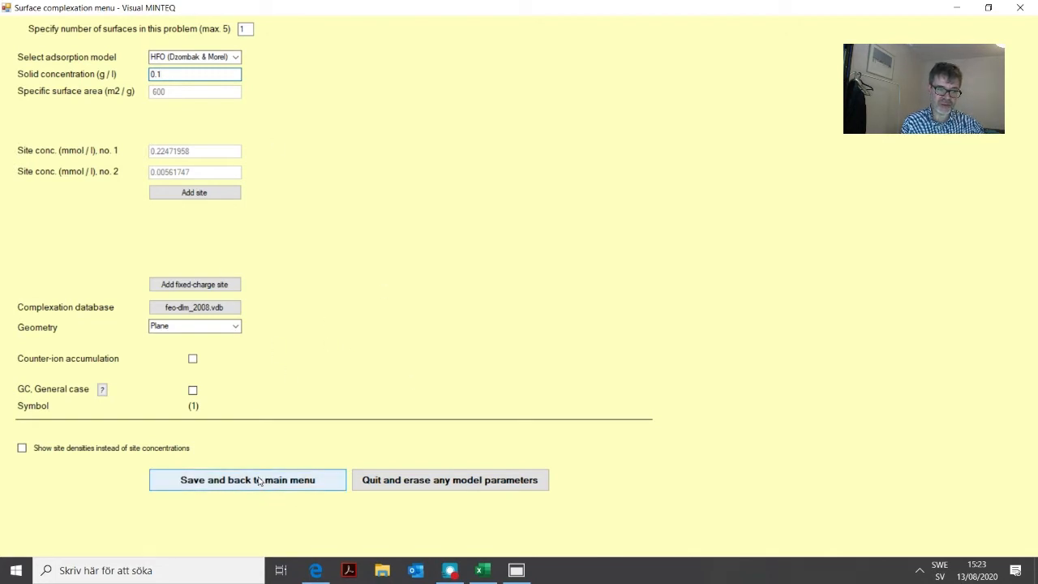
left_click(247, 480)
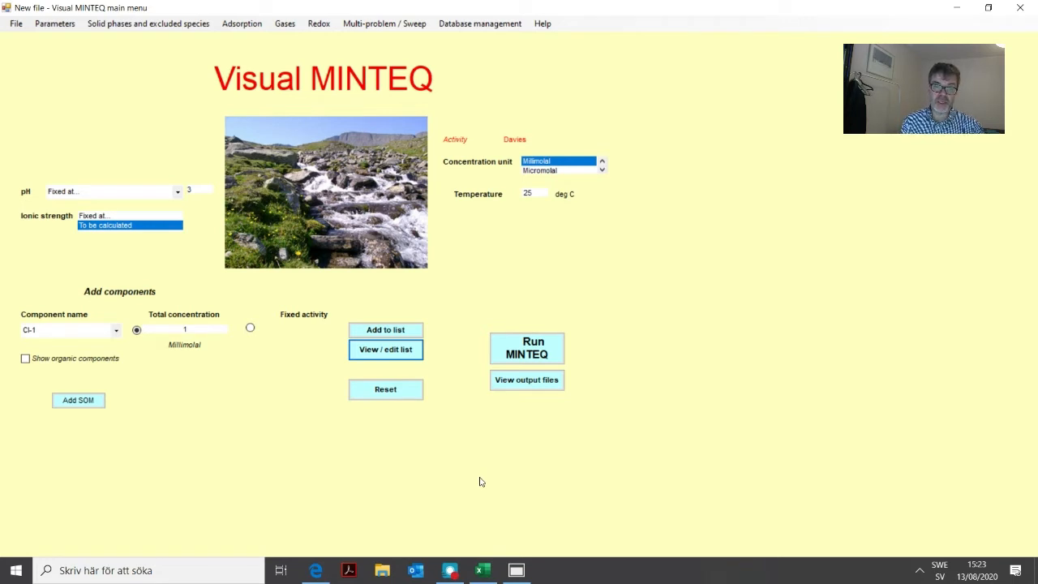
mouse_move(437, 311)
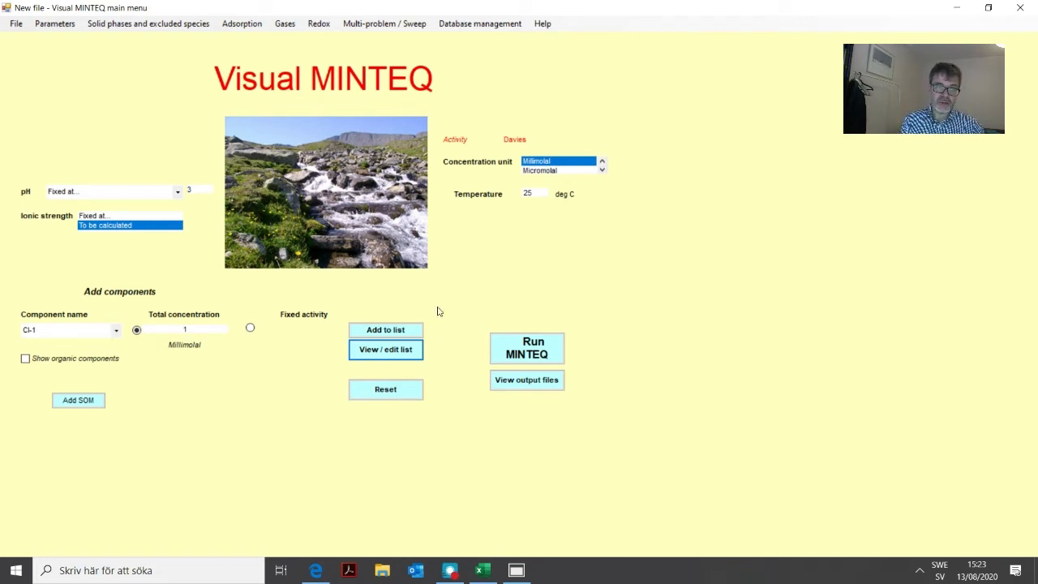
mouse_move(107, 206)
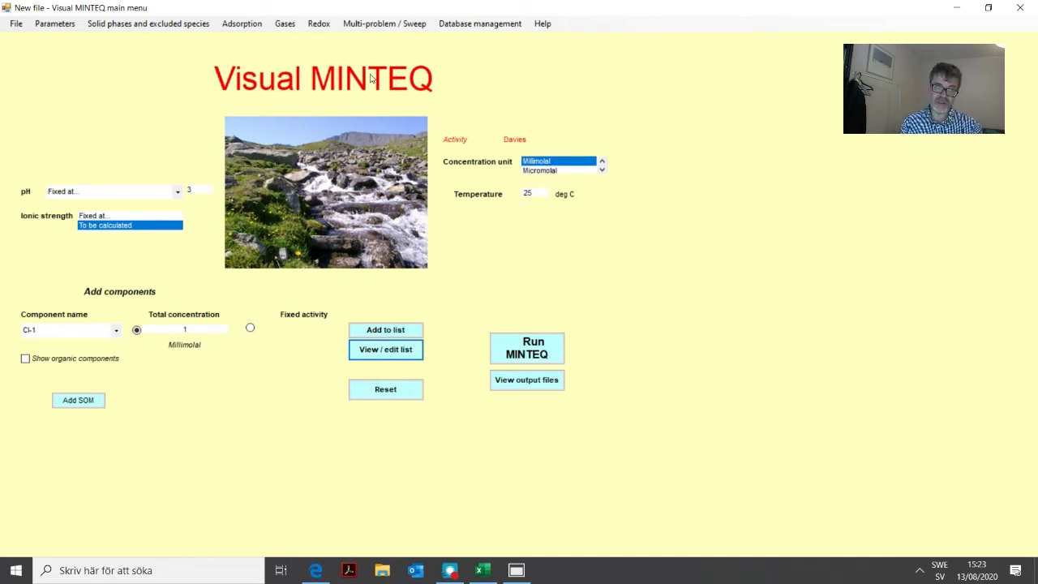
mouse_move(429, 68)
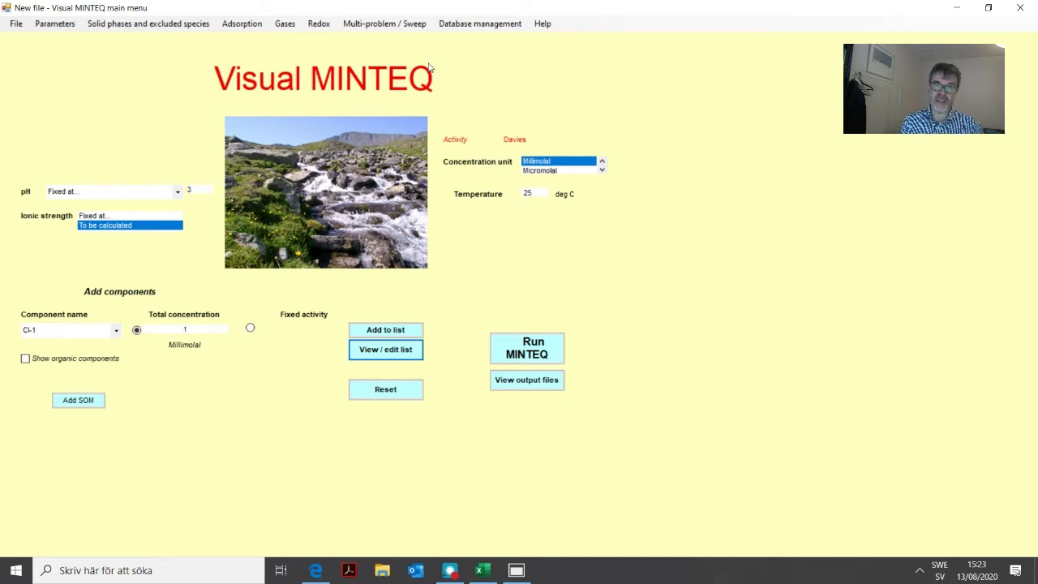
mouse_move(517, 65)
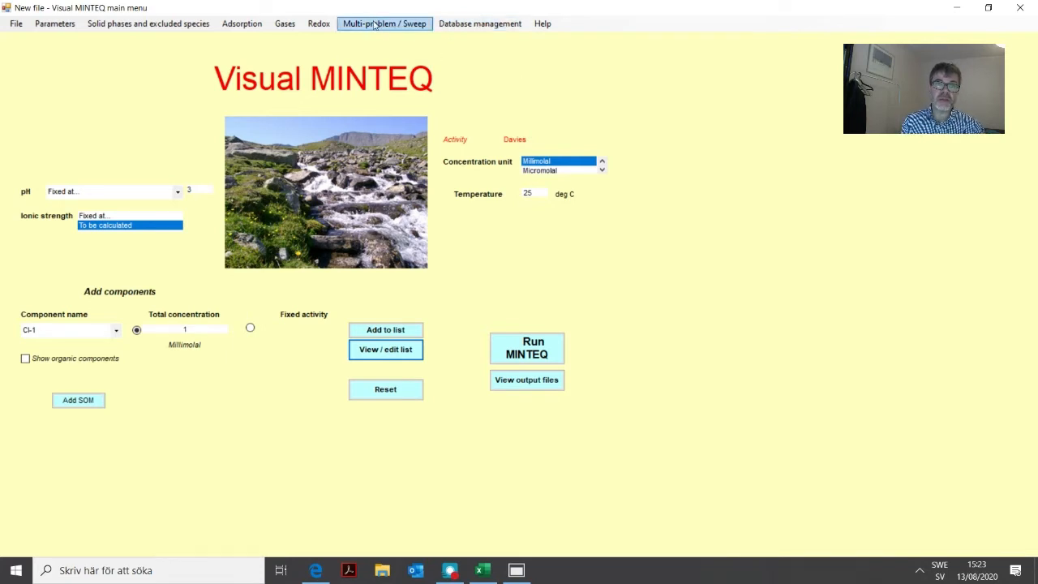
Step: Choose the one-parameter sweep option with pH as the sweep component
left_click(383, 23)
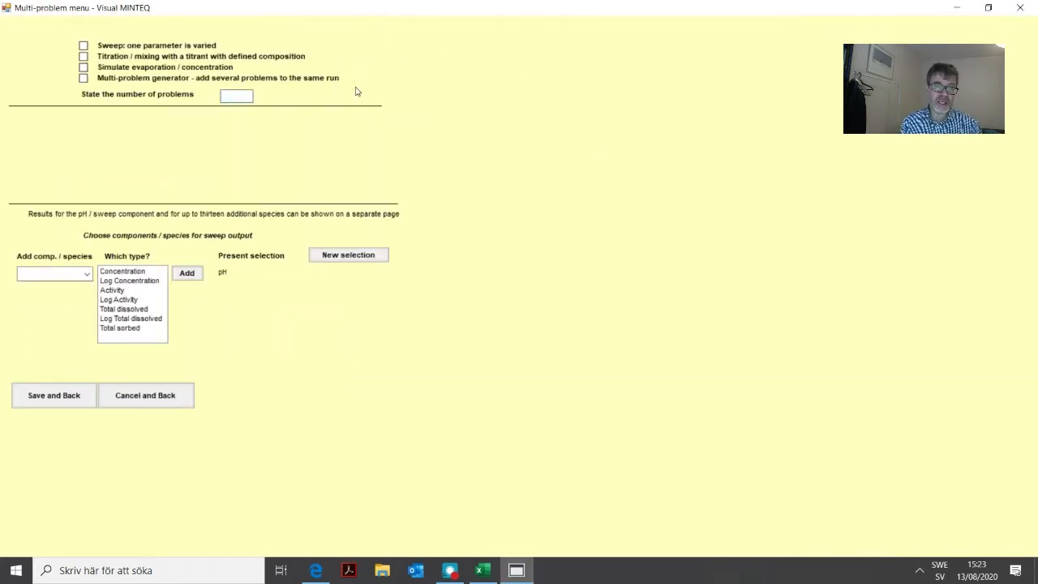
mouse_move(420, 117)
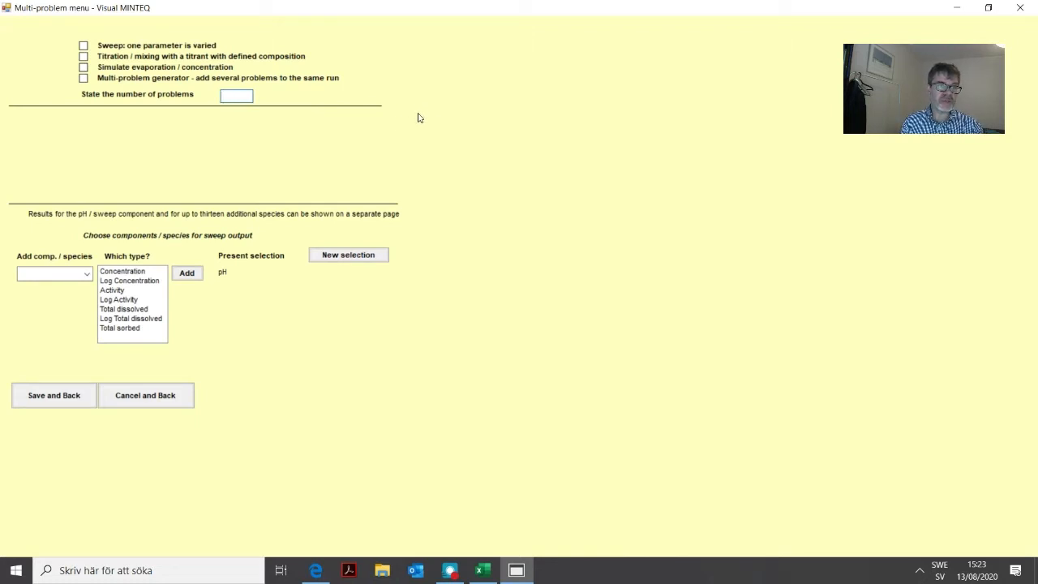
left_click(84, 46)
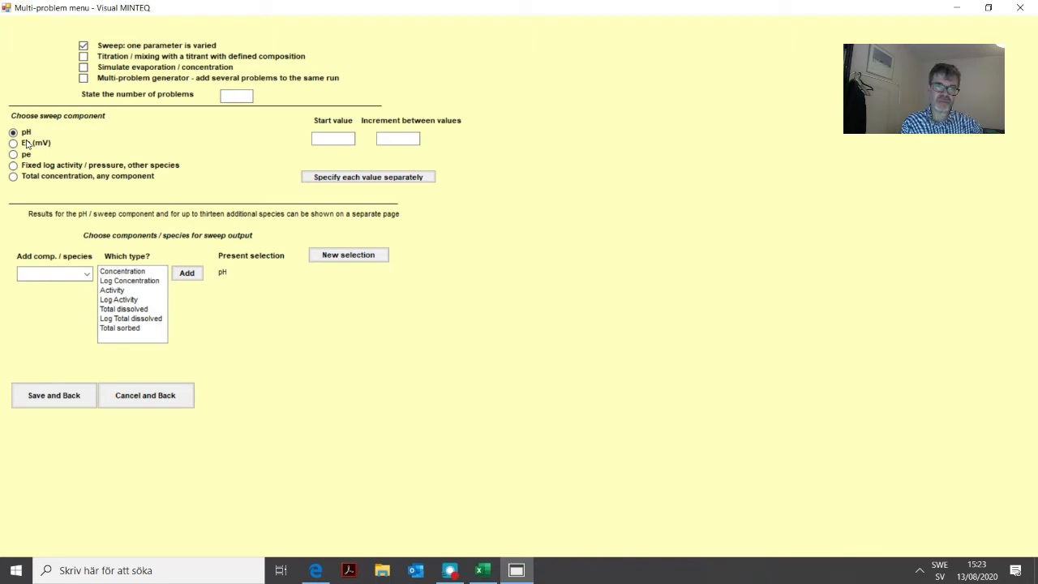
mouse_move(420, 105)
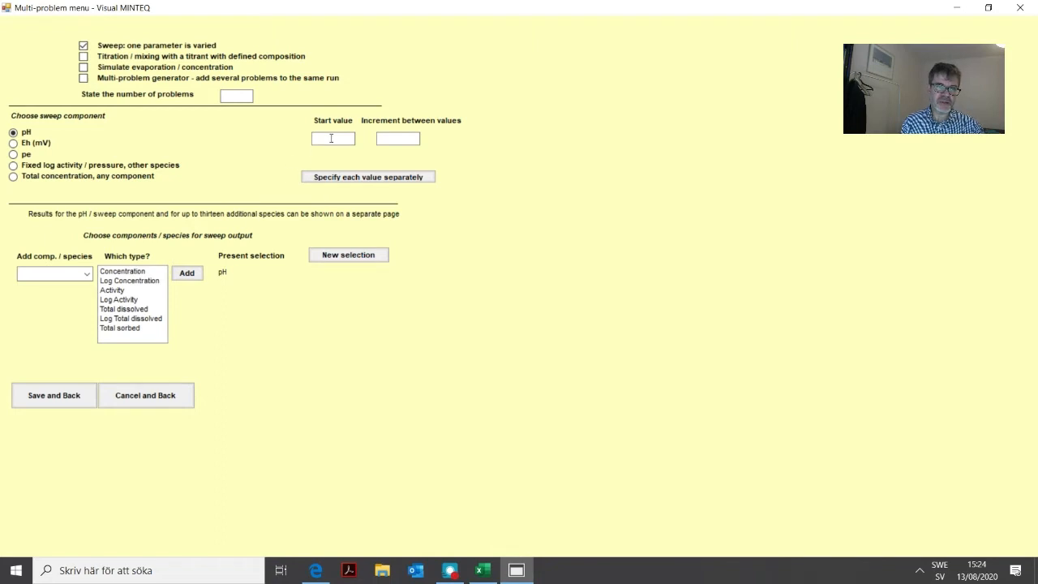
Step: Enter a sweep start value of 3 and an increment of 0.1
left_click(332, 137)
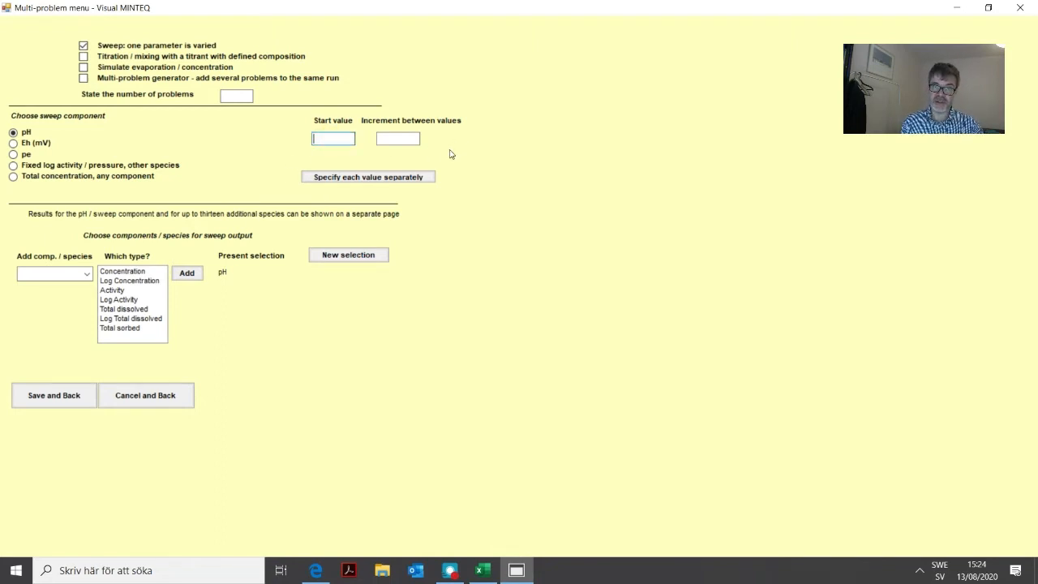
type("3")
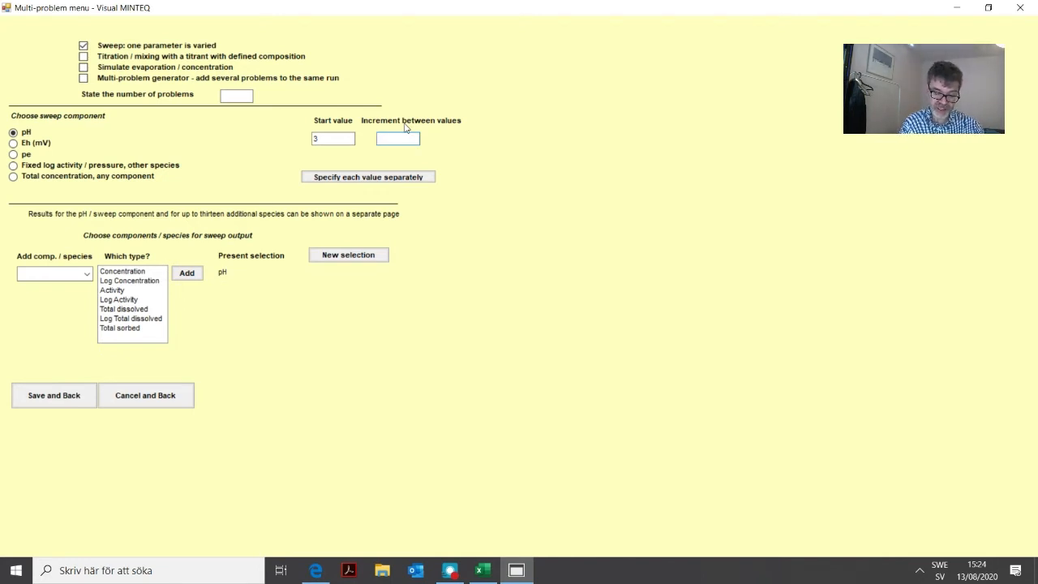
left_click(398, 138)
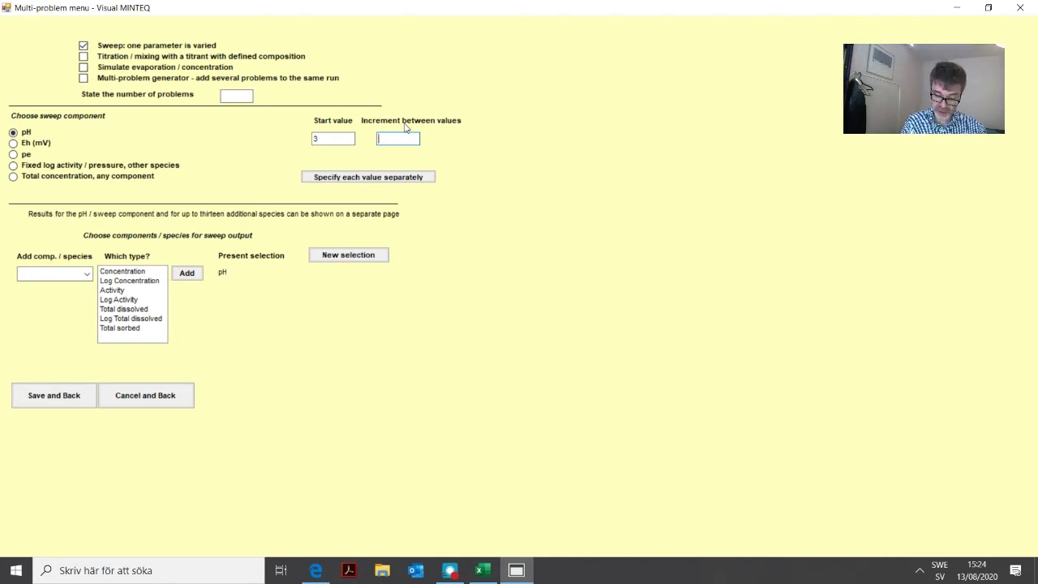
type("0")
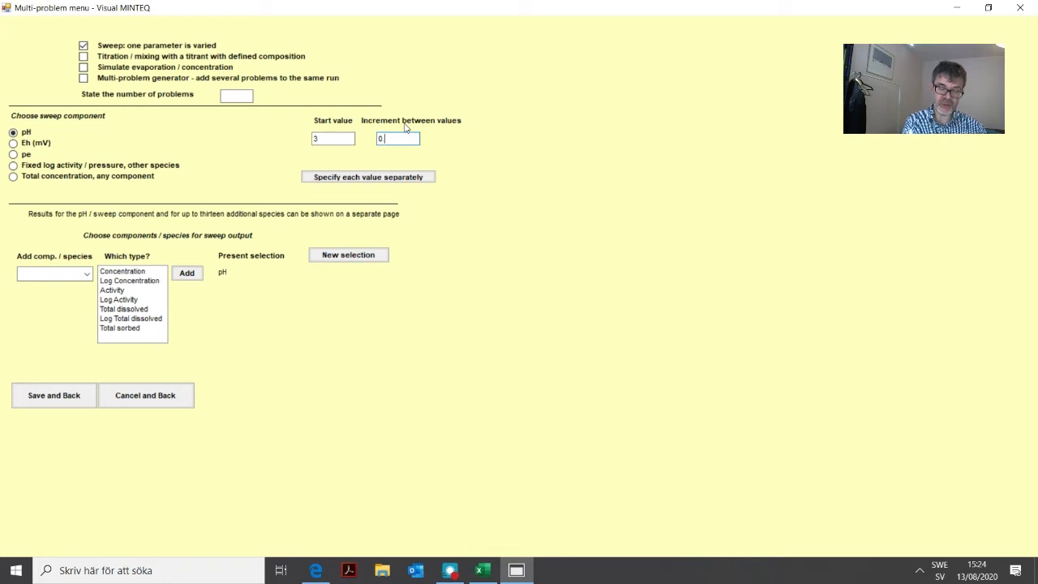
type(".1")
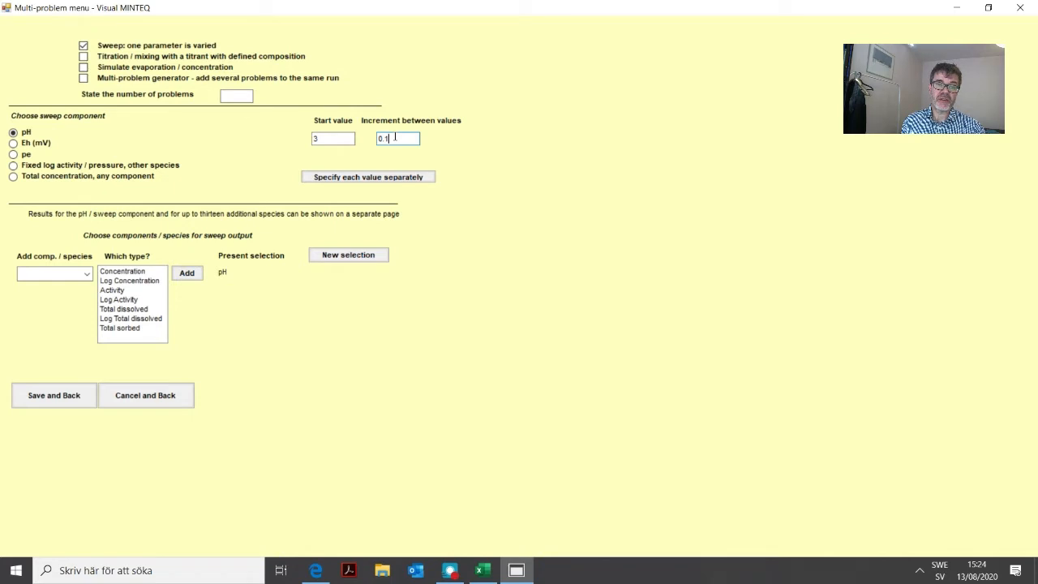
left_click(332, 138)
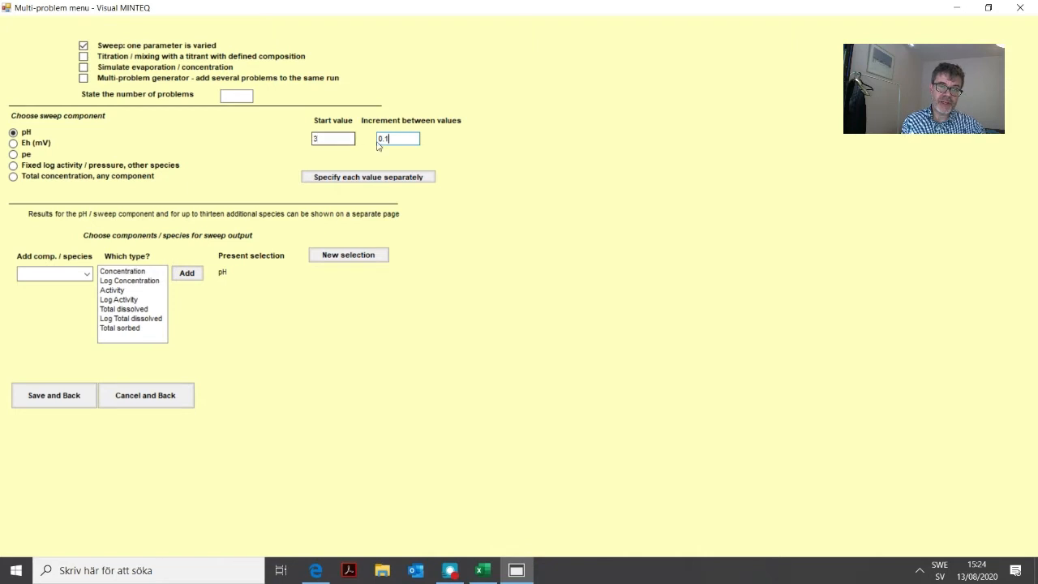
Step: Set the number of problems in the sweep to 61
left_click(237, 94)
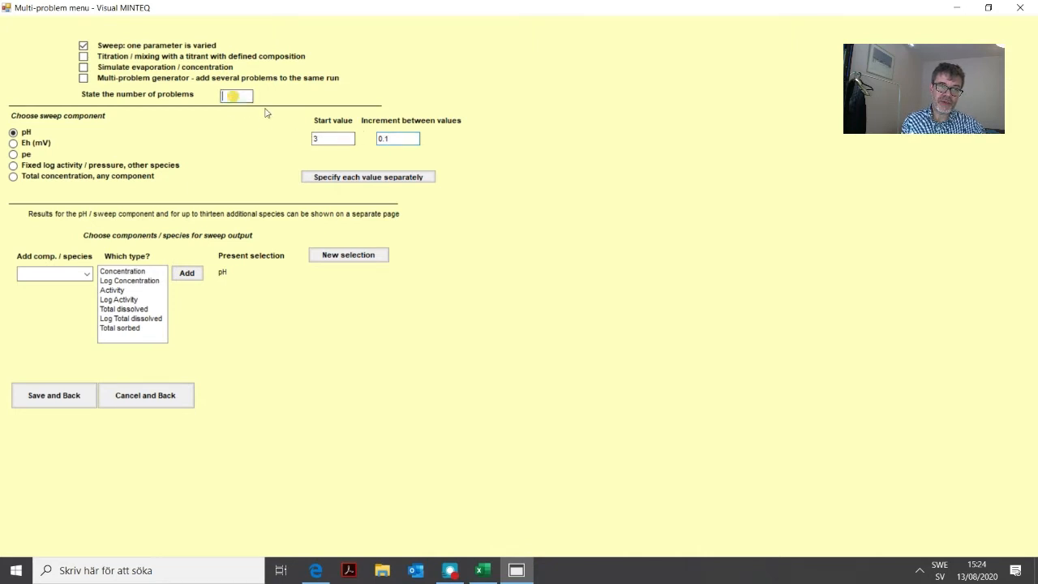
type("61")
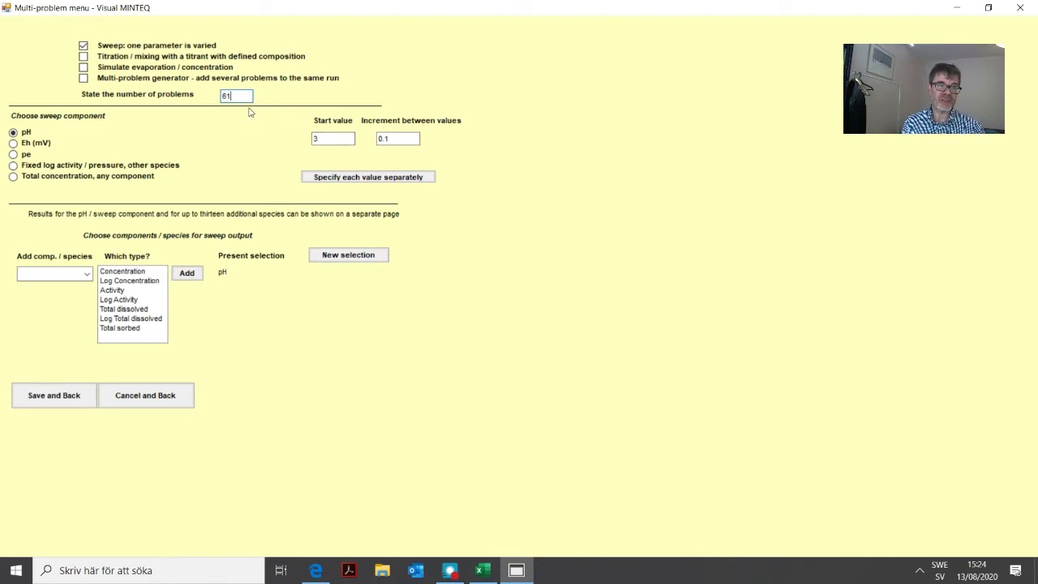
left_click(236, 96)
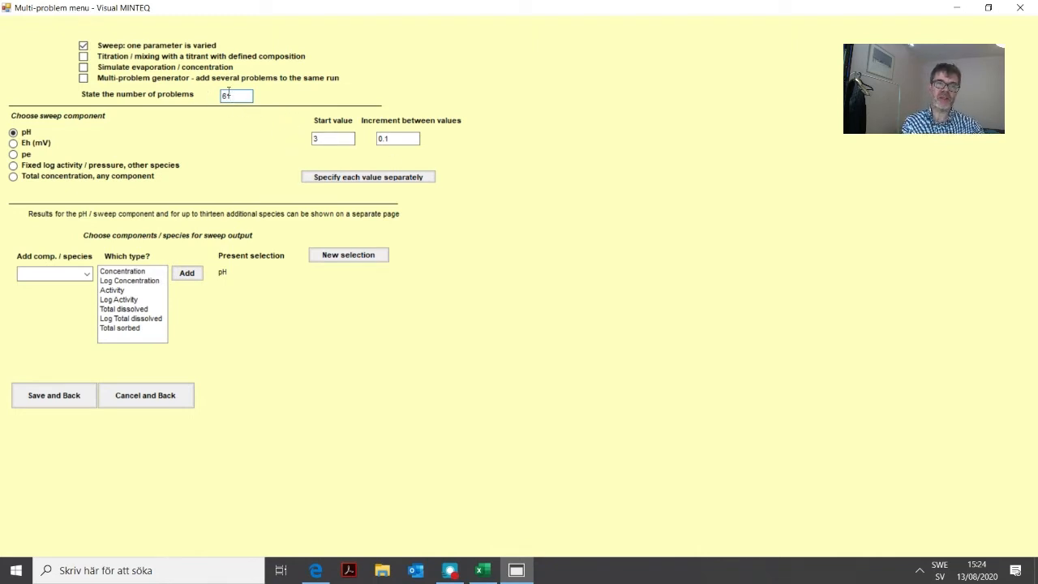
type("1")
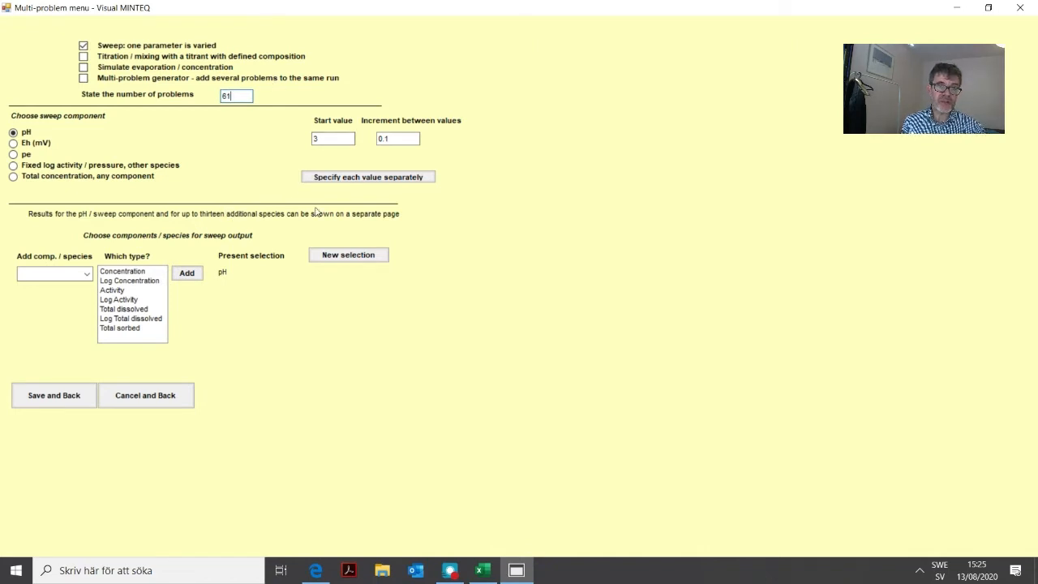
mouse_move(481, 176)
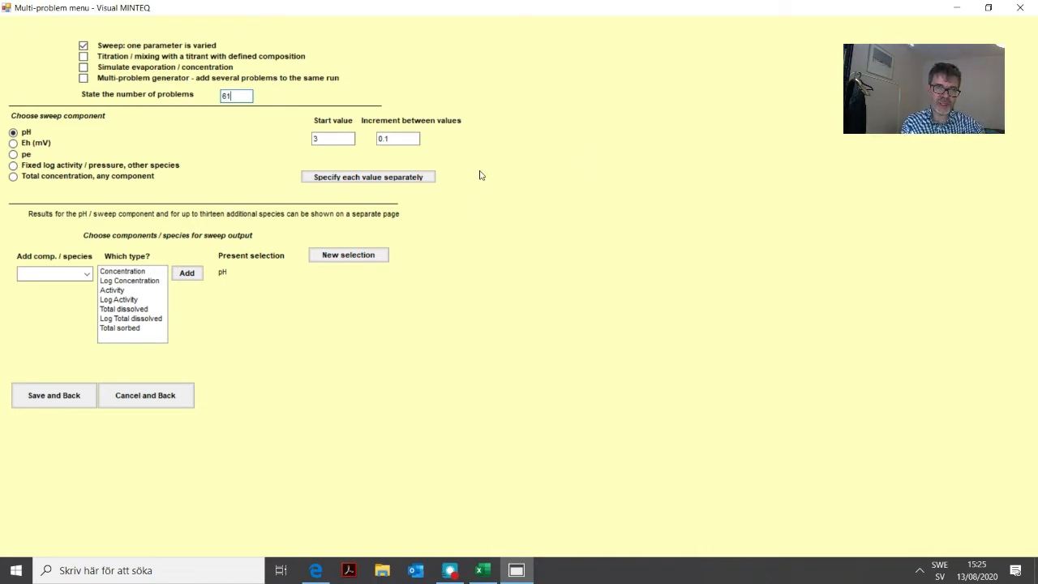
mouse_move(266, 353)
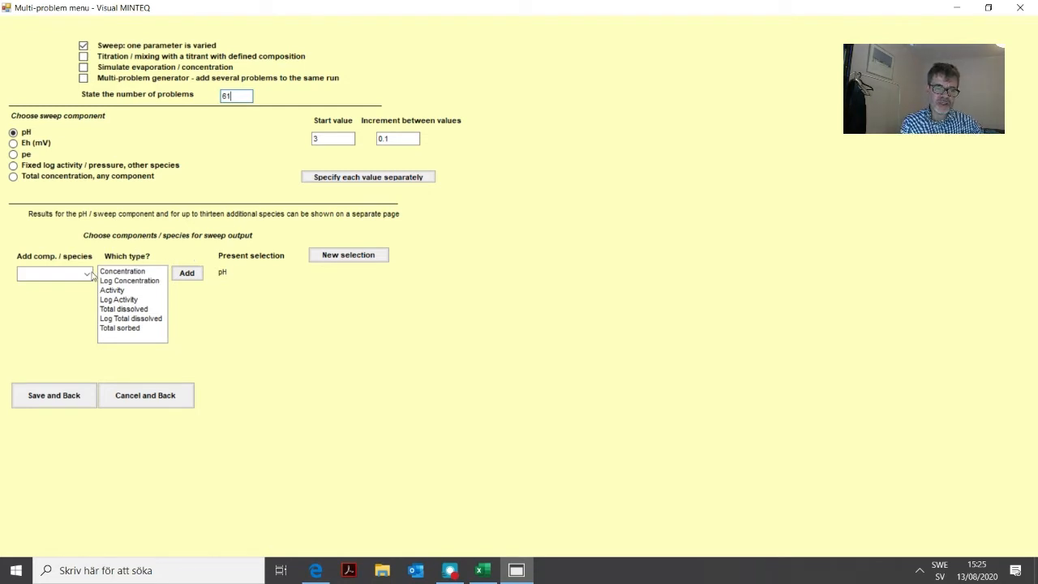
mouse_move(159, 271)
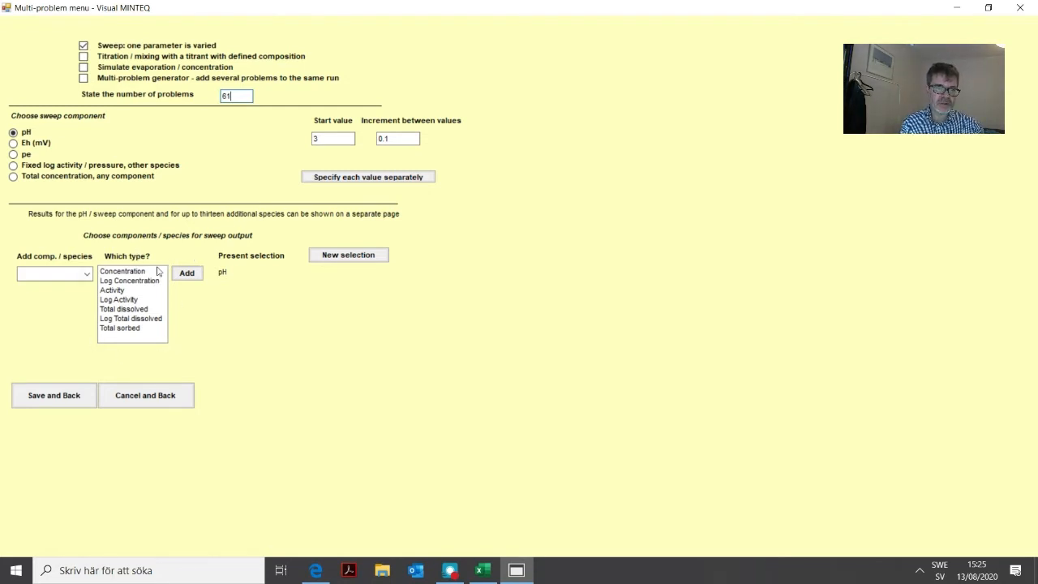
mouse_move(142, 250)
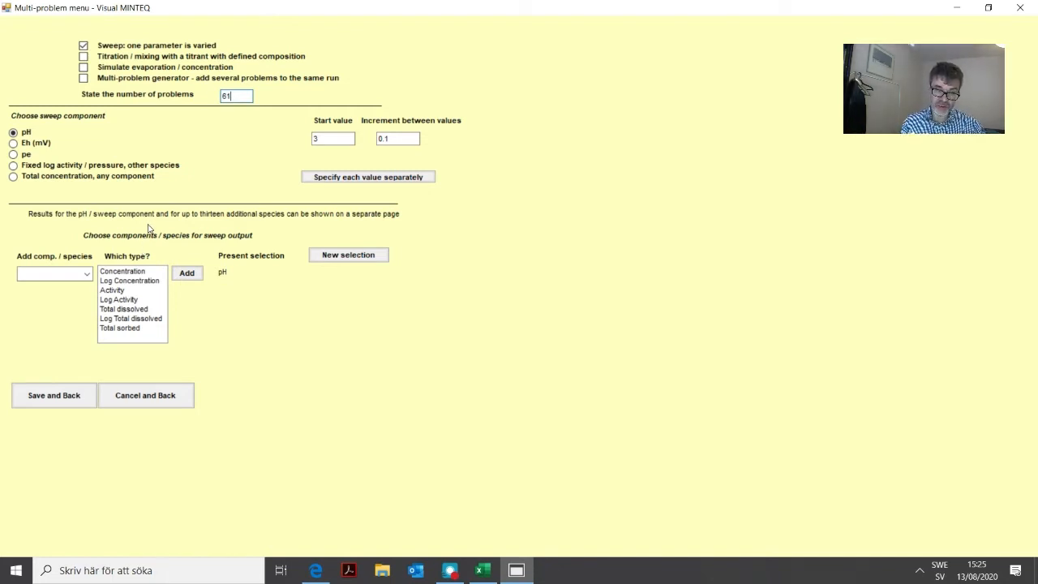
mouse_move(180, 256)
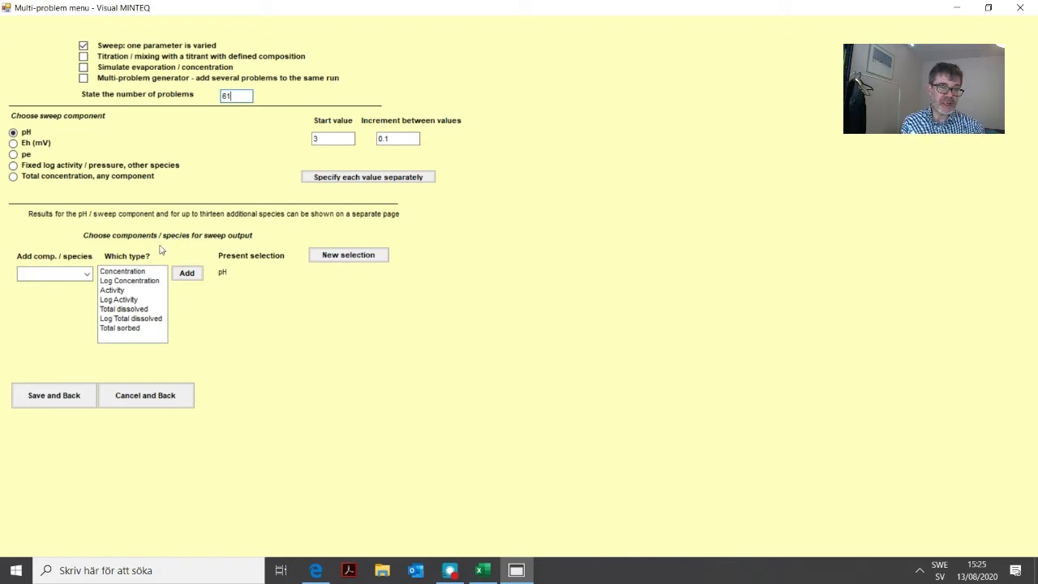
mouse_move(170, 250)
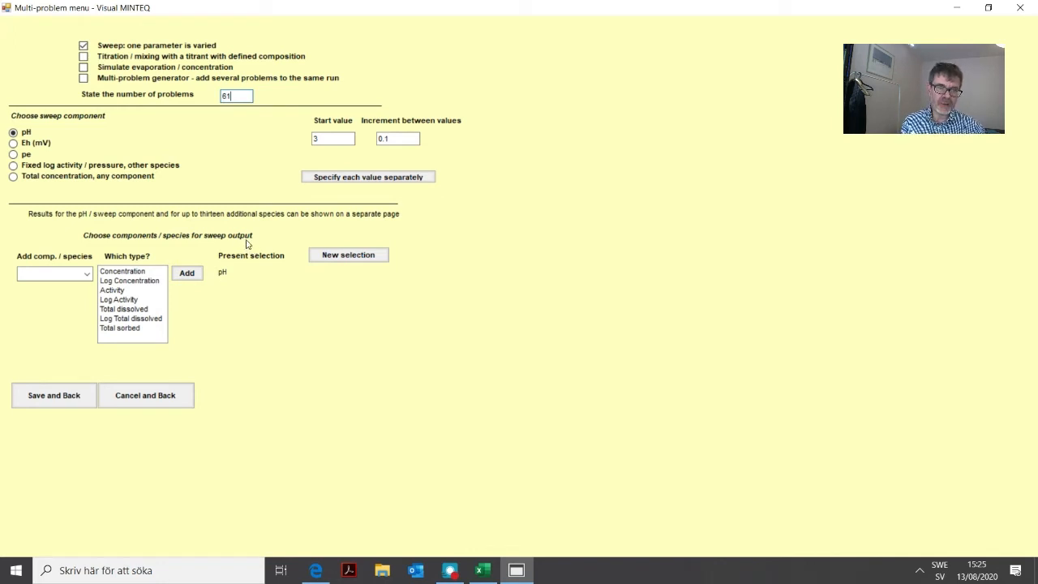
mouse_move(123, 243)
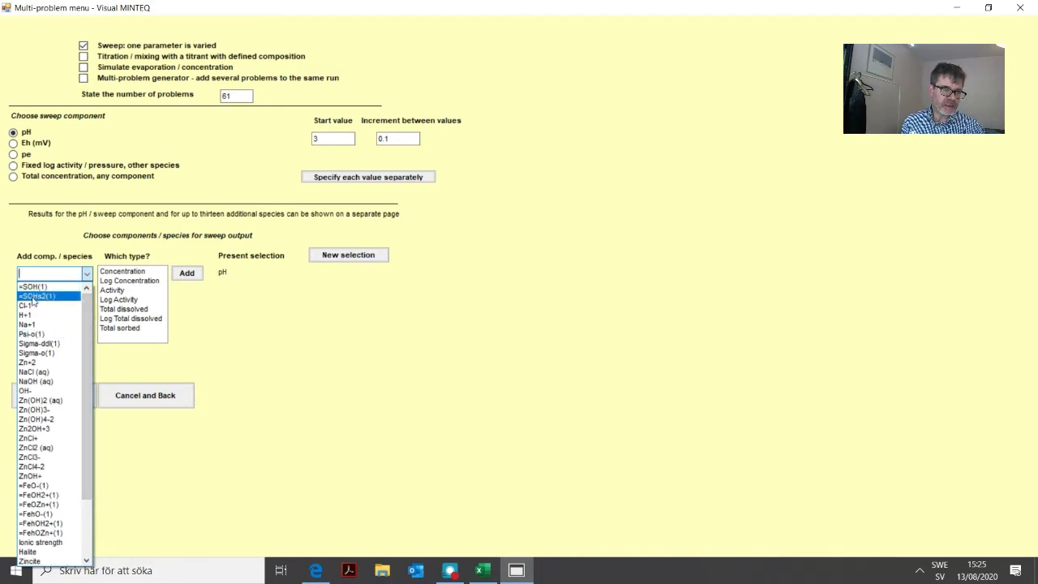
Step: Add Zn+2 total sorbed as a sweep output and save back to the main menu
left_click(26, 363)
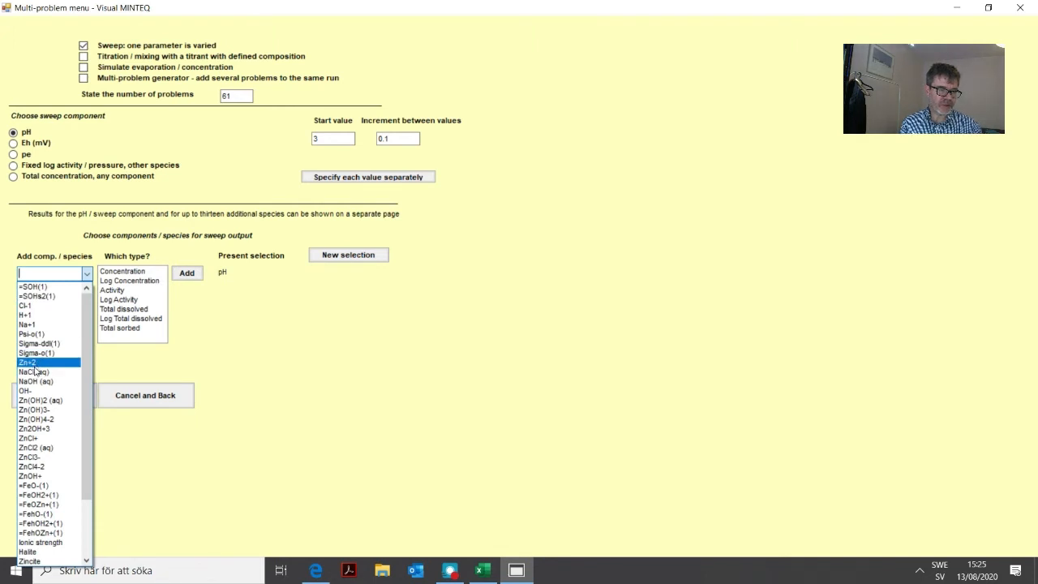
left_click(35, 448)
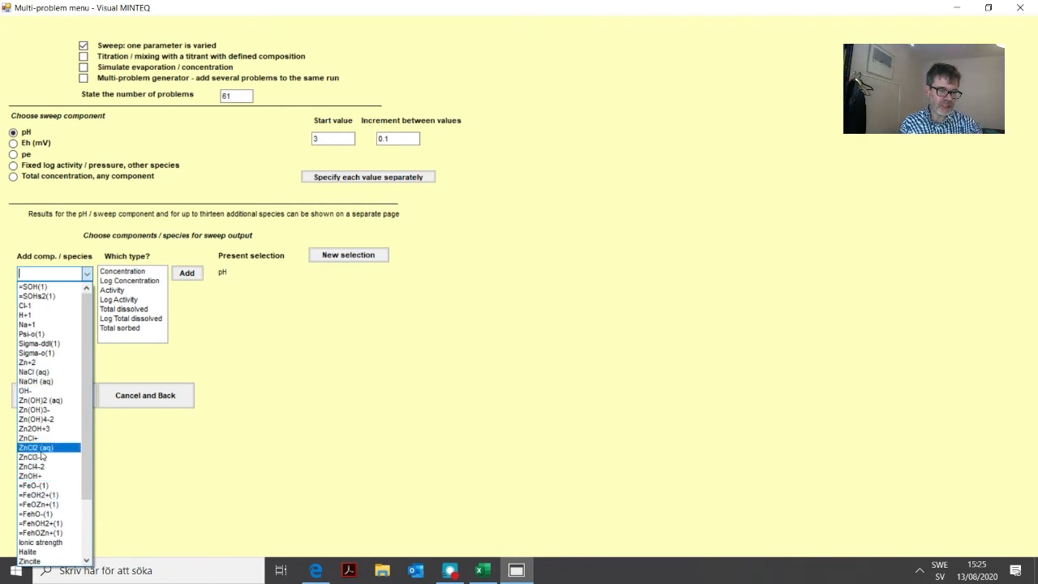
scroll("down", 3)
type("Zn+2")
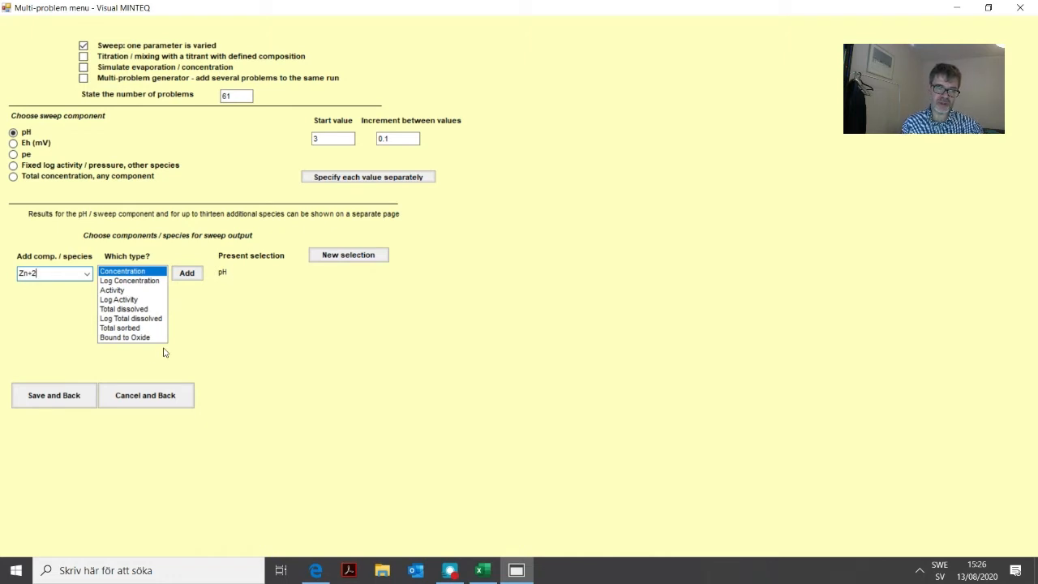
mouse_move(113, 334)
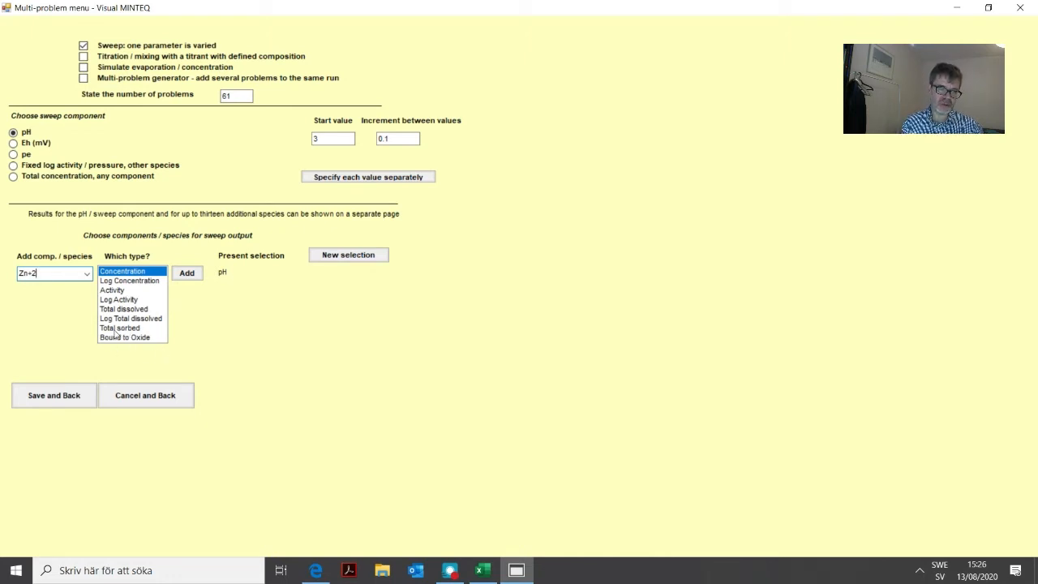
left_click(120, 328)
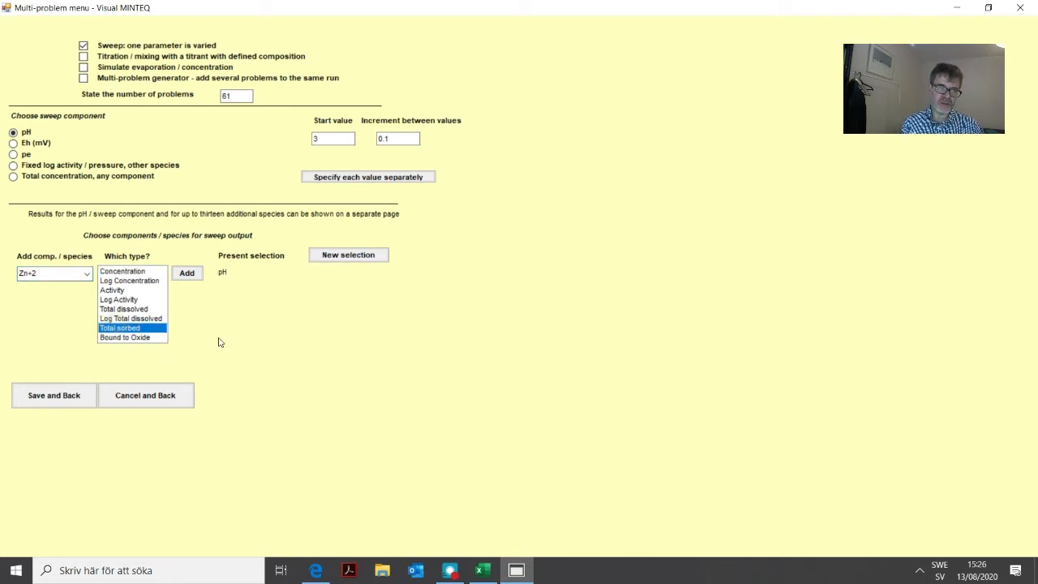
left_click(125, 336)
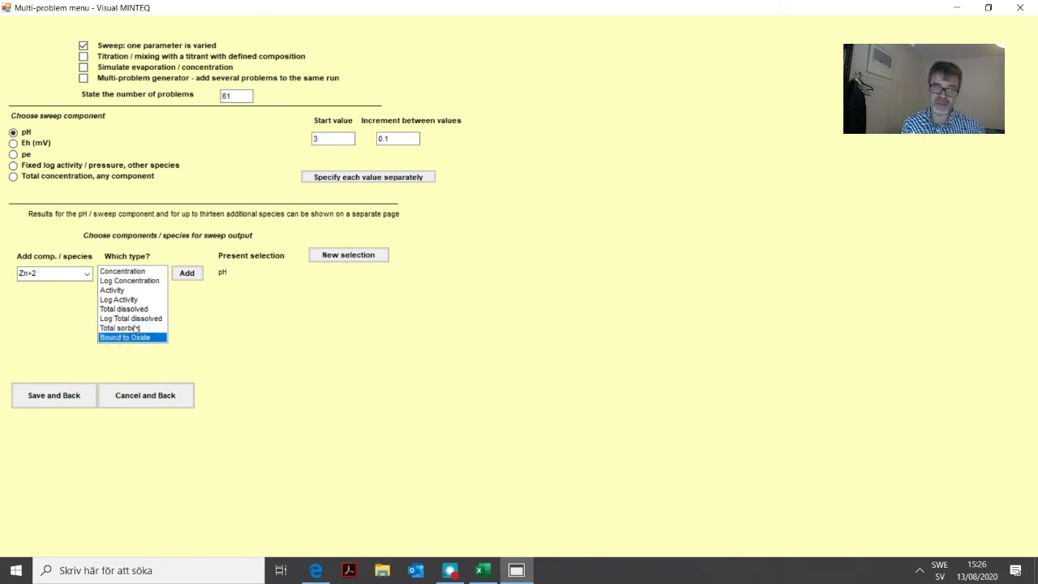
left_click(120, 327)
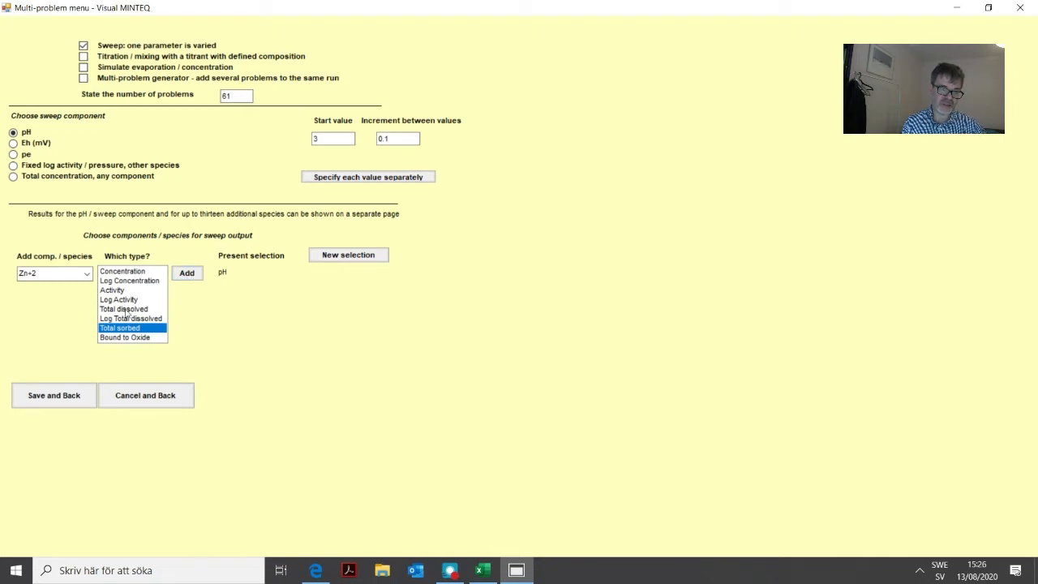
left_click(188, 272)
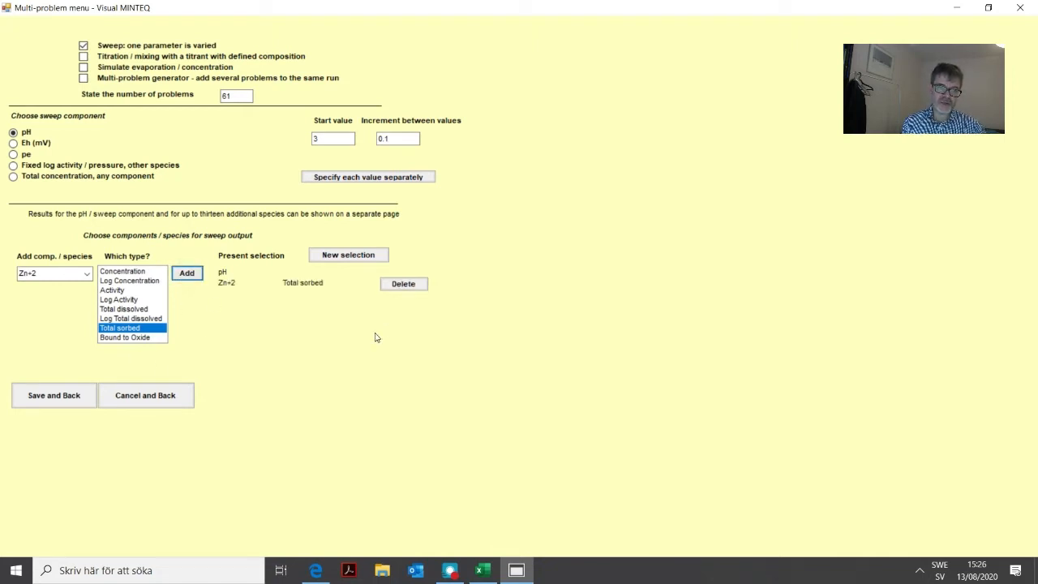
mouse_move(191, 256)
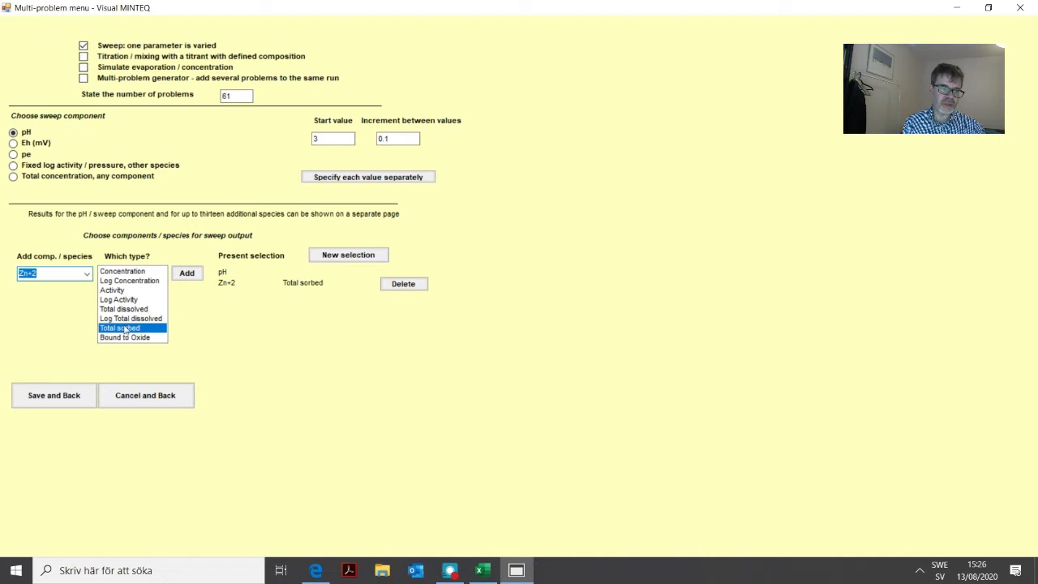
left_click(54, 396)
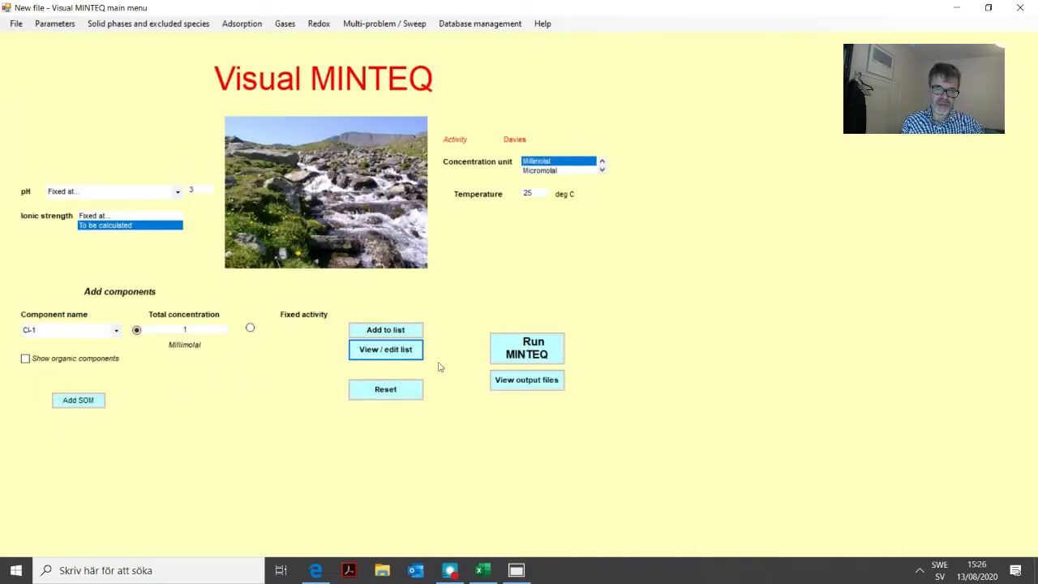
mouse_move(499, 240)
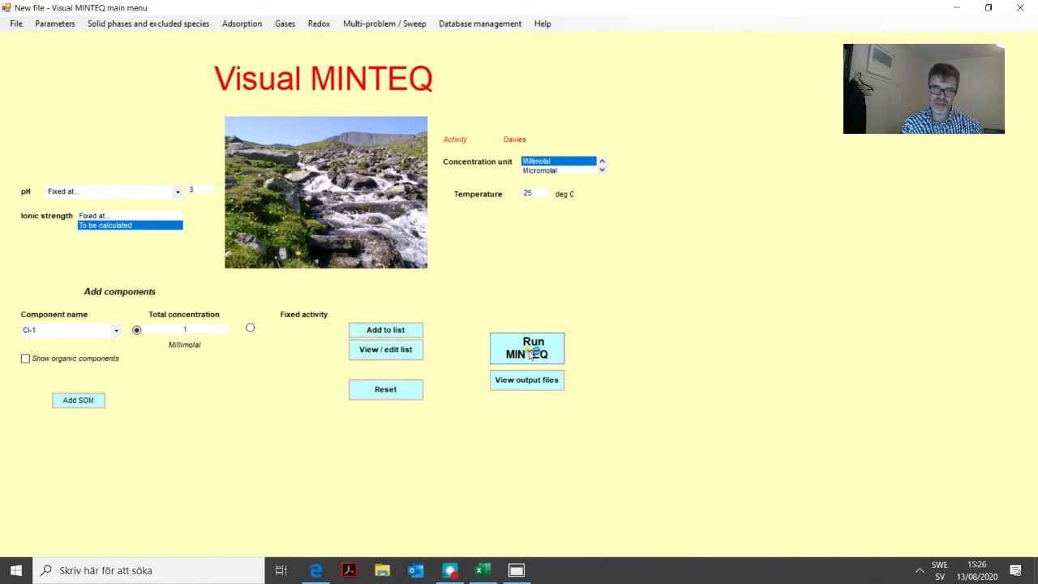
Step: Run MINTEQ, select problem 25 (pH 5.4) and show the selected sweep results table
left_click(526, 347)
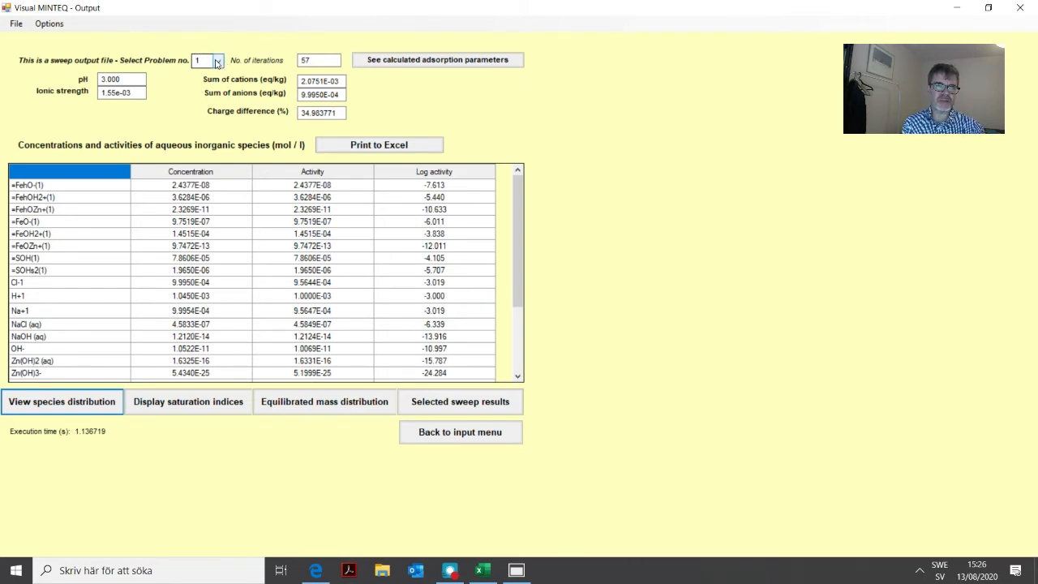
left_click(217, 60)
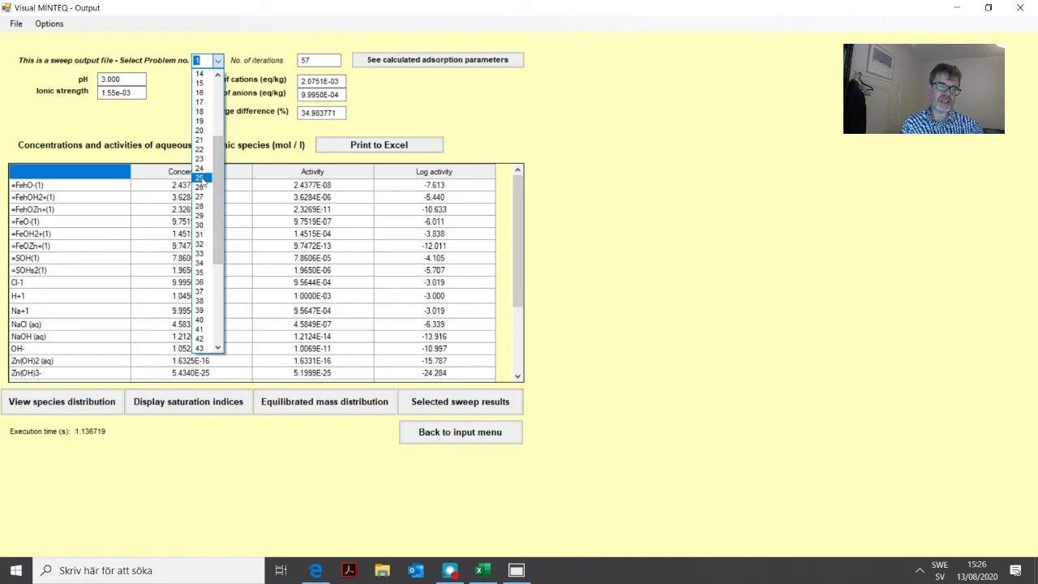
left_click(198, 177)
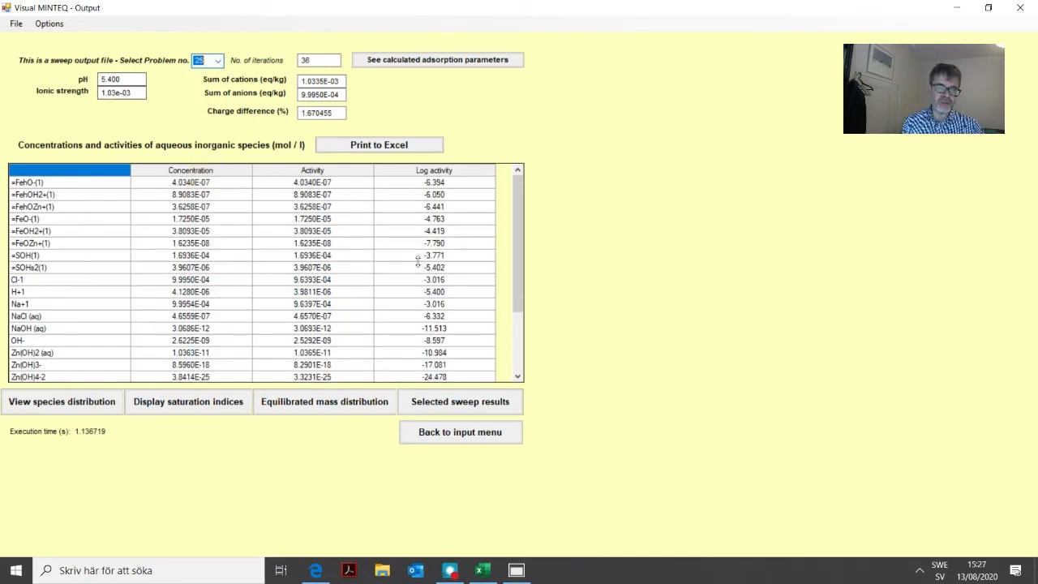
mouse_move(730, 330)
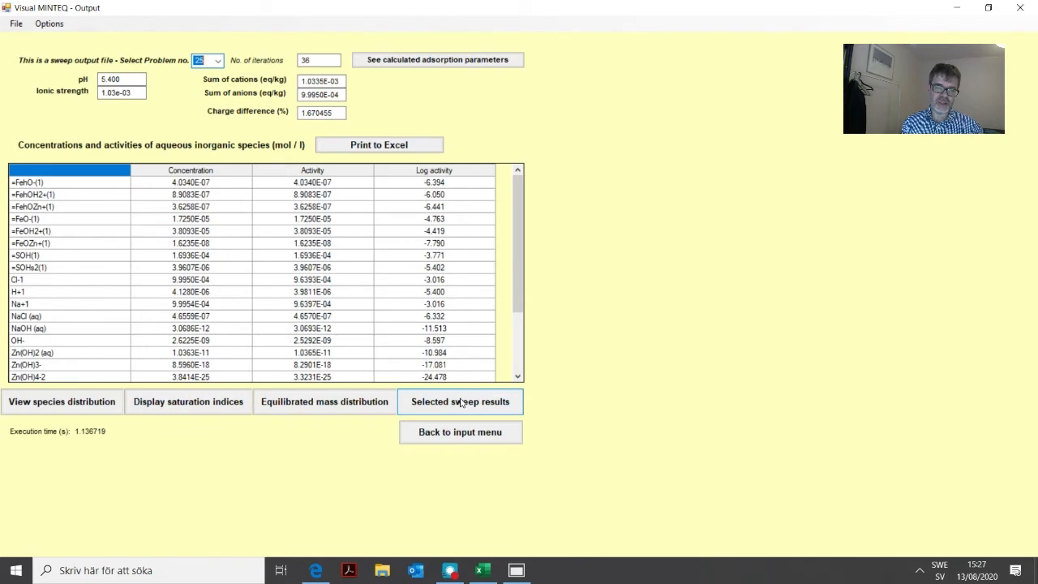
left_click(461, 402)
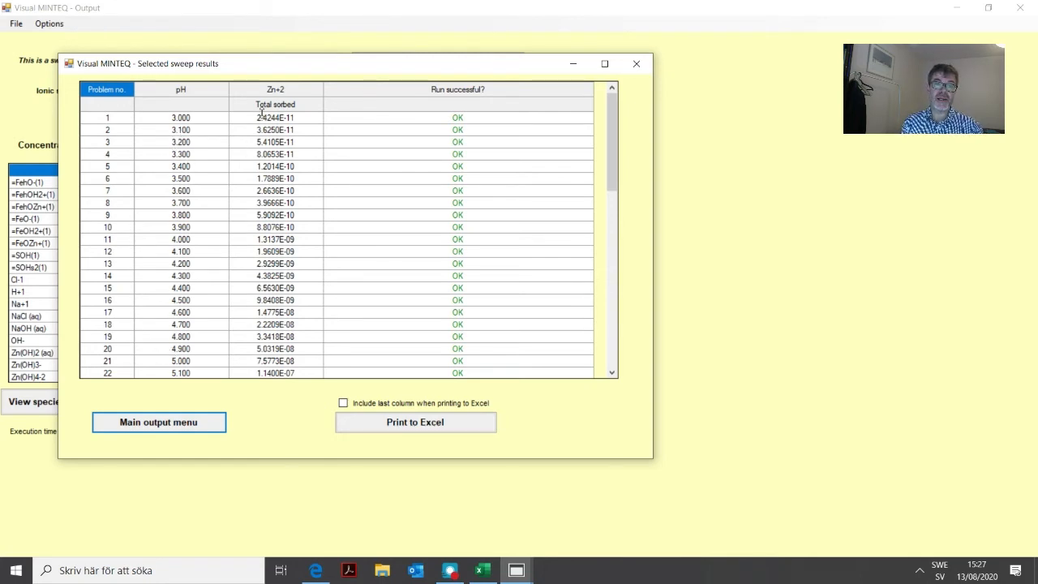
mouse_move(276, 336)
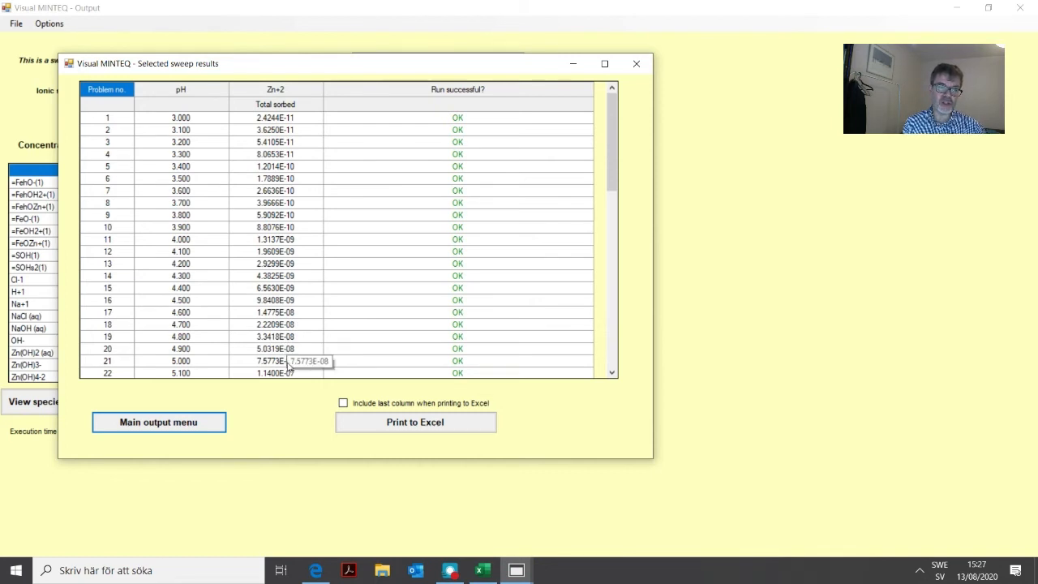
mouse_move(275, 404)
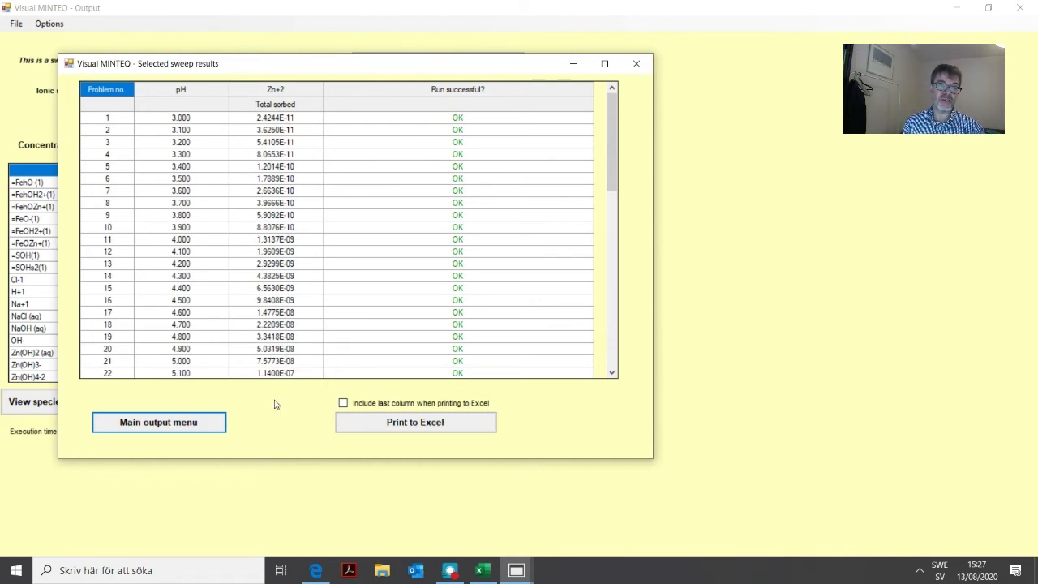
mouse_move(736, 207)
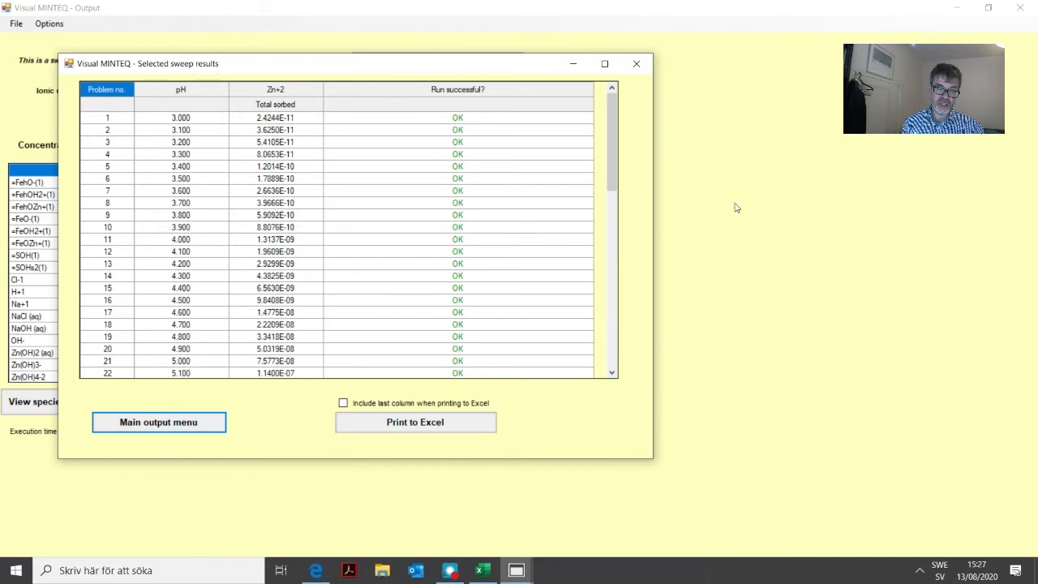
mouse_move(415, 422)
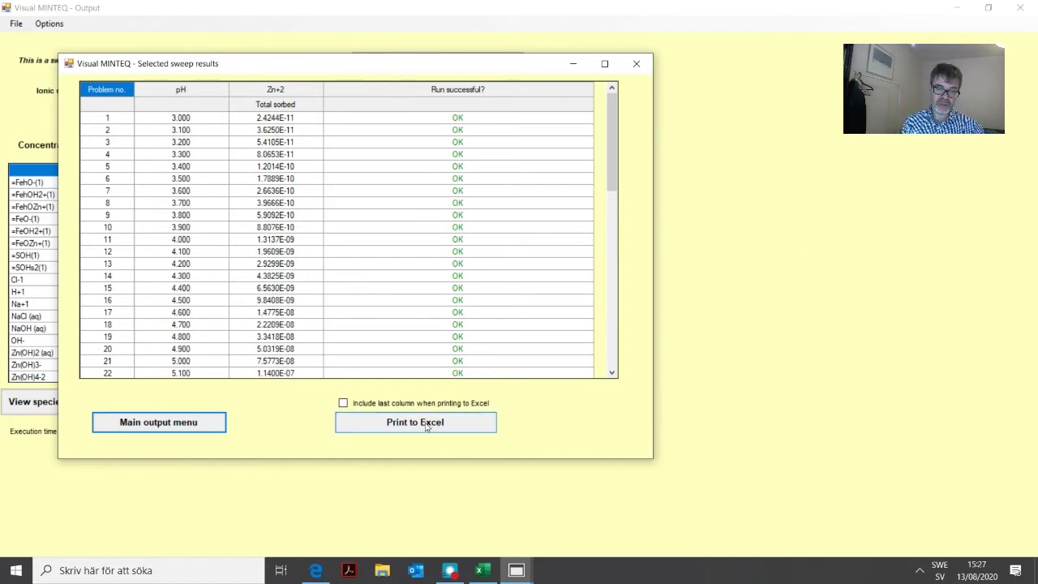
Step: Export the pH versus Zn+2 total sorbed results table to Excel
left_click(415, 421)
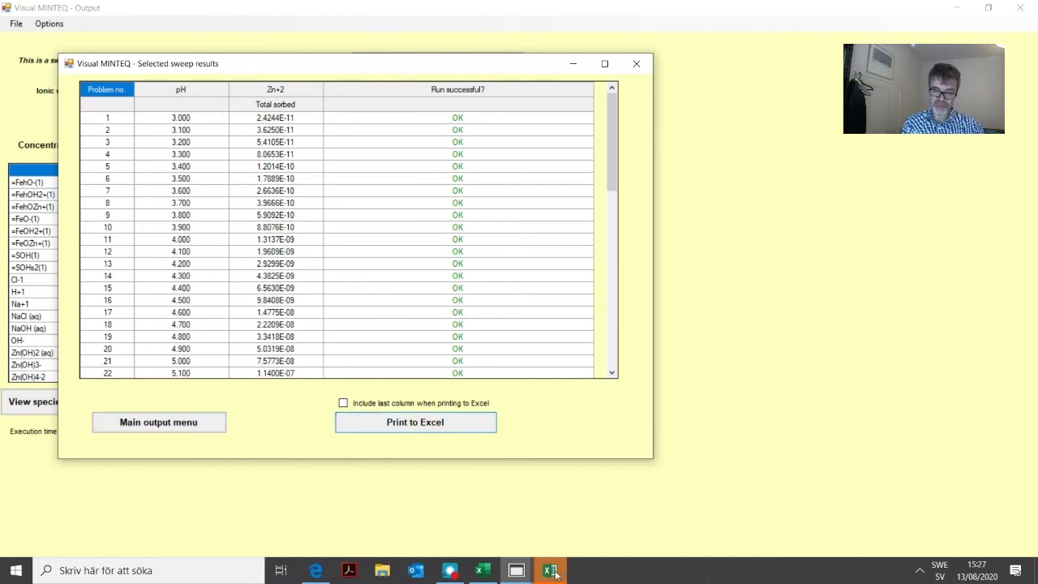
Step: Bring the exported workbook forward and select the pH and Zn+2 total sorbed columns (B and C)
left_click(415, 421)
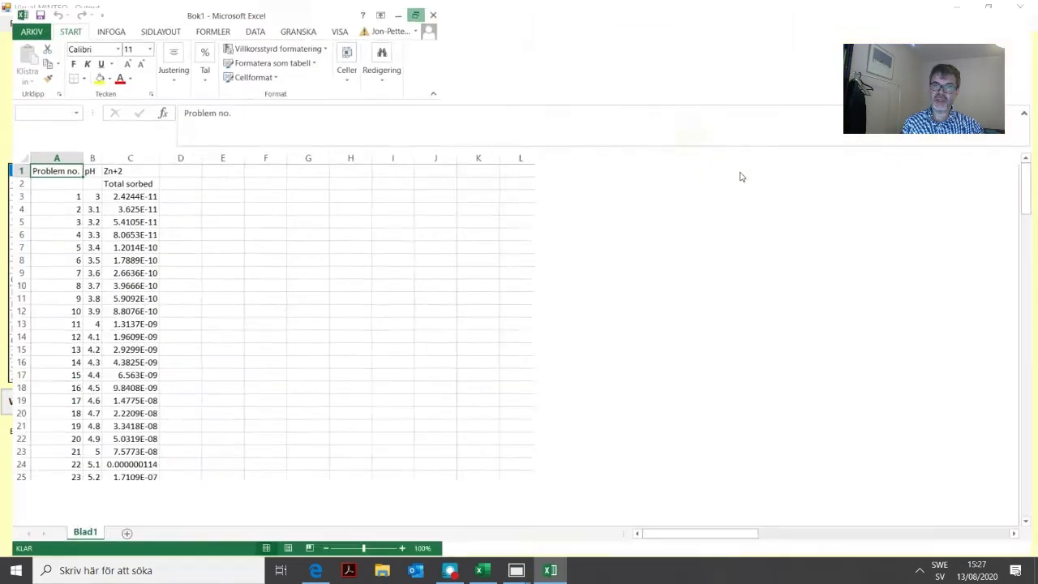
left_click(415, 15)
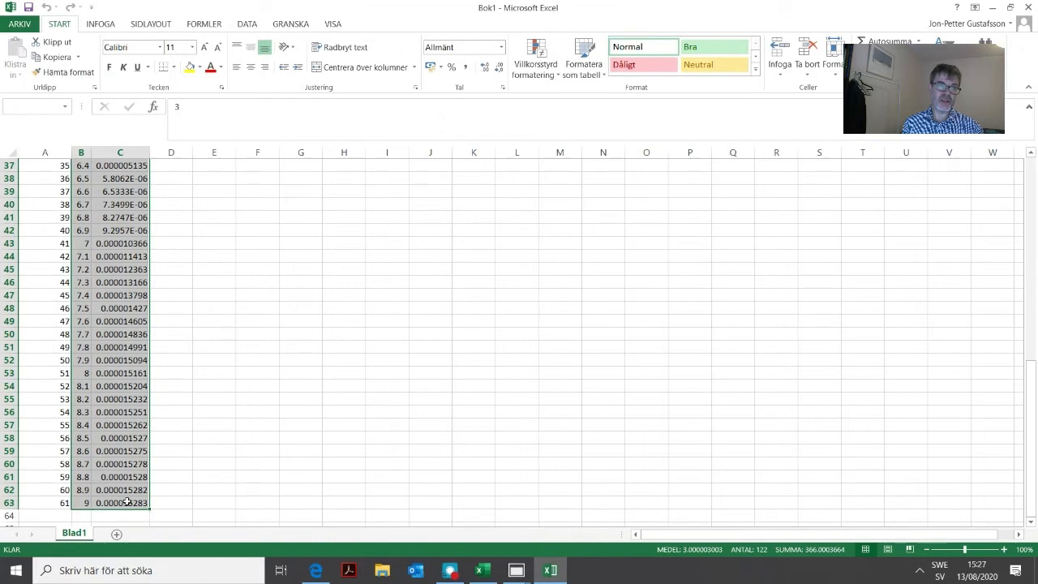
Step: Insert a markers-only scatter chart of Zn+2 total sorbed against pH from columns B and C
left_click(100, 24)
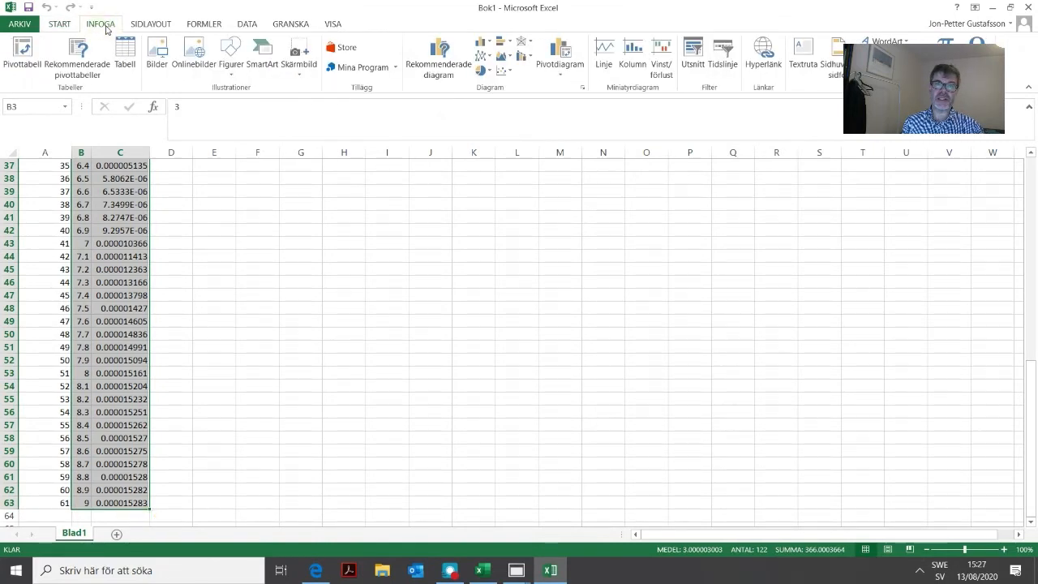
left_click(504, 71)
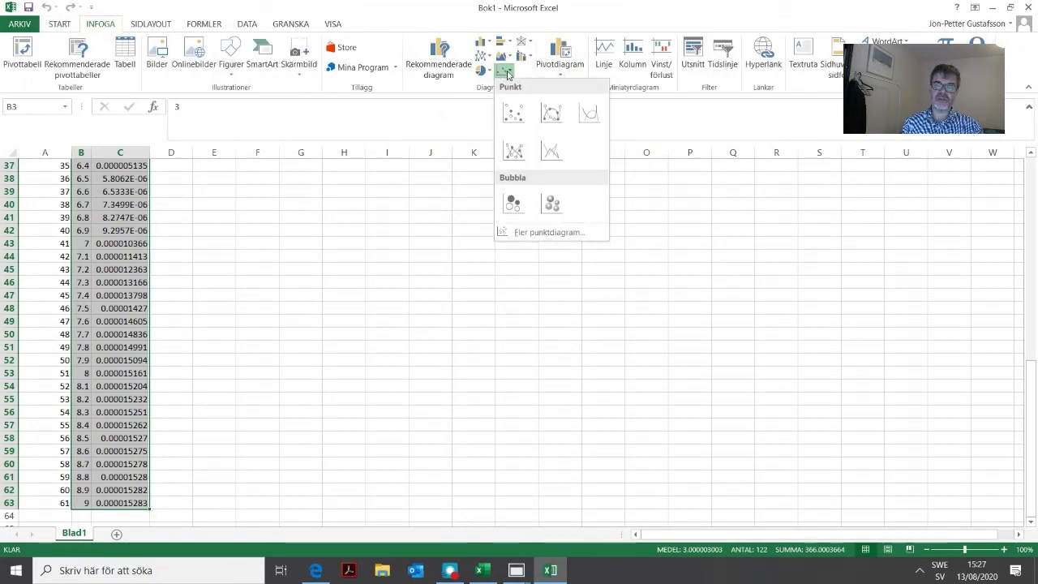
left_click(513, 112)
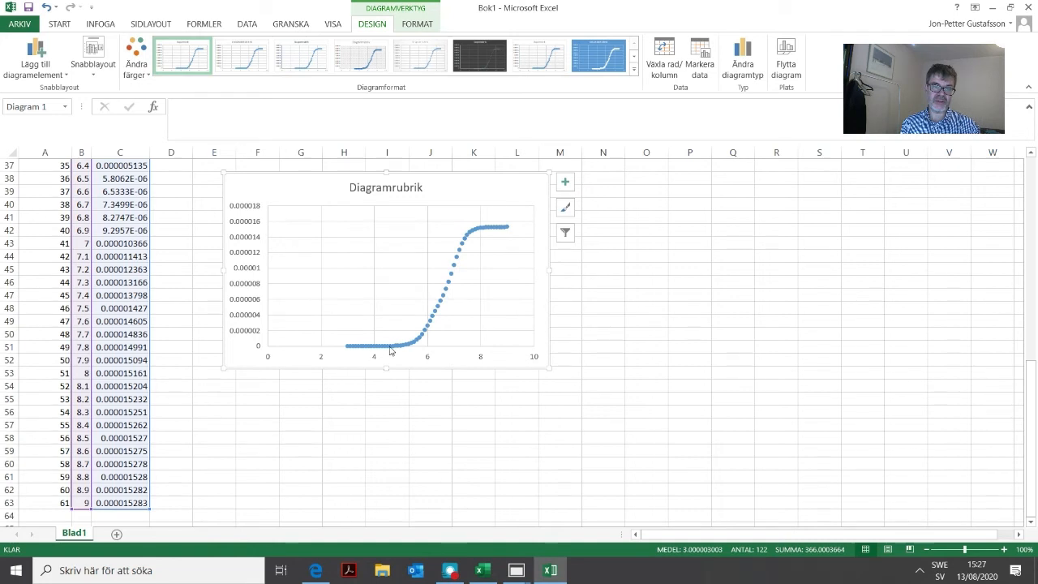
mouse_move(377, 353)
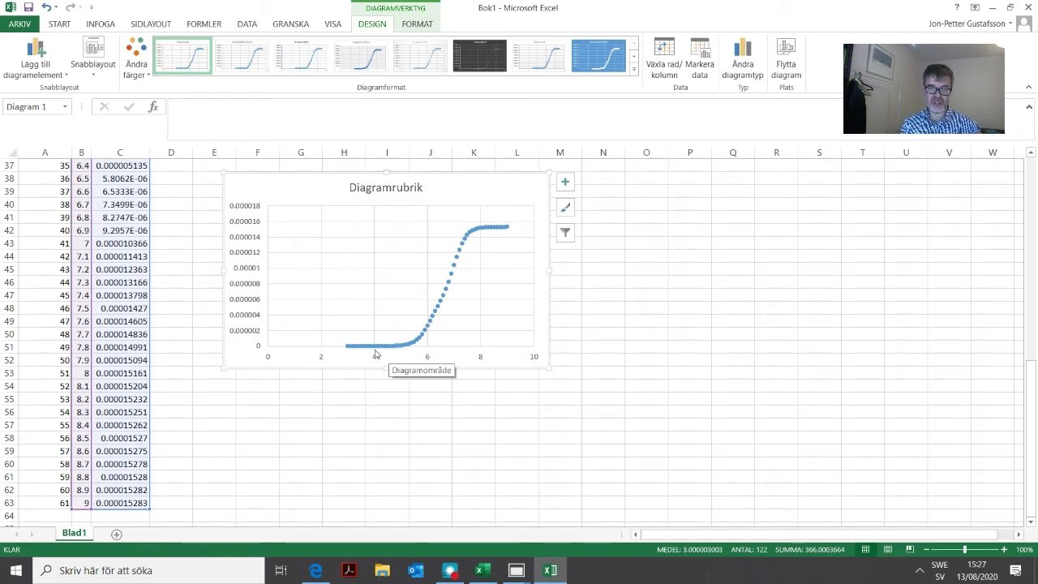
mouse_move(454, 223)
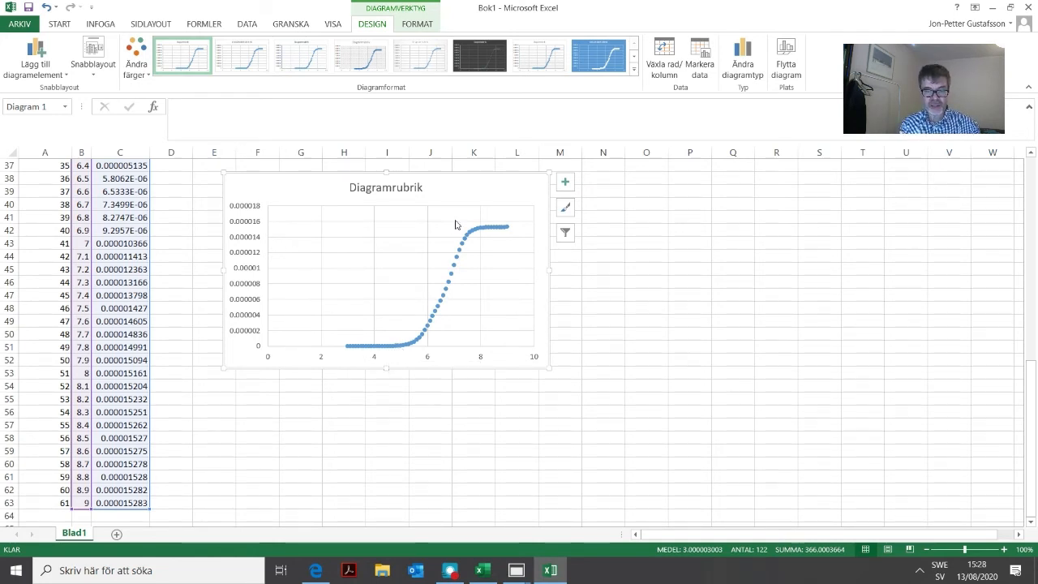
mouse_move(485, 229)
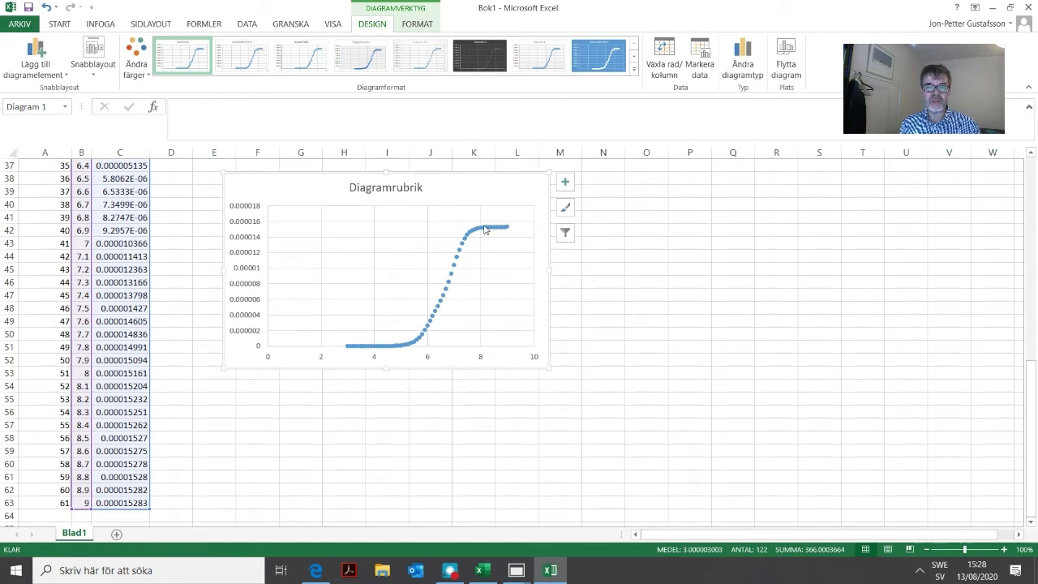
mouse_move(496, 236)
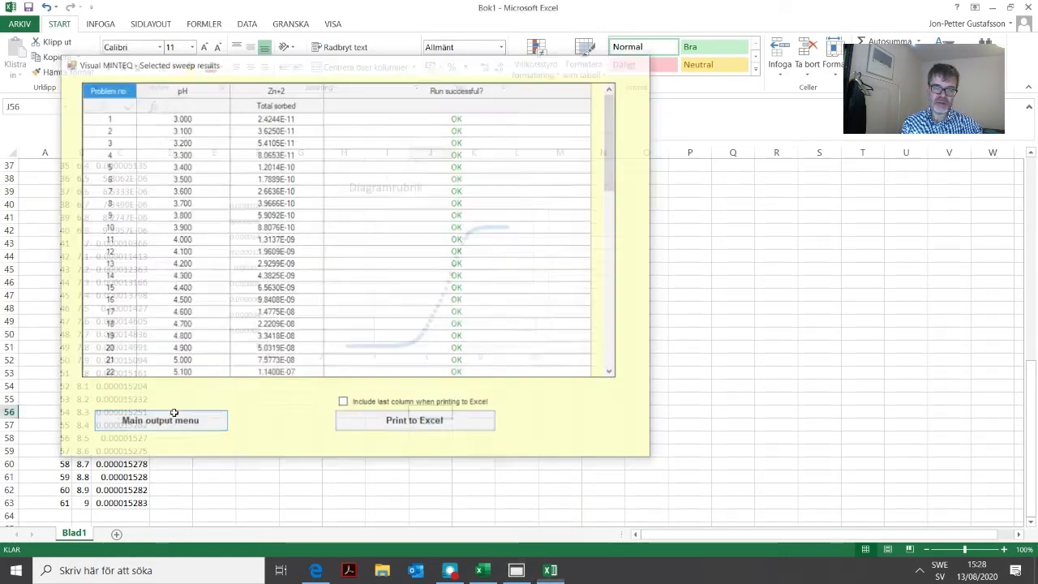
Step: Return from the sweep results to the input menu and reset the problem to blank defaults
left_click(159, 419)
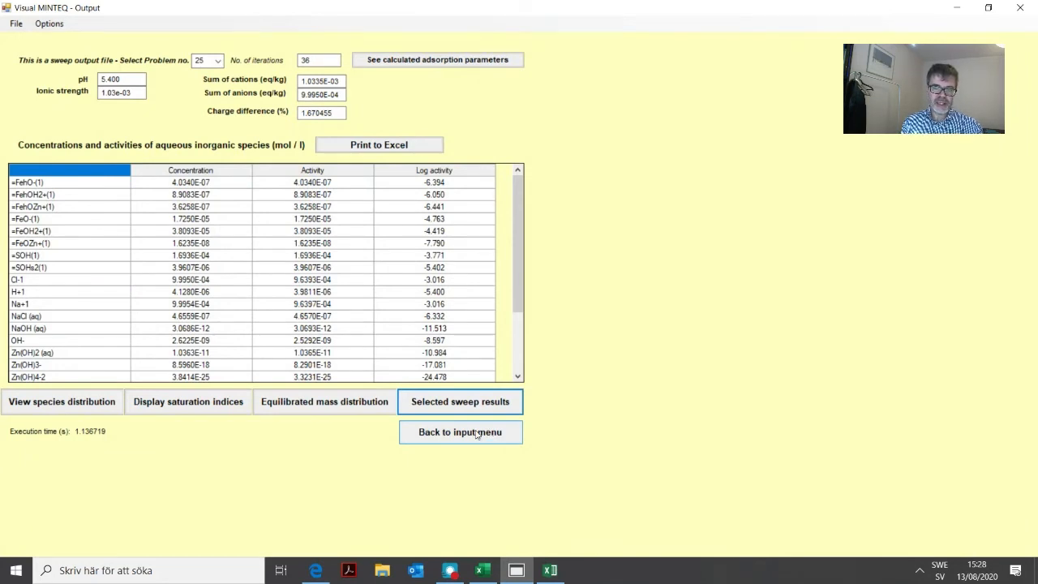
left_click(461, 431)
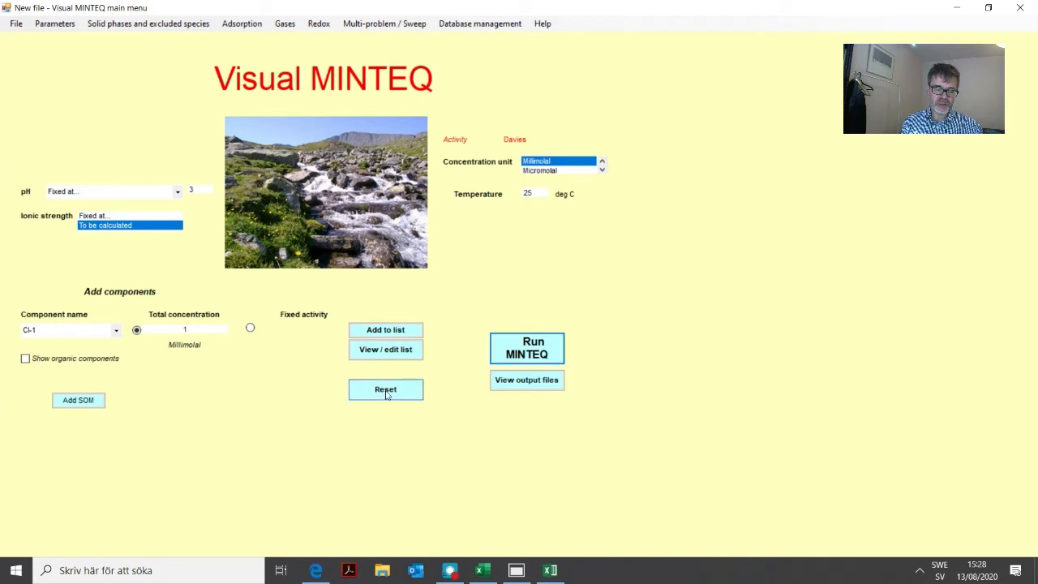
left_click(386, 390)
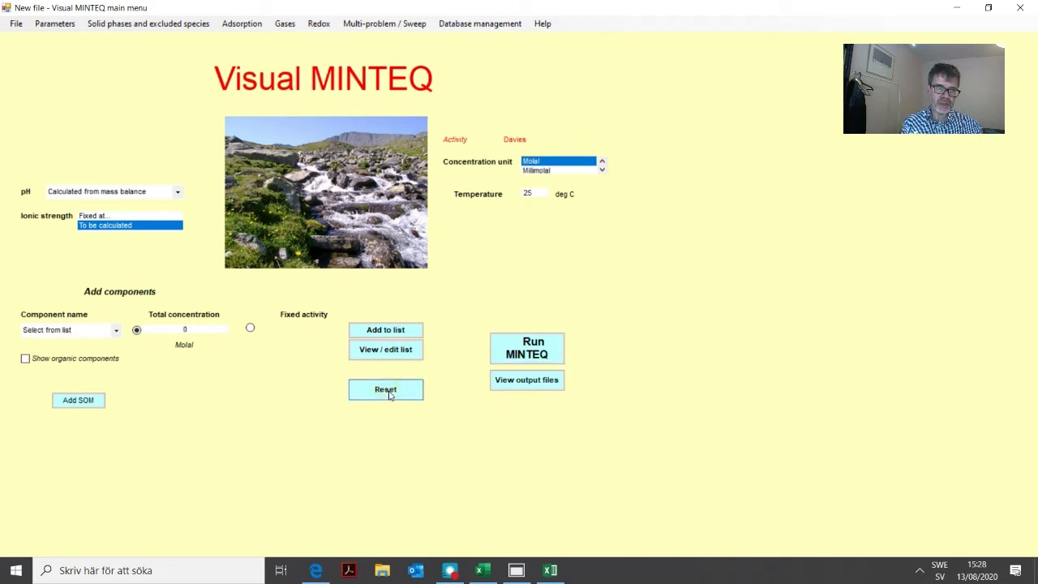
mouse_move(396, 364)
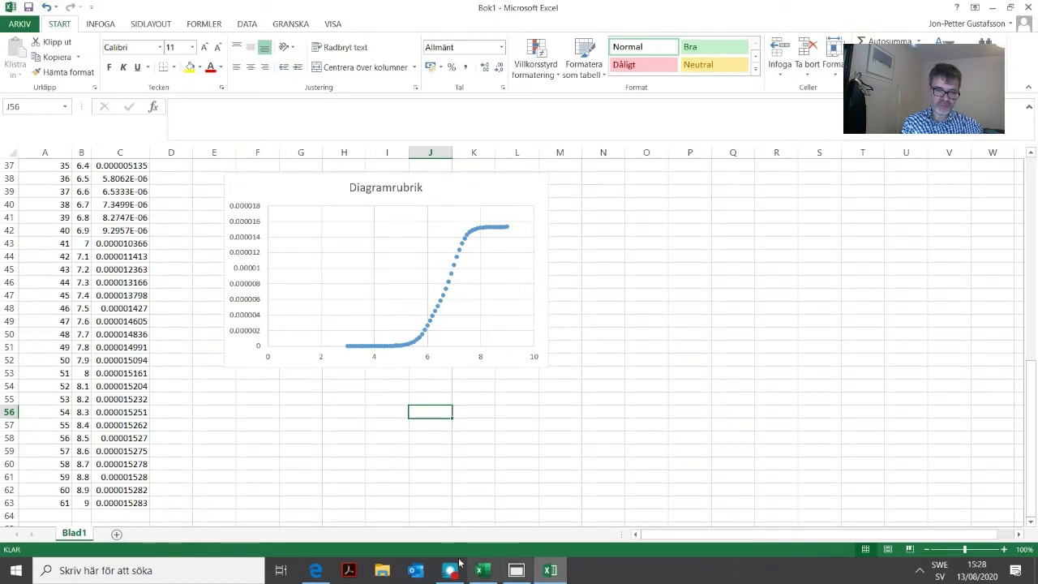
Step: Switch to the AFkurs lake chemistry workbook to review the 20-lake pH, ion and DOC table
left_click(552, 571)
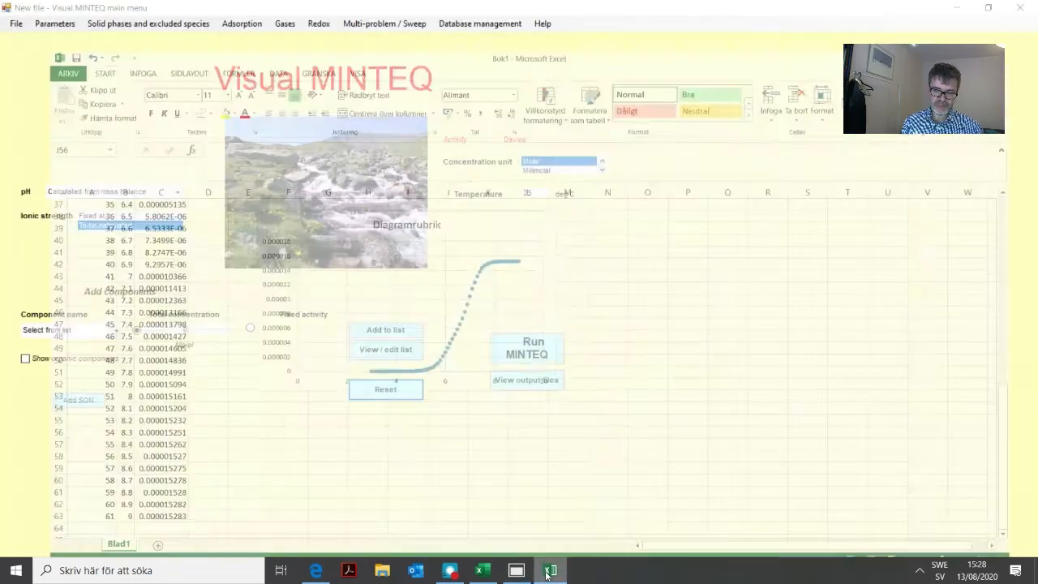
left_click(549, 571)
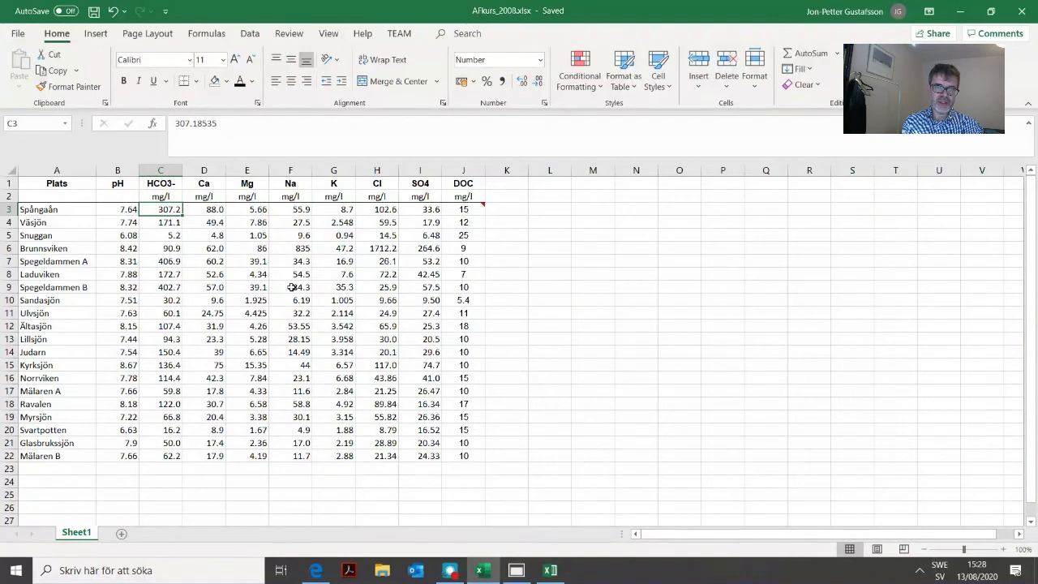
mouse_move(227, 376)
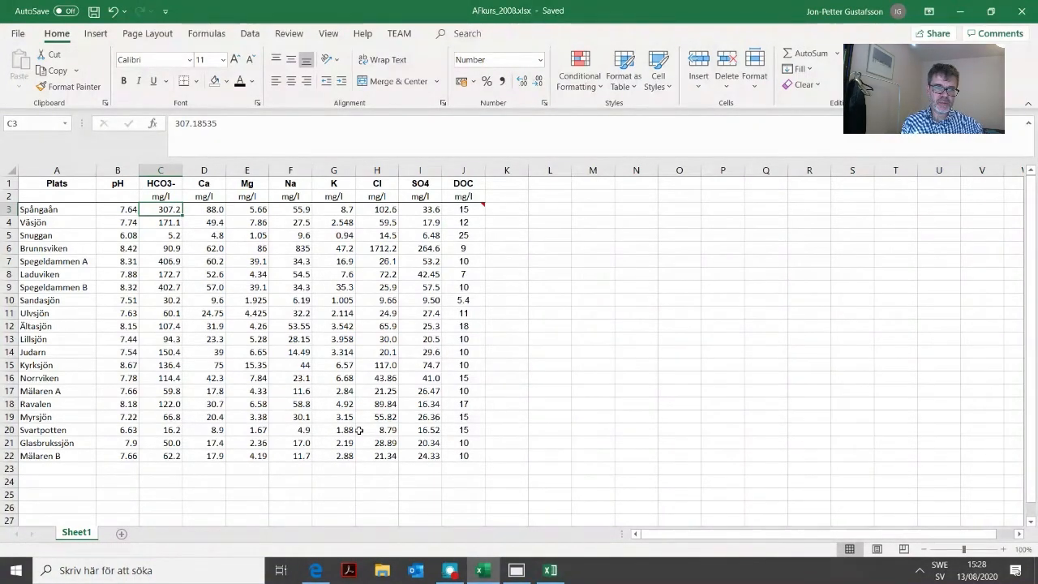
mouse_move(321, 271)
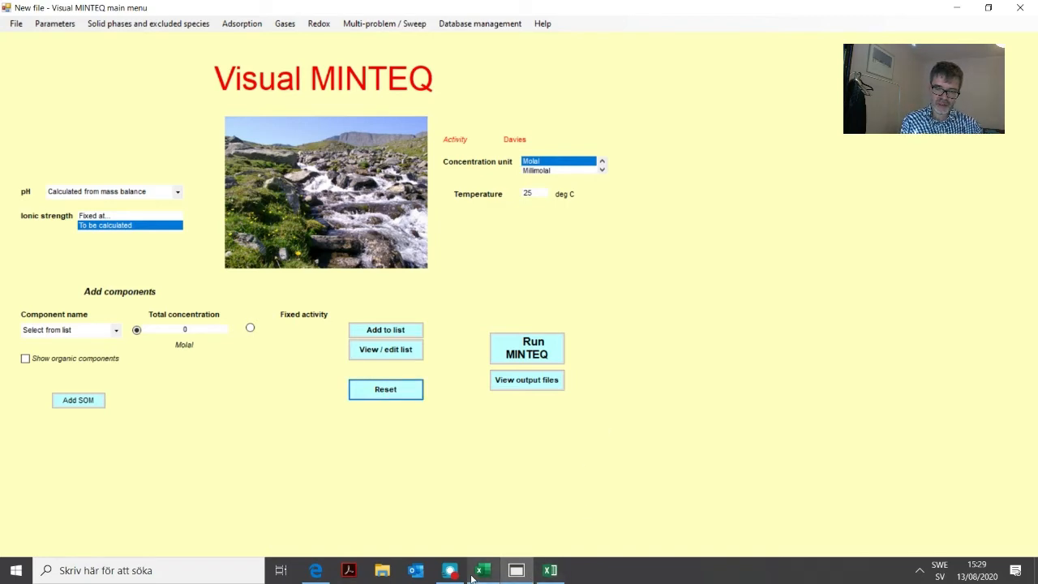
left_click(484, 571)
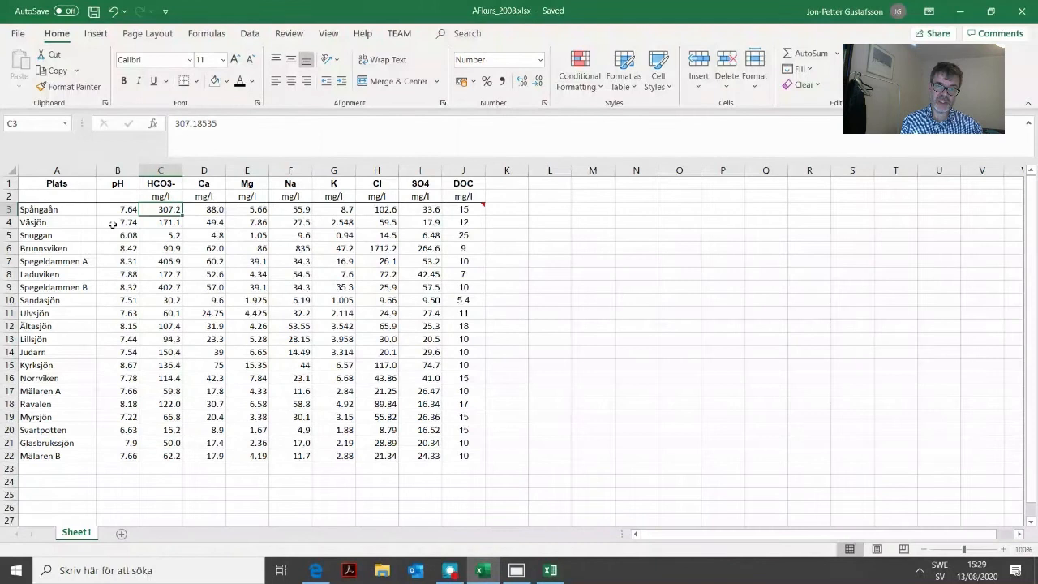
mouse_move(608, 421)
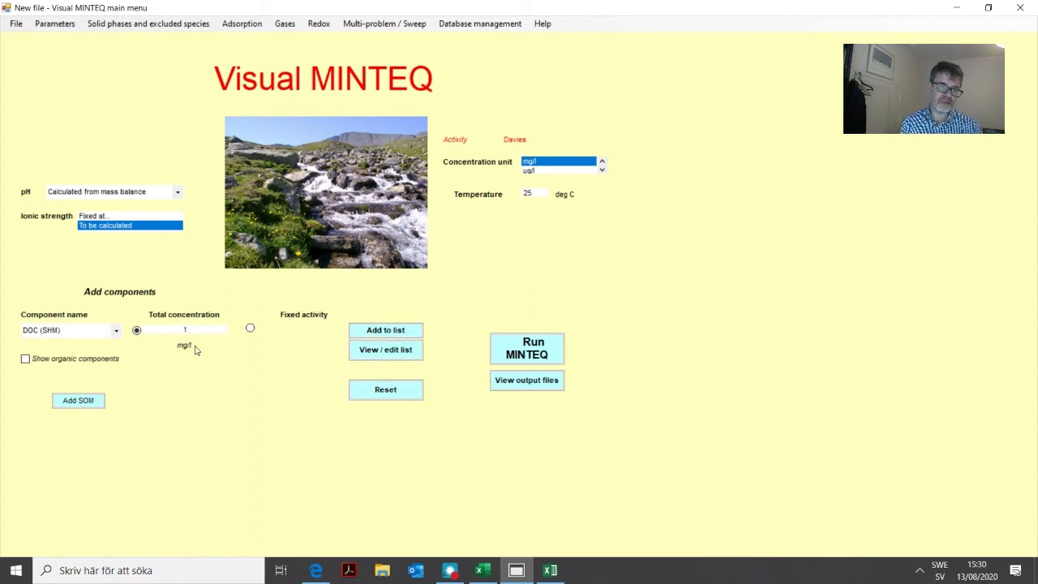
Step: Add DOC (SHM) at 1 mg/l to the component list, checking the lake workbook, and fix pH at 7.00
left_click(78, 399)
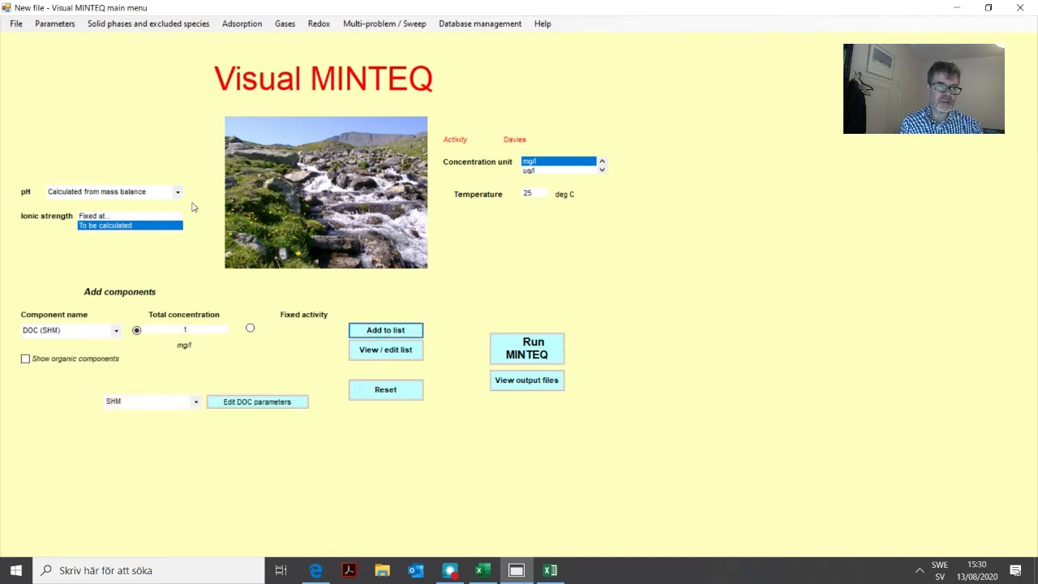
left_click(551, 571)
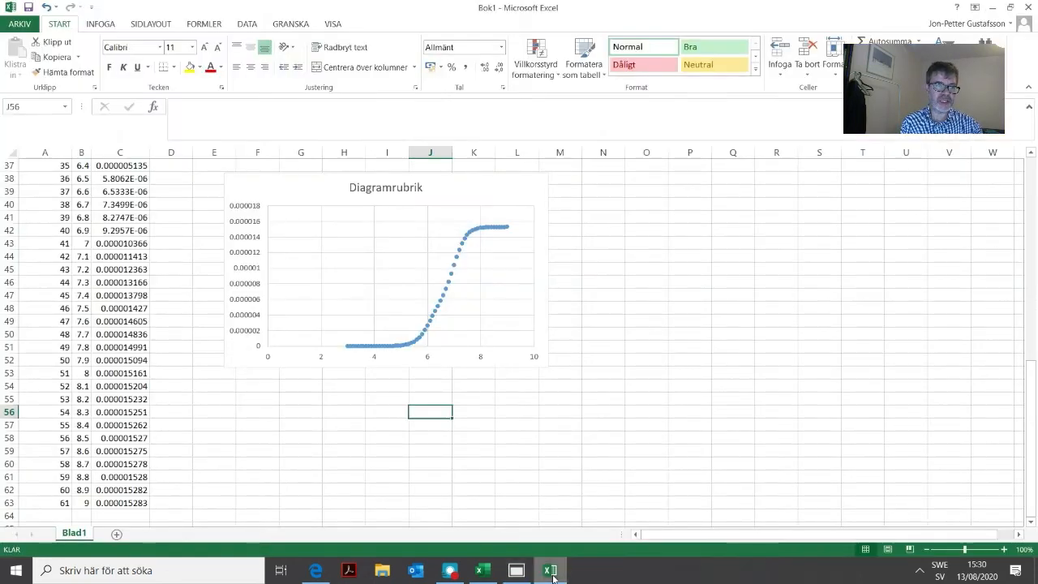
left_click(550, 571)
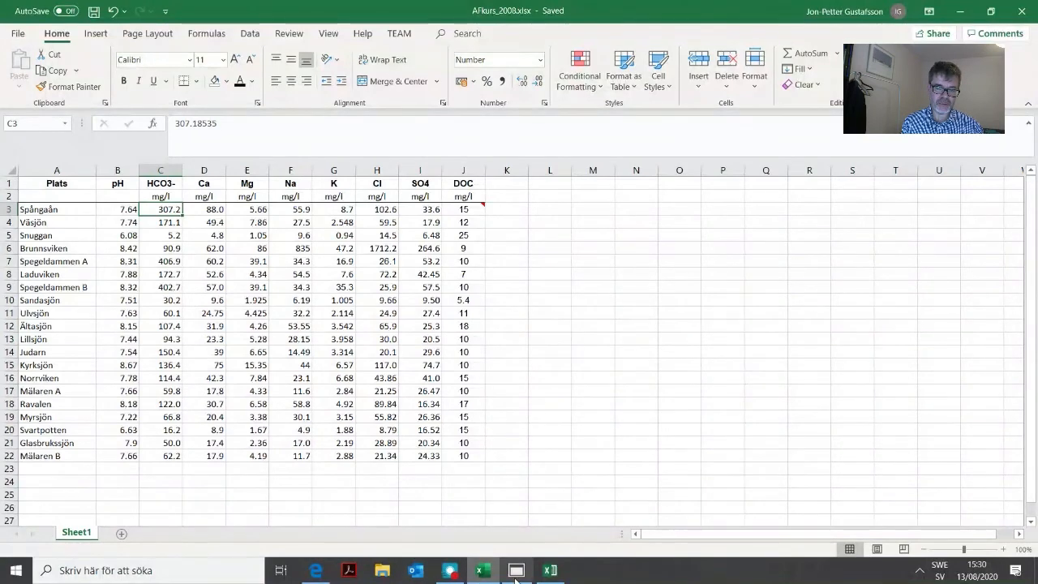
left_click(516, 570)
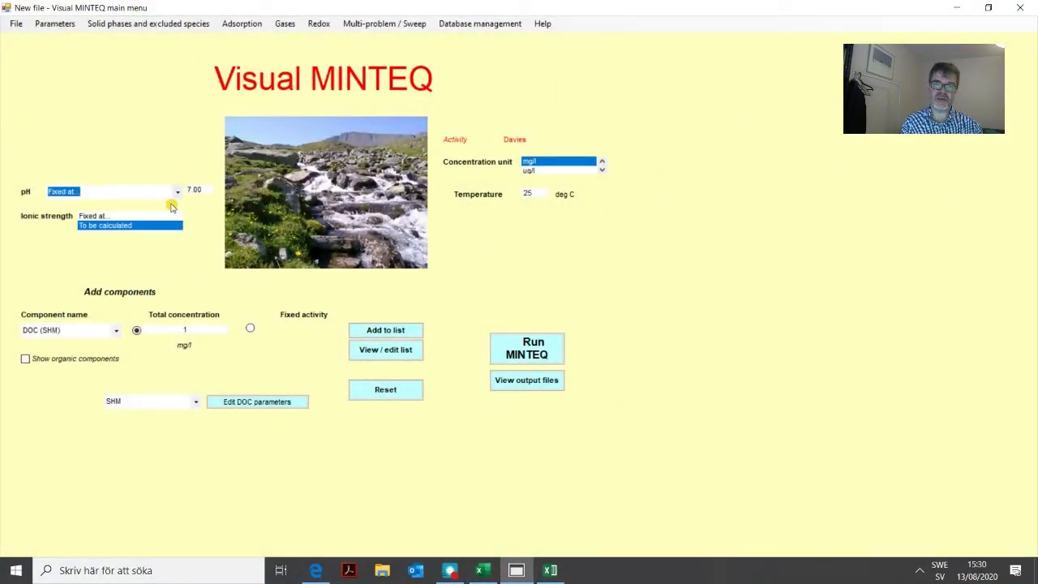
mouse_move(501, 539)
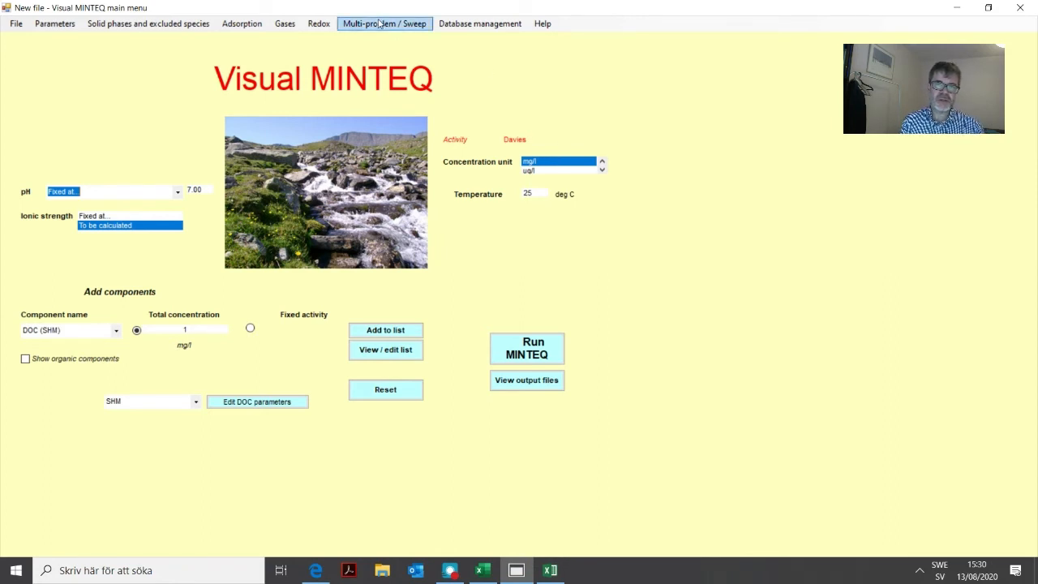
Step: Enable the multi-problem generator with 20 problems and start the Excel data import
left_click(383, 23)
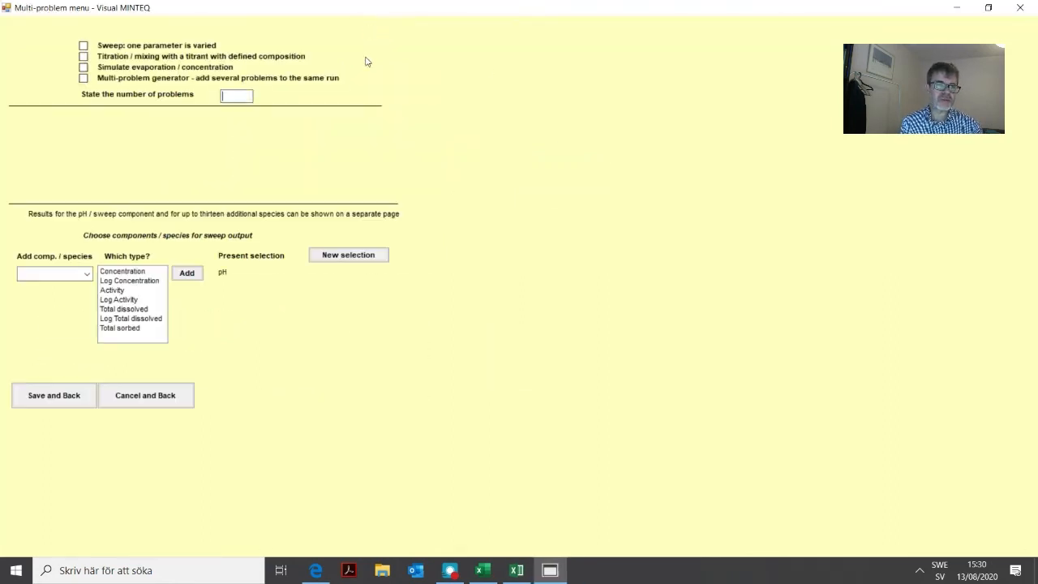
left_click(84, 78)
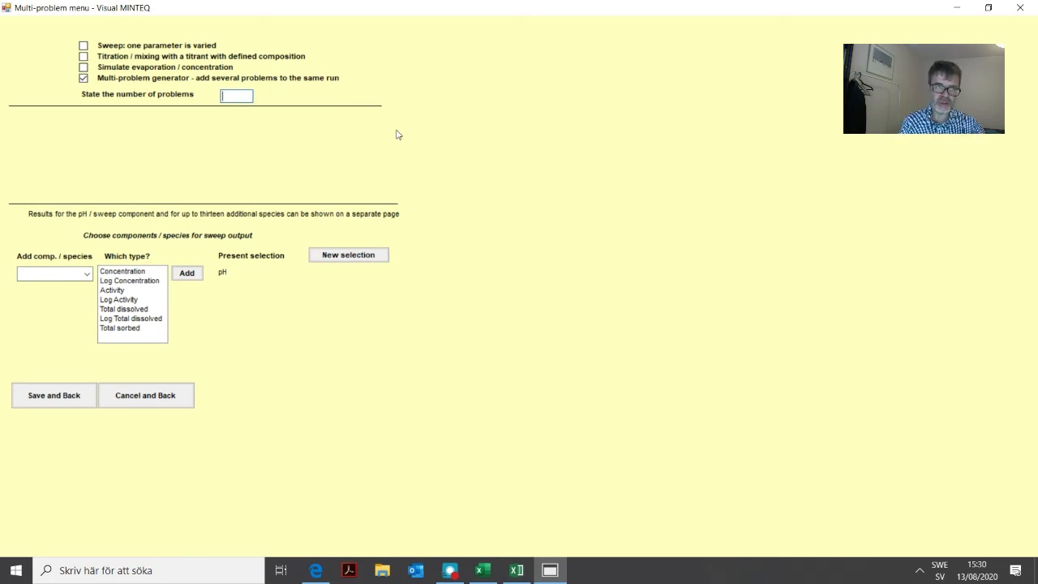
type("20")
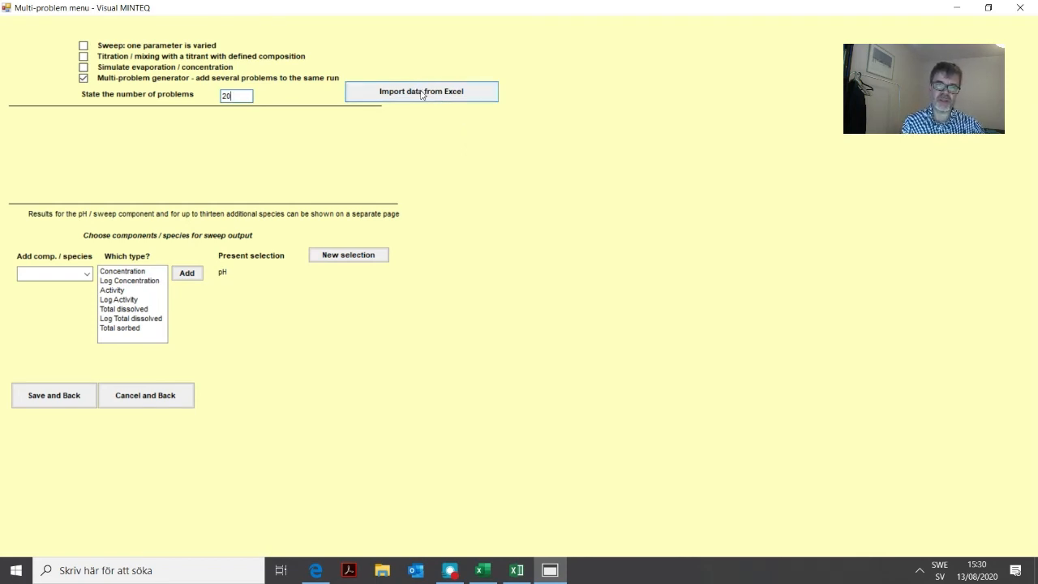
left_click(421, 90)
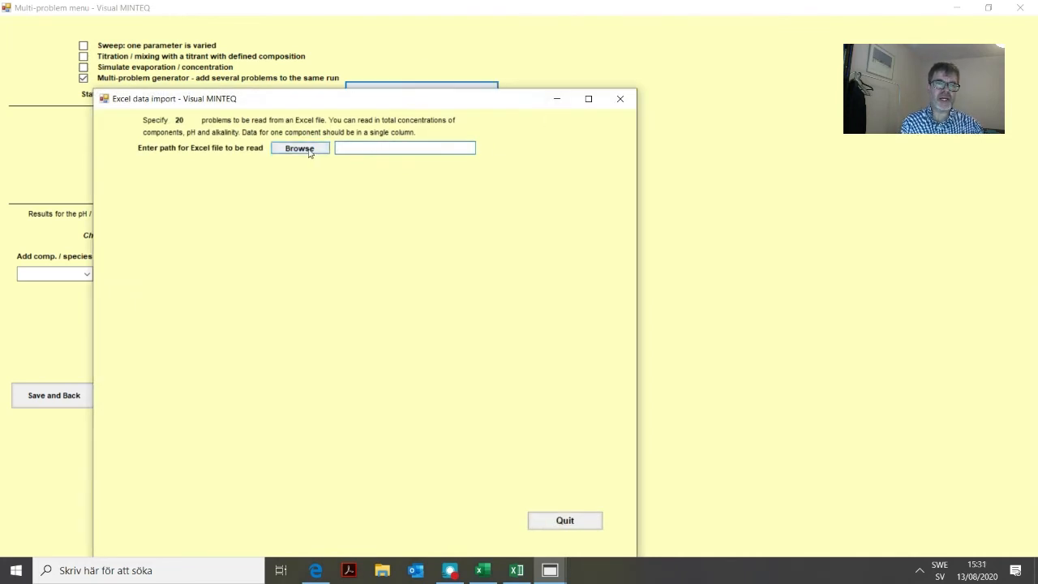
Step: Browse to C:\Courses and link the AFkurs_2020.xlsx lake workbook as the import source
left_click(298, 149)
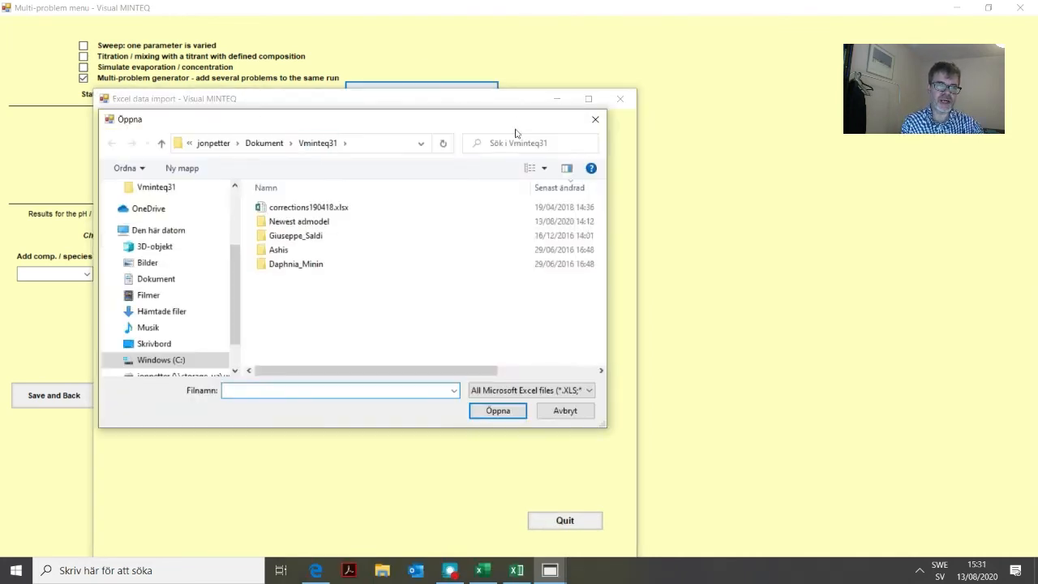
left_click(160, 360)
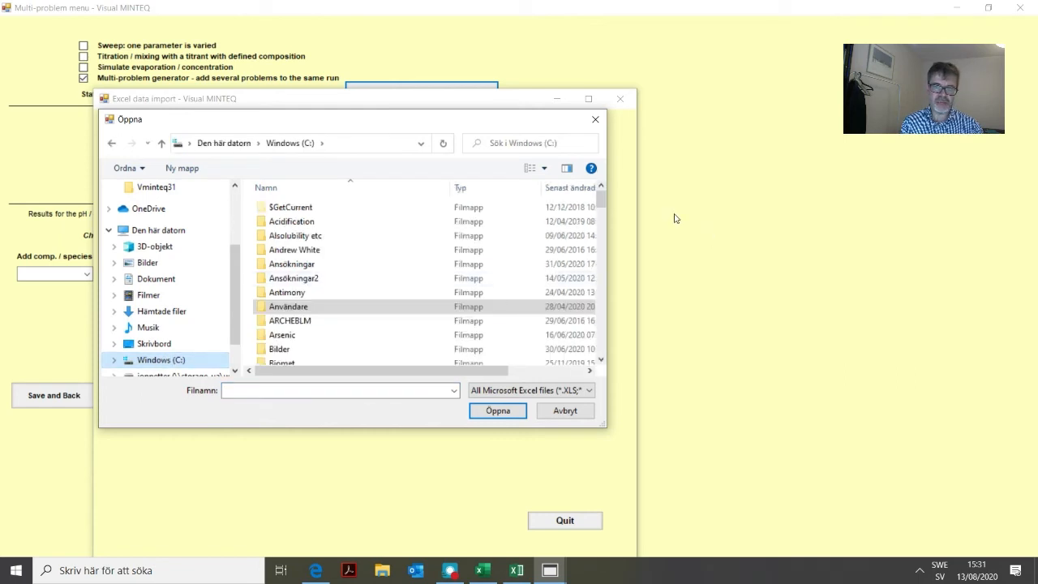
scroll("down", 3)
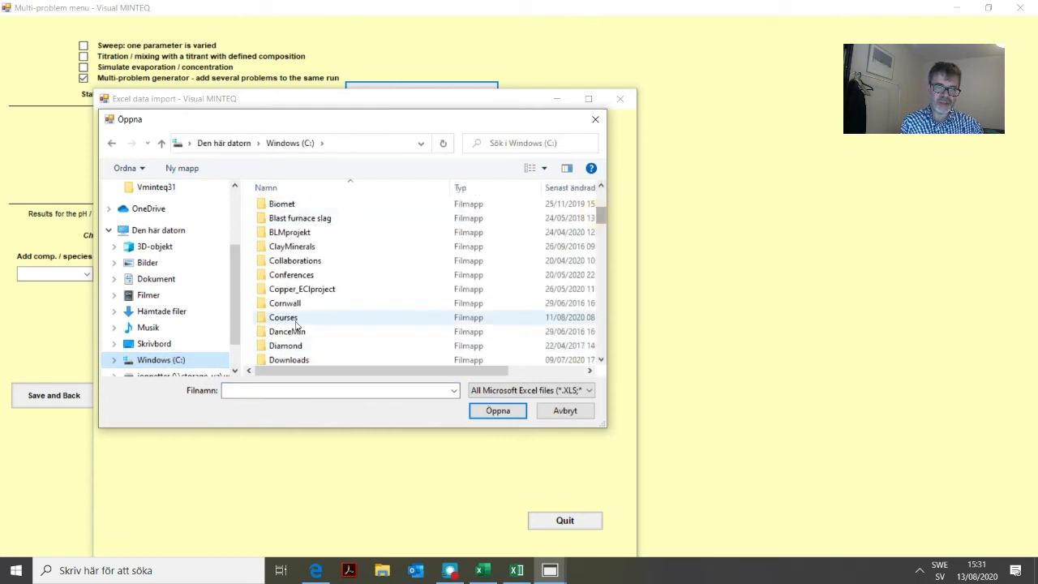
double_click(282, 316)
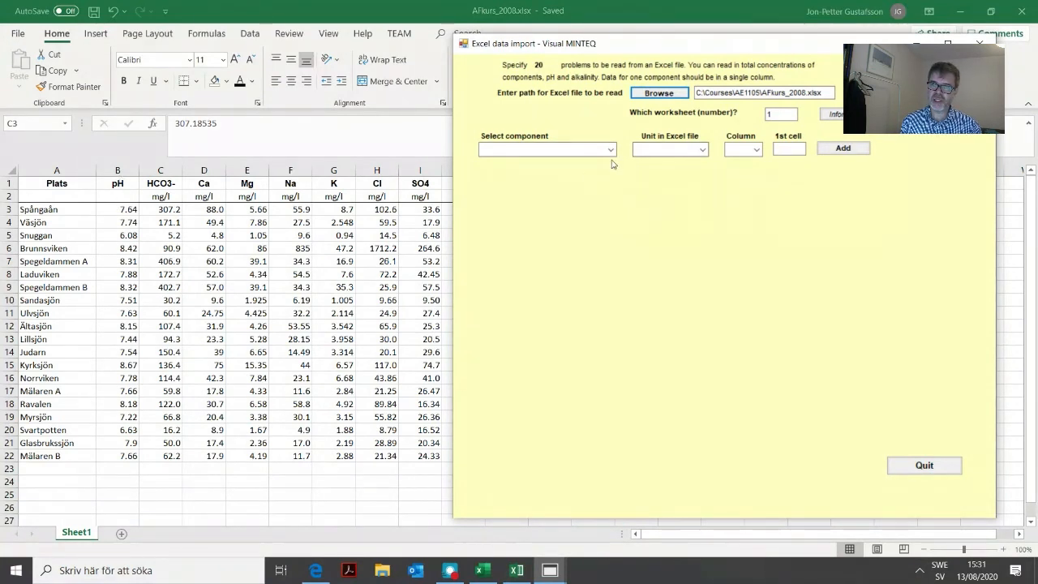
Step: Map pH to column B starting at row 3 and add it to the import list
left_click(610, 149)
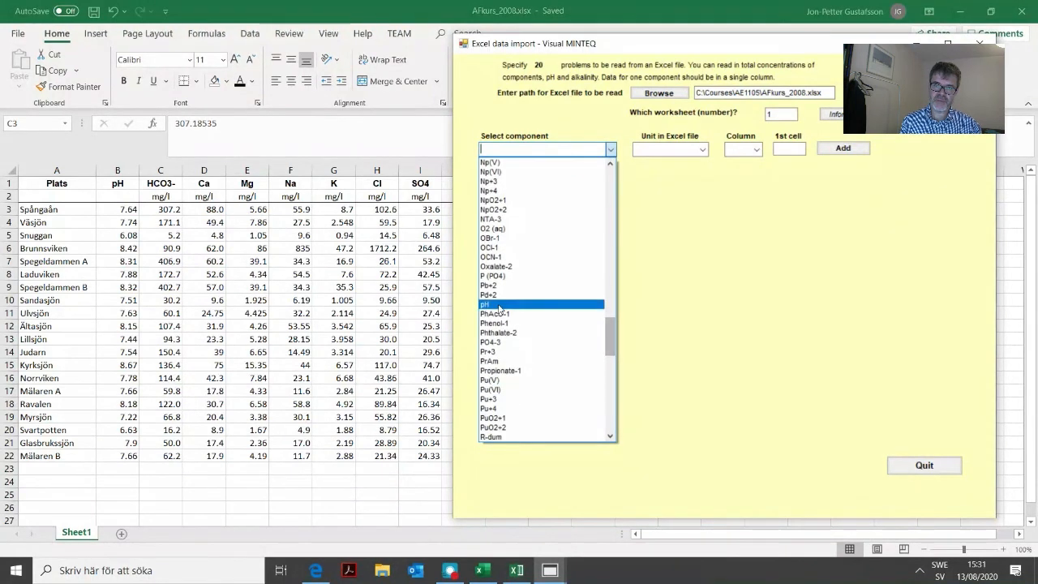
left_click(490, 305)
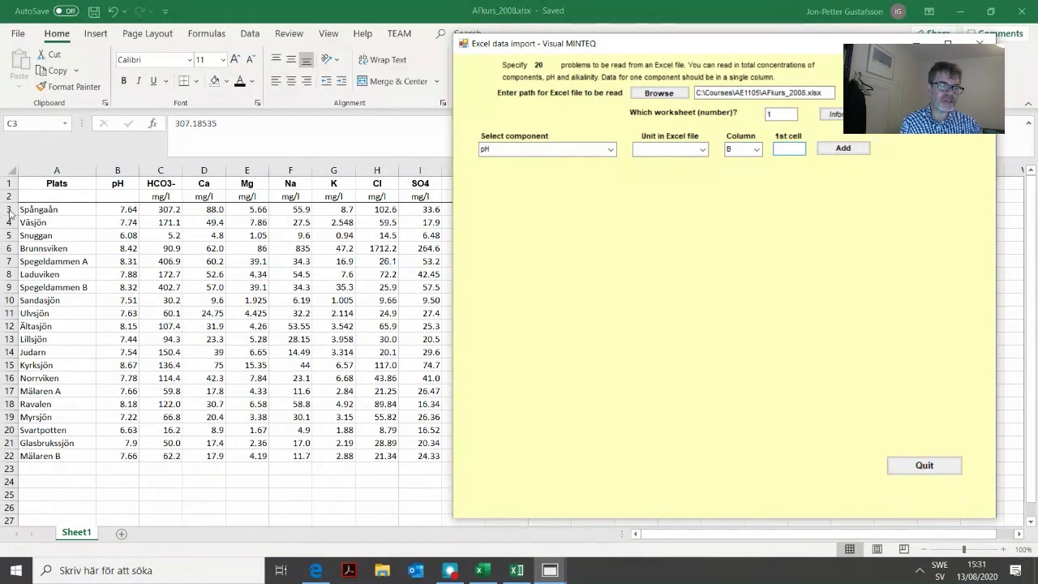
left_click(788, 149)
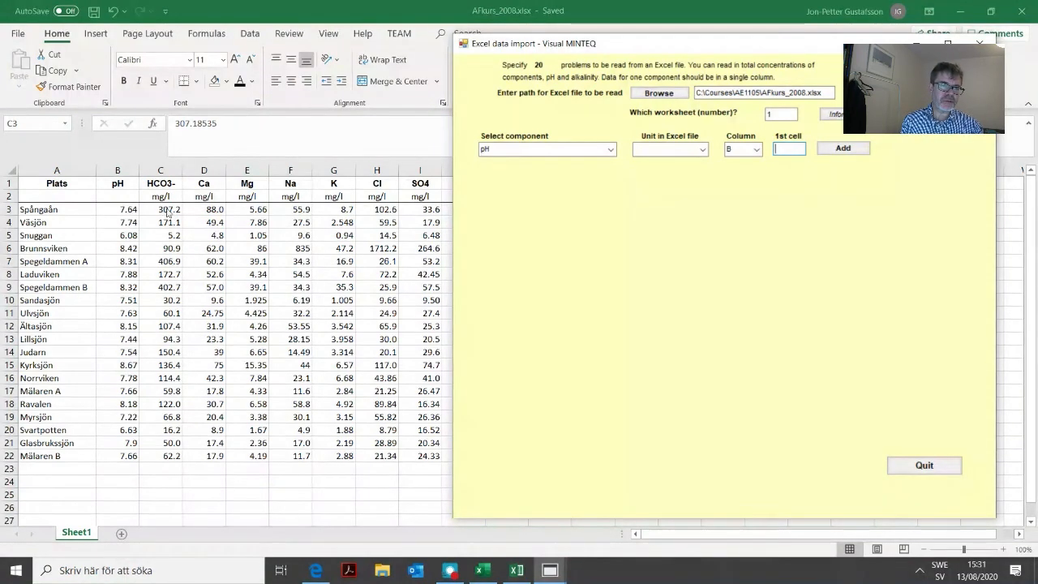
mouse_move(170, 214)
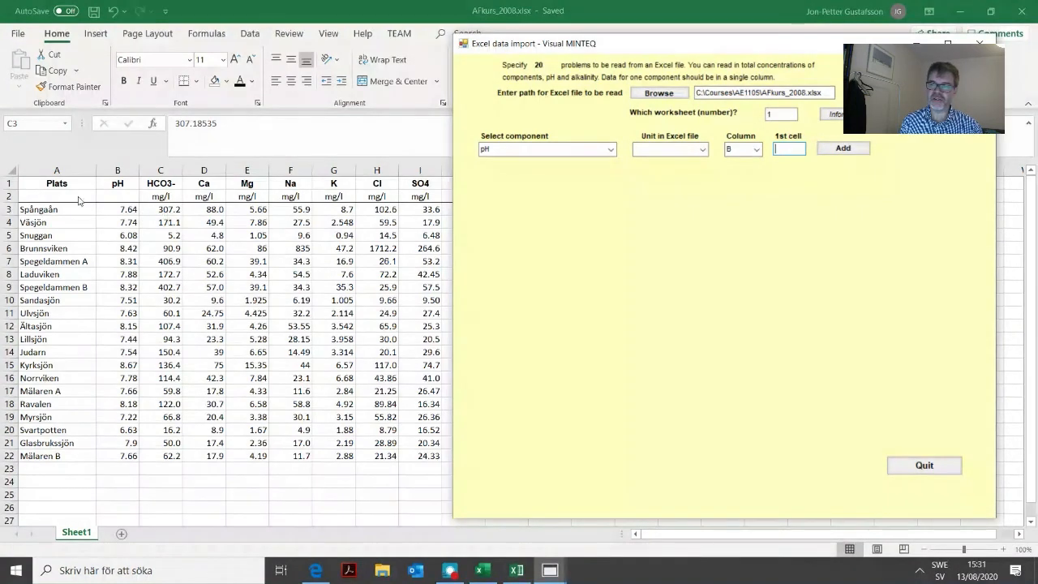
type("3")
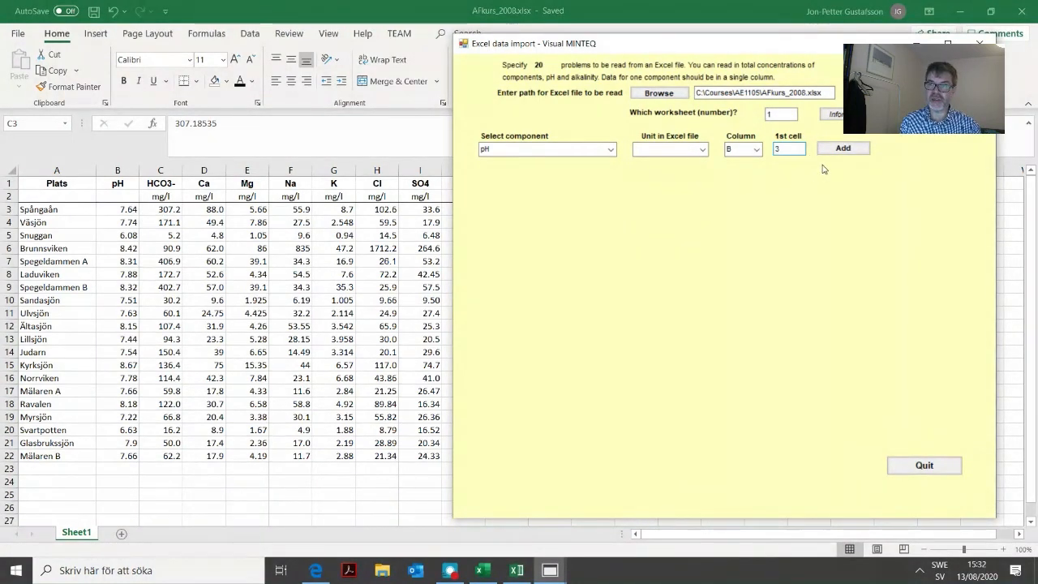
left_click(844, 148)
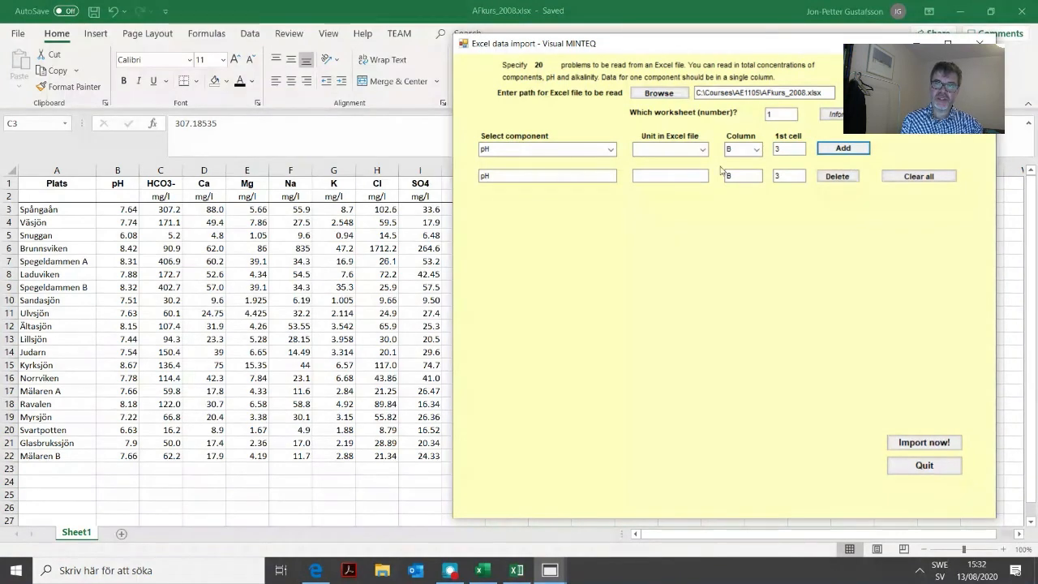
Step: Add Ca+2 and Mg+2 in mg/l from columns C and D to the import list
left_click(610, 149)
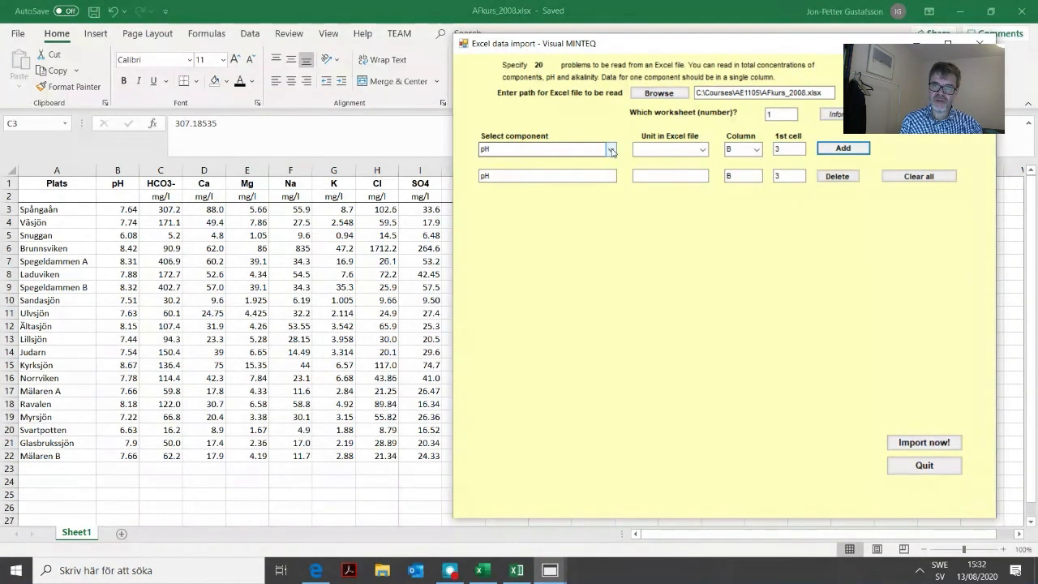
left_click(610, 149)
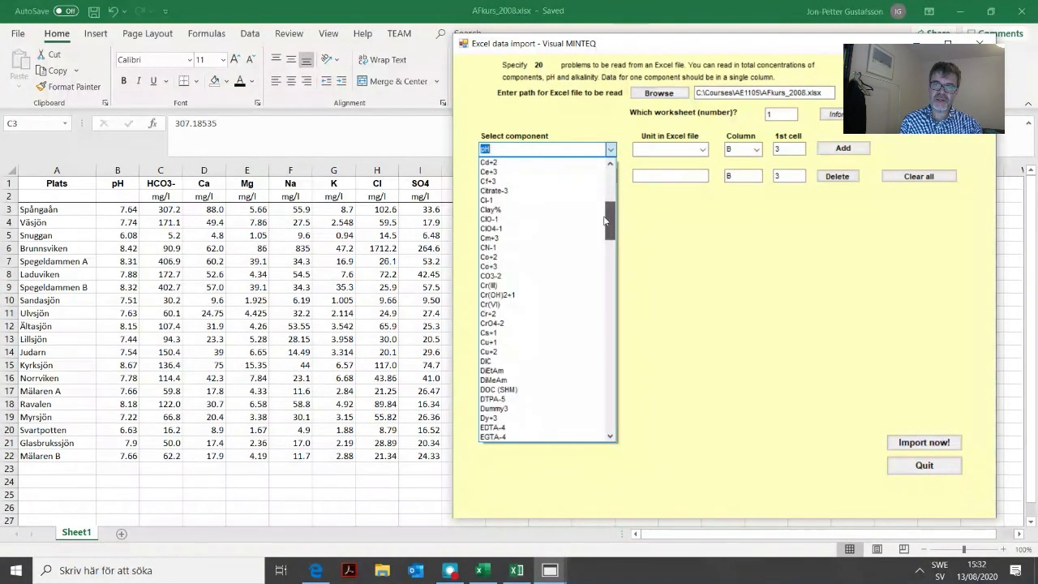
left_click(489, 172)
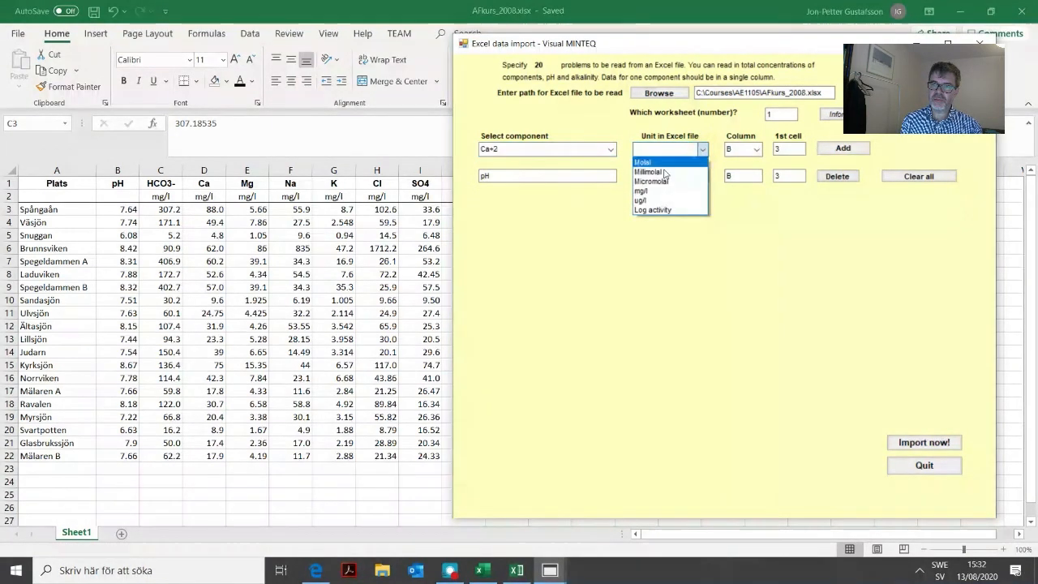
left_click(643, 189)
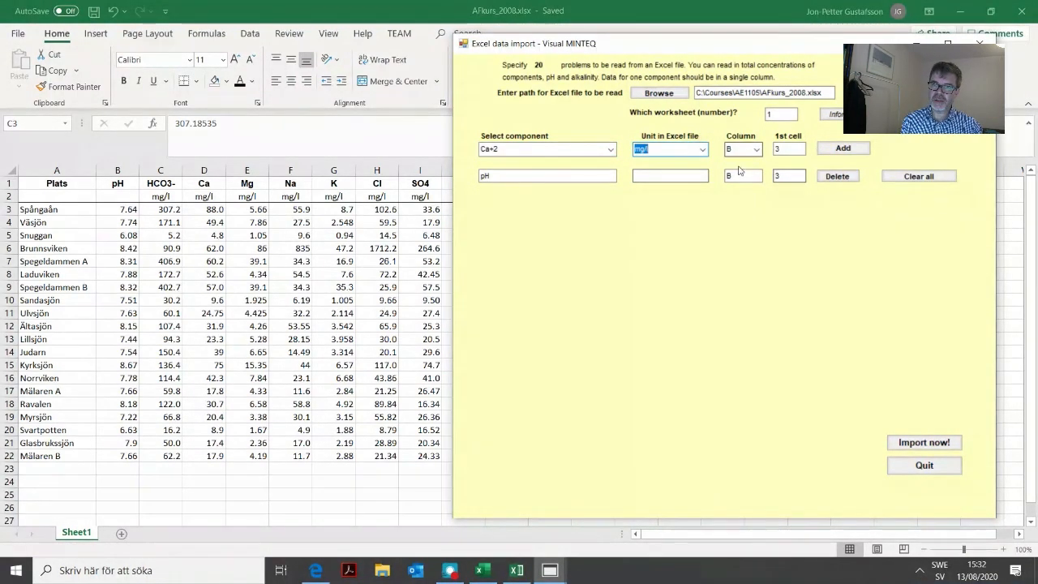
left_click(756, 149)
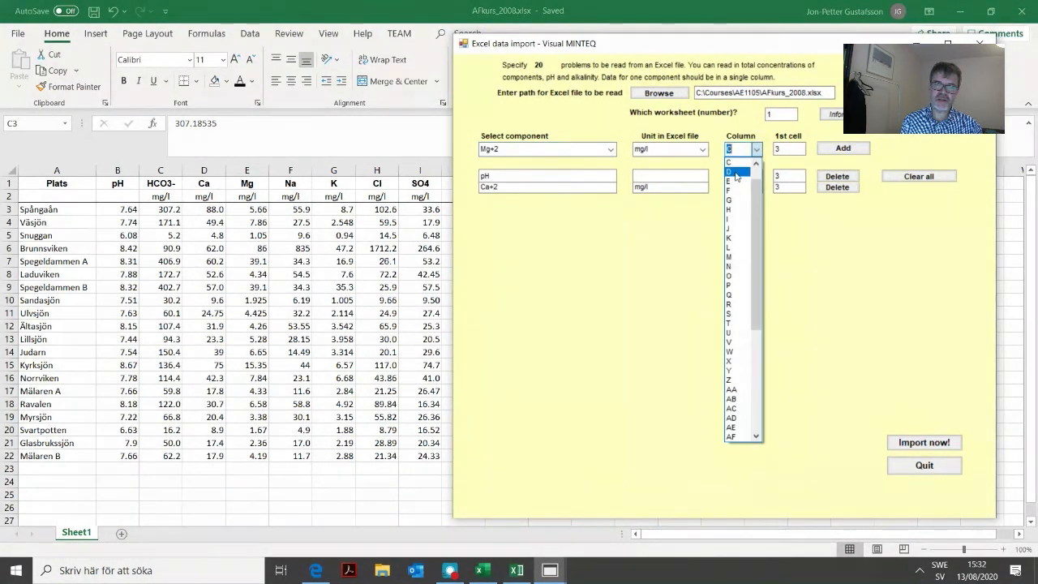
left_click(733, 172)
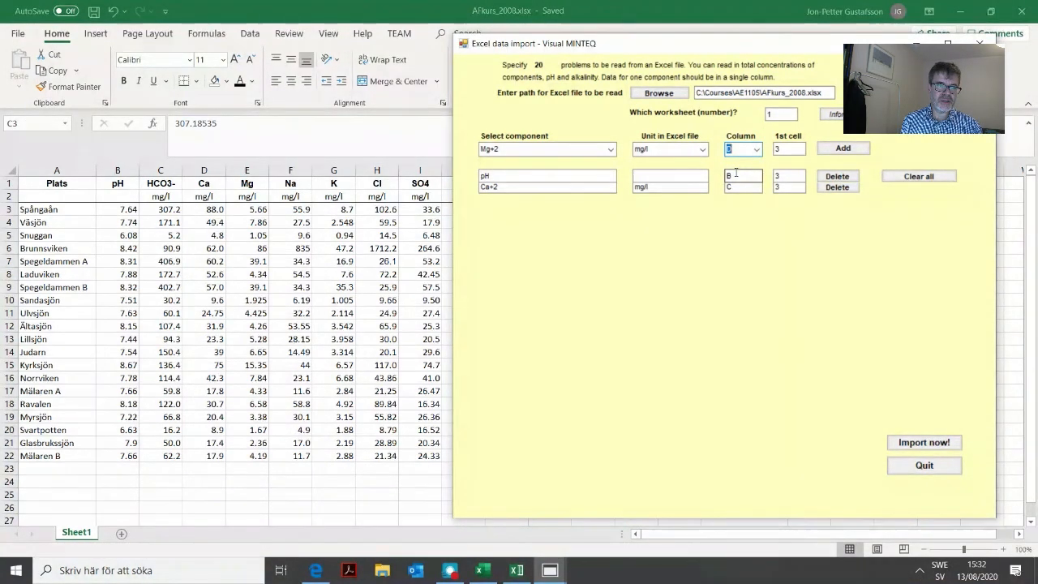
left_click(844, 148)
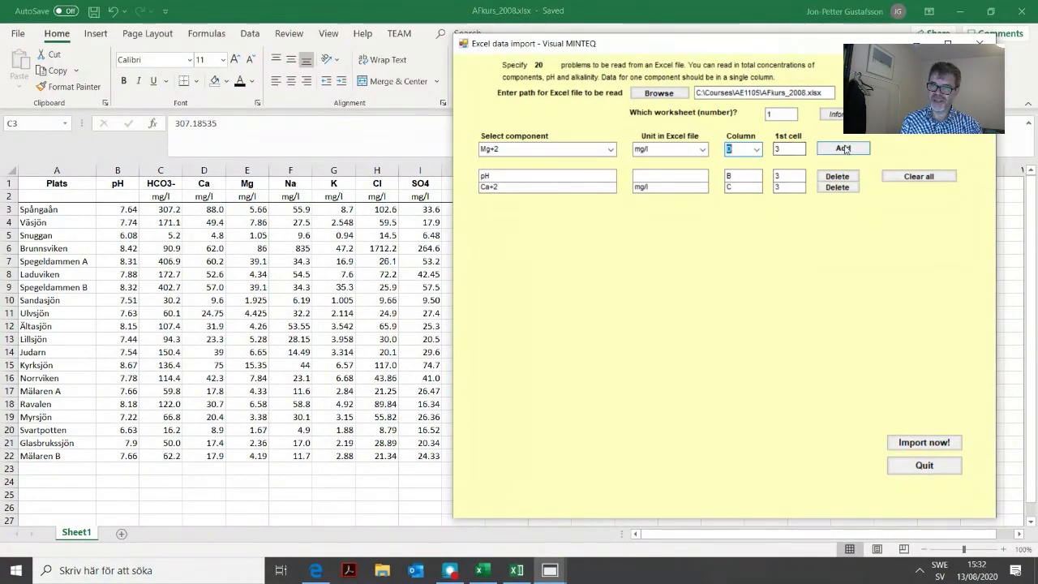
left_click(844, 148)
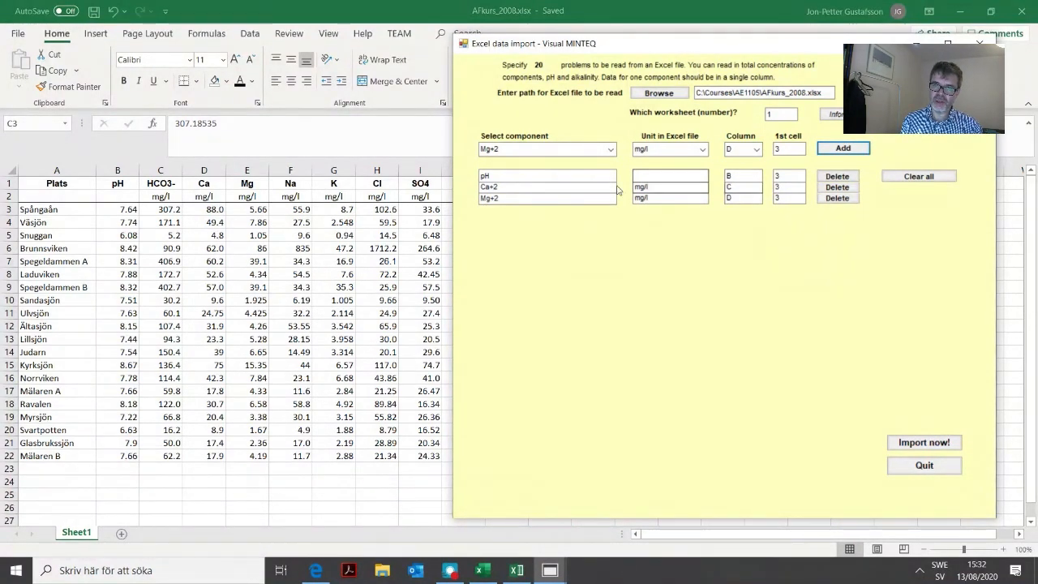
Step: Add alkalinity in mg/l HCO3- from column E to the import list
left_click(743, 186)
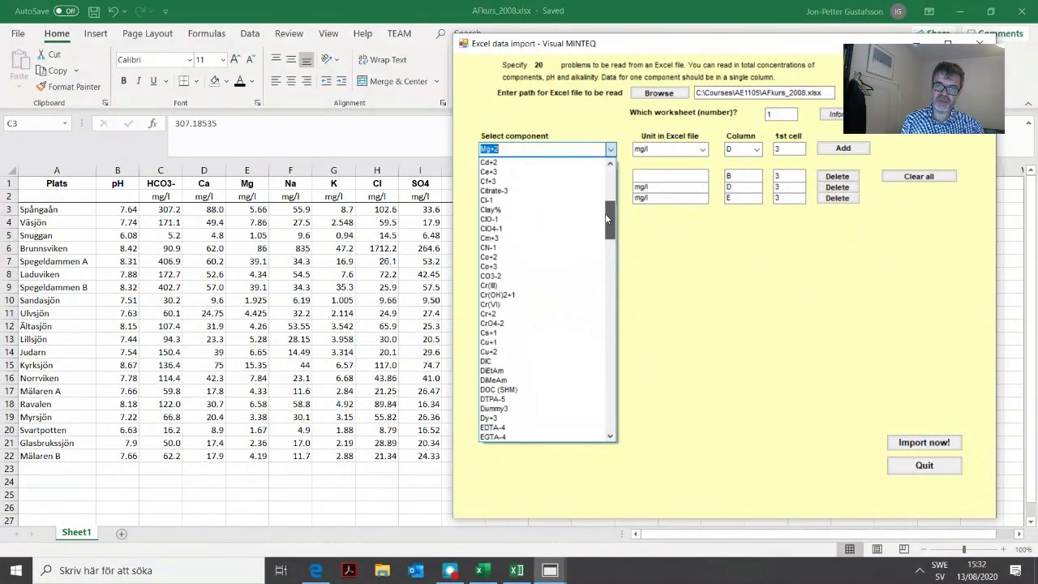
left_click(489, 237)
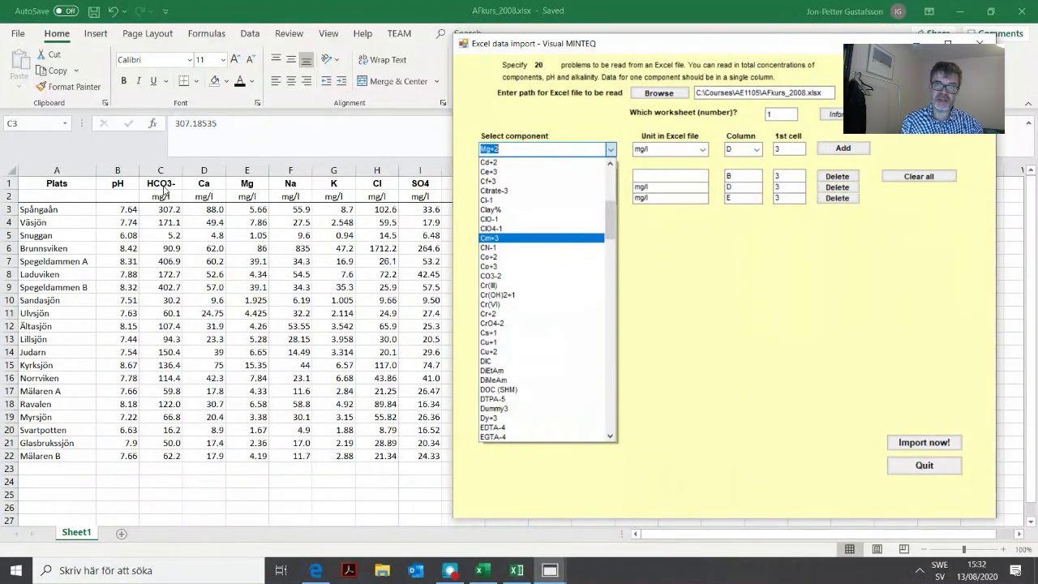
scroll("down", 3)
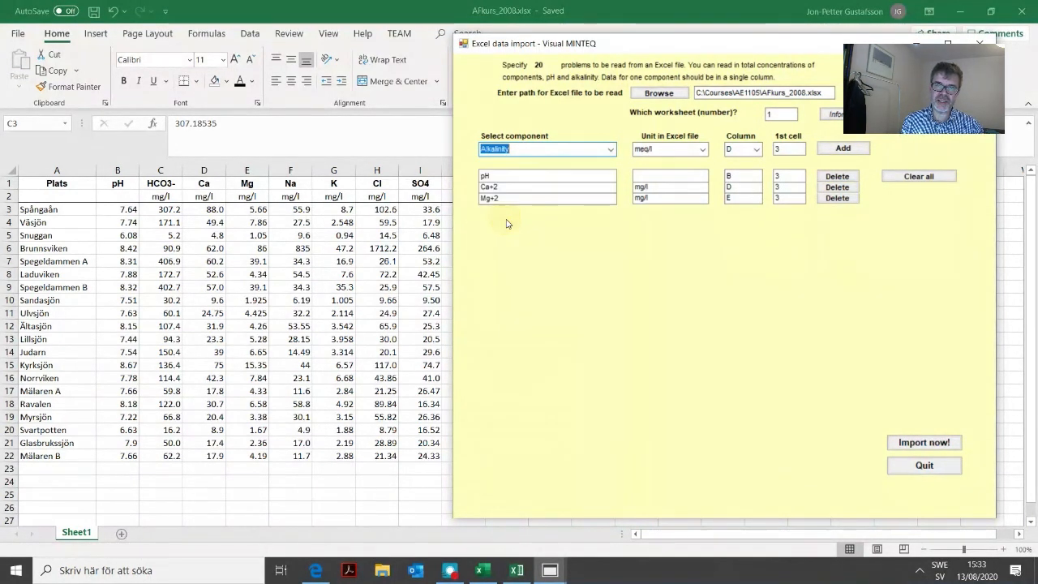
left_click(701, 149)
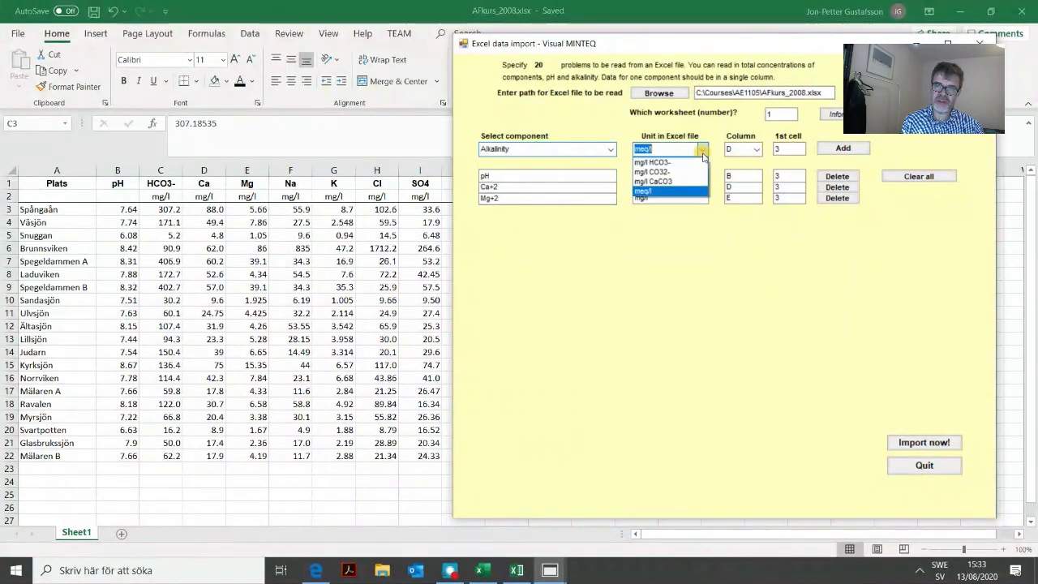
left_click(652, 162)
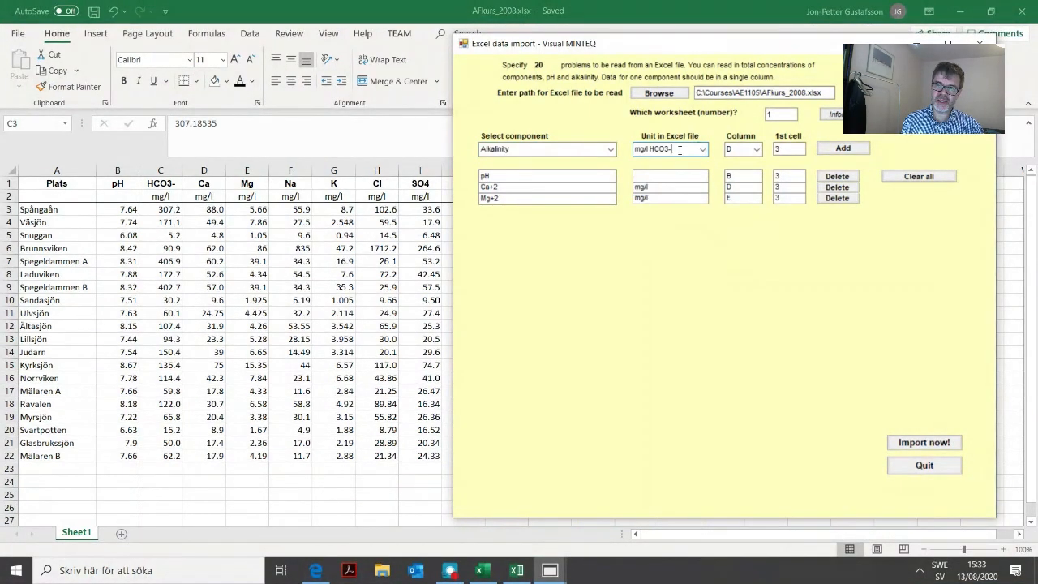
left_click(756, 149)
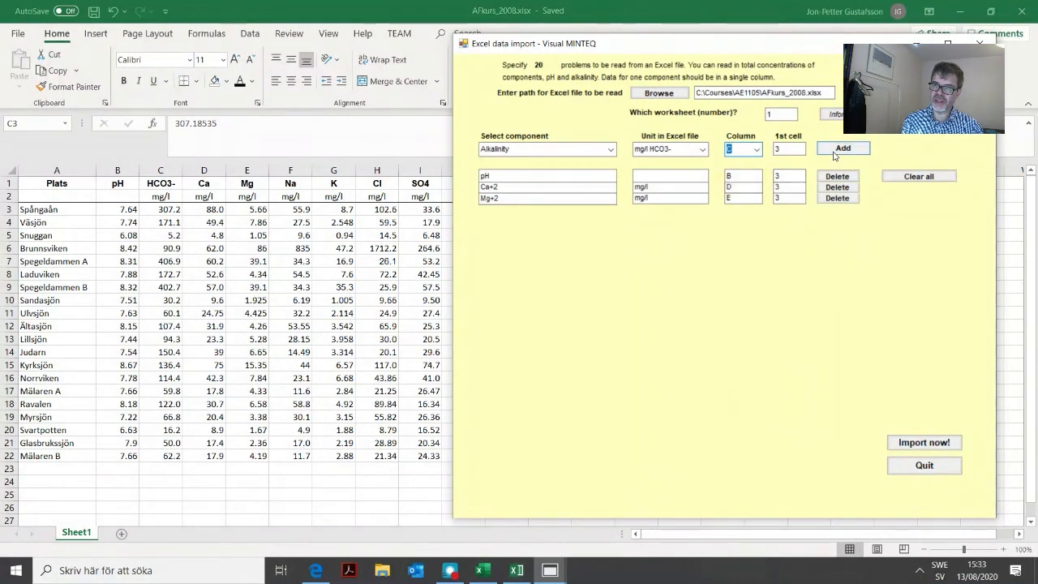
left_click(843, 147)
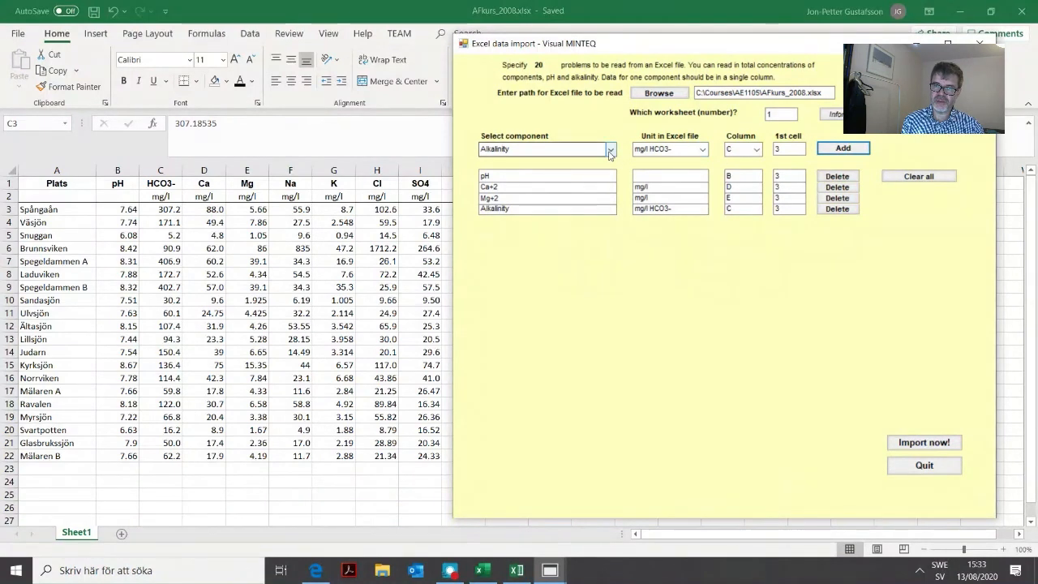
Step: Add Na+1, K+1 and Cl-1 in mg/l from columns F, G and H to the import list
left_click(610, 150)
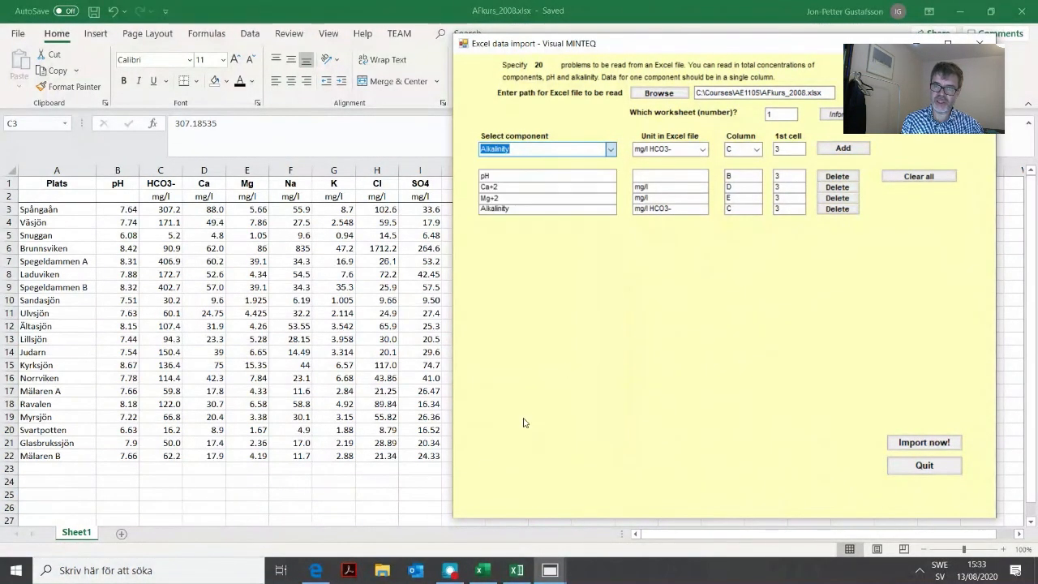
left_click(700, 149)
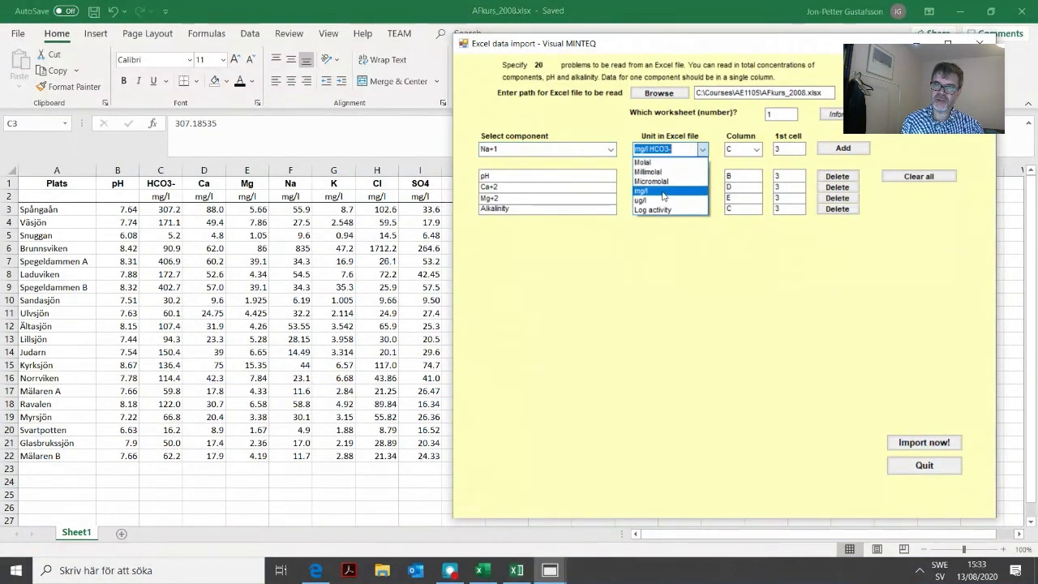
left_click(662, 191)
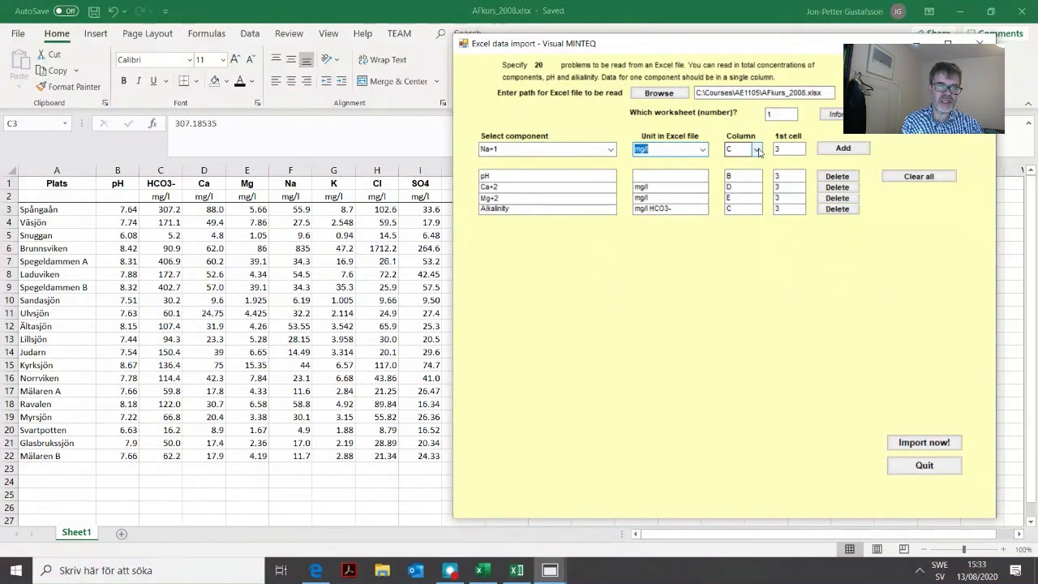
left_click(755, 149)
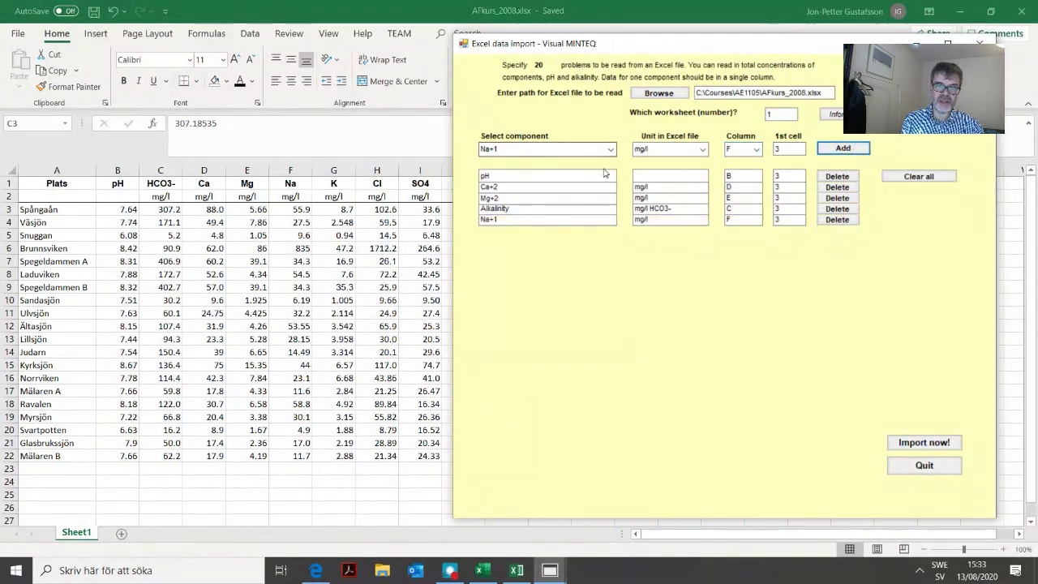
left_click(610, 150)
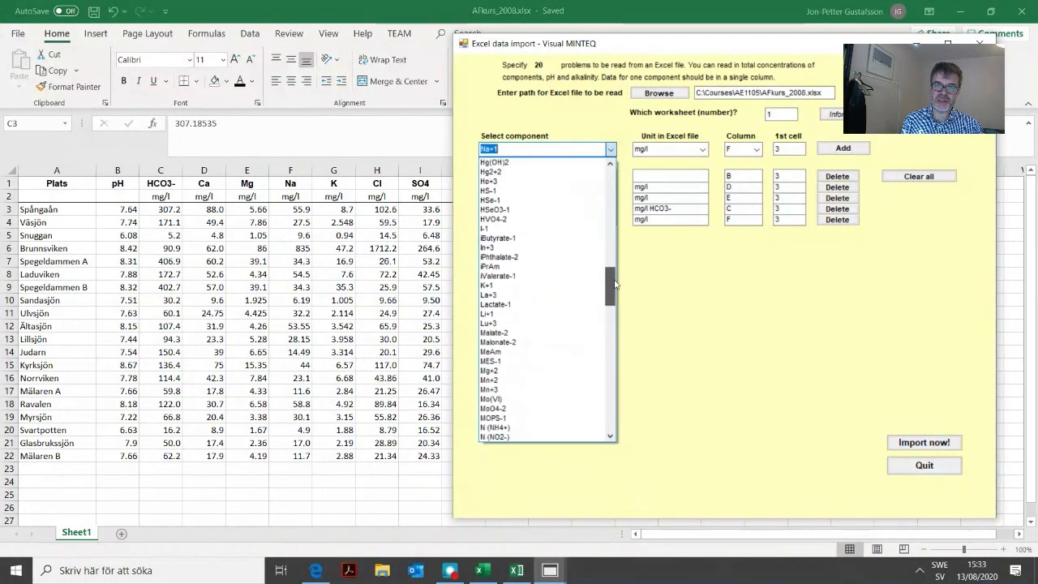
left_click(486, 286)
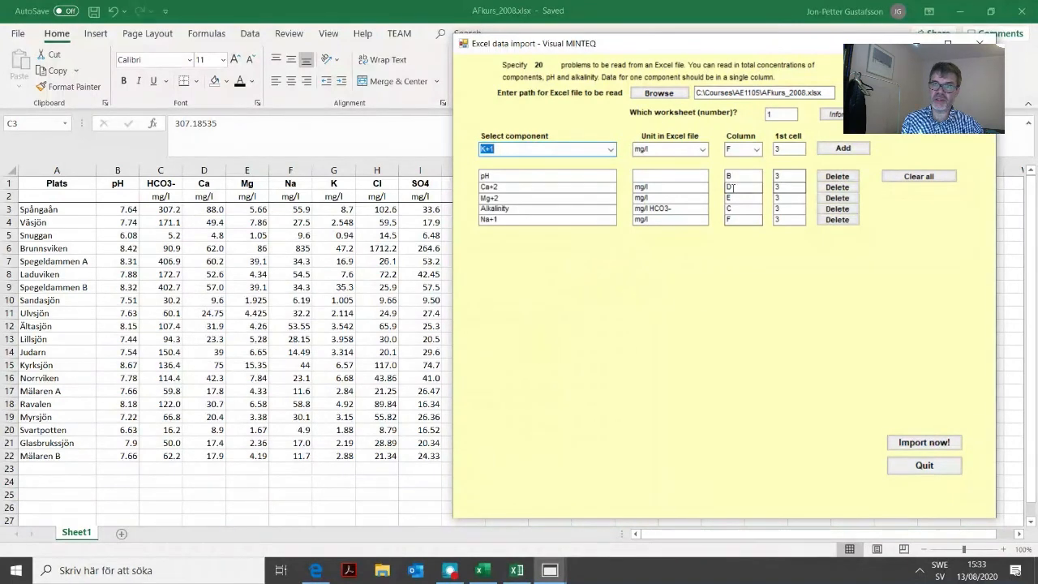
left_click(843, 148)
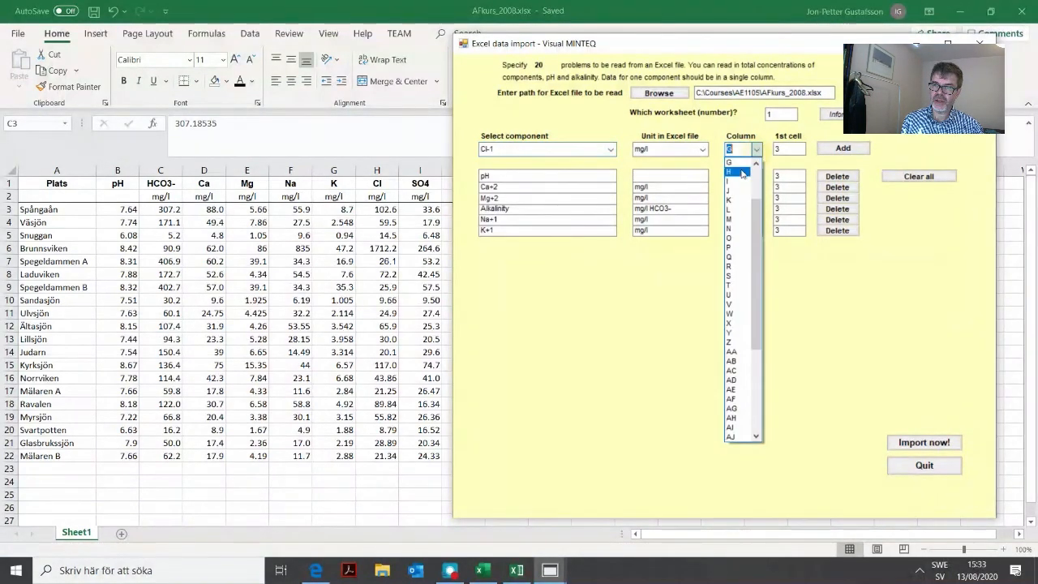
left_click(843, 147)
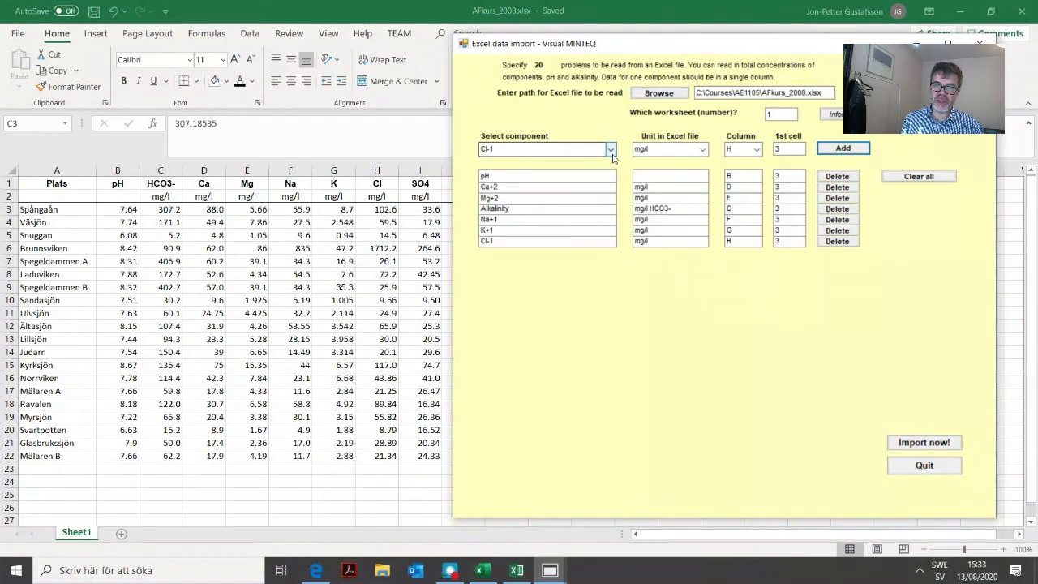
left_click(610, 150)
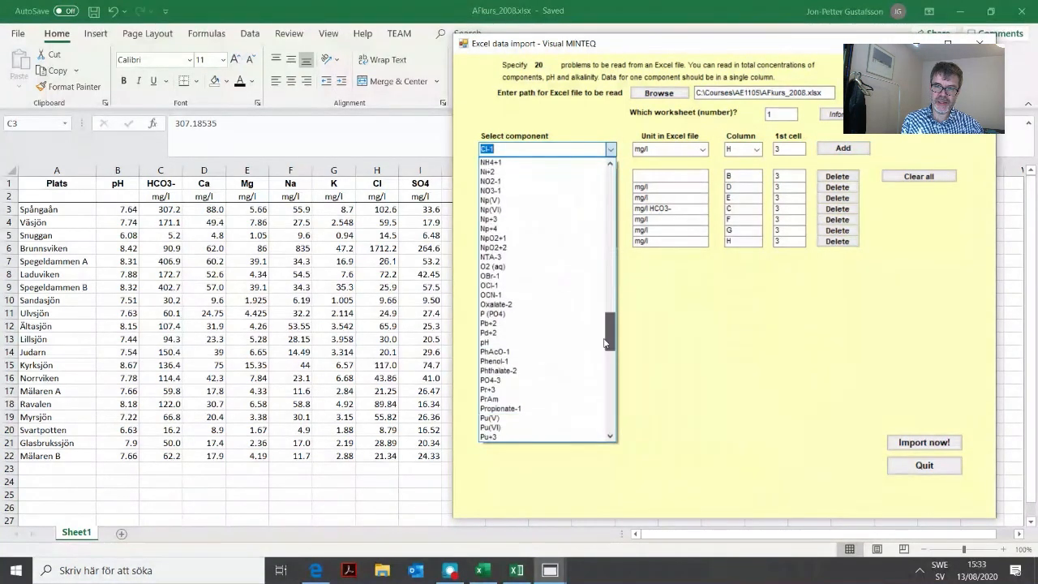
Step: Add SO4-2 and DOC (SHM), each mapped to its lake-data column, to the import list
left_click(492, 390)
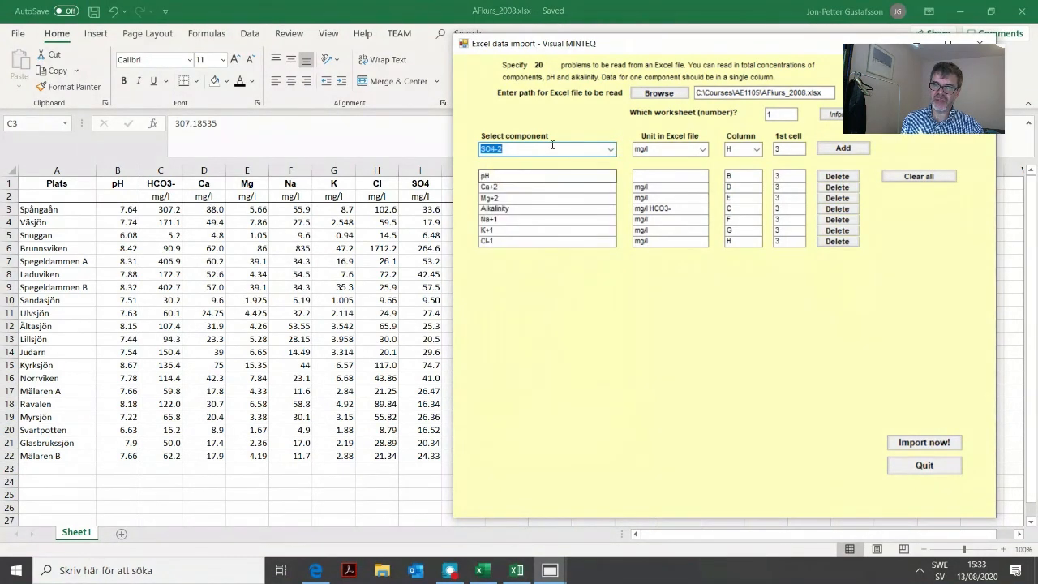
left_click(754, 149)
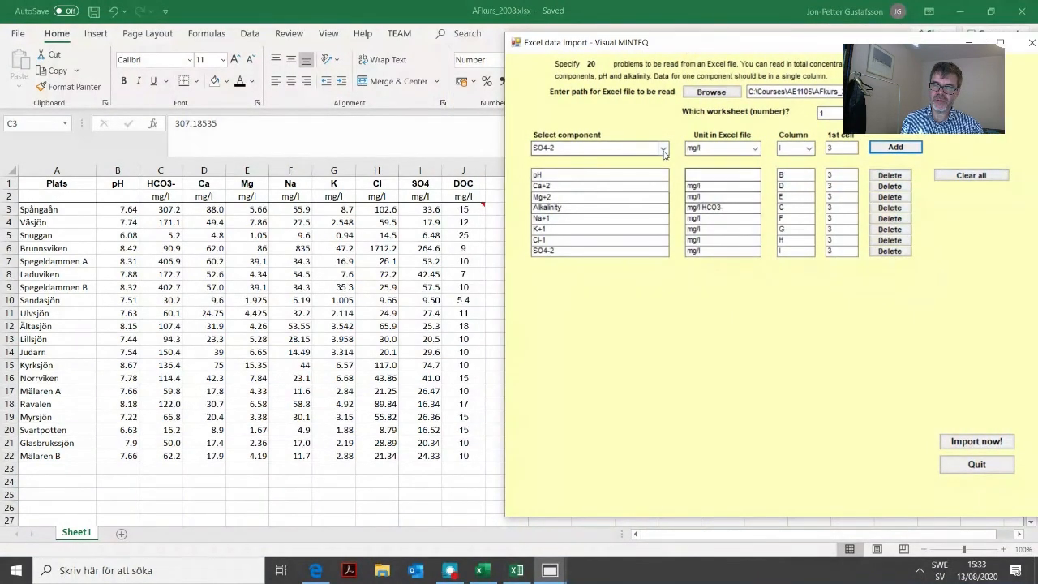
left_click(662, 148)
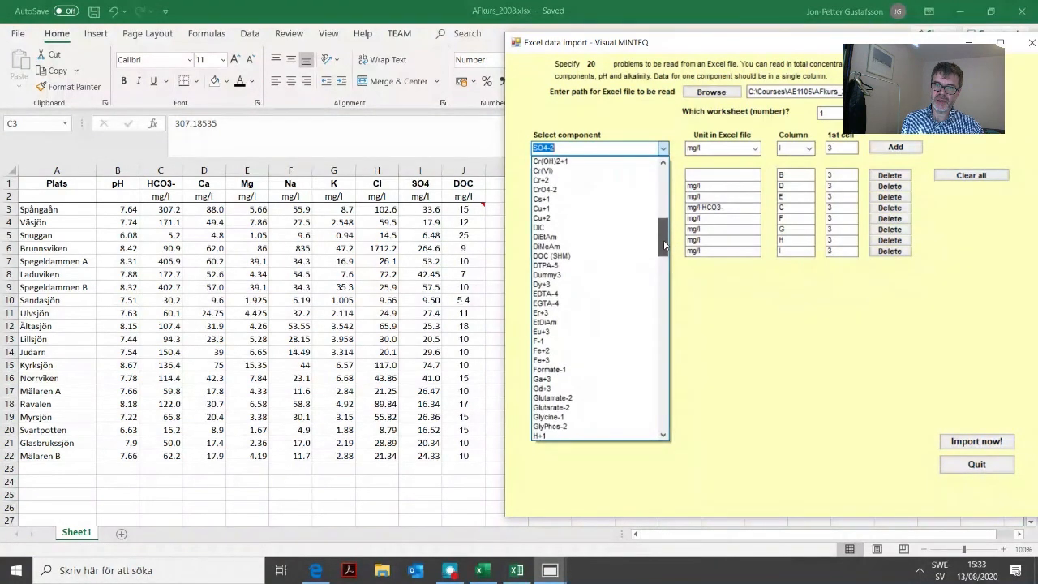
left_click(552, 257)
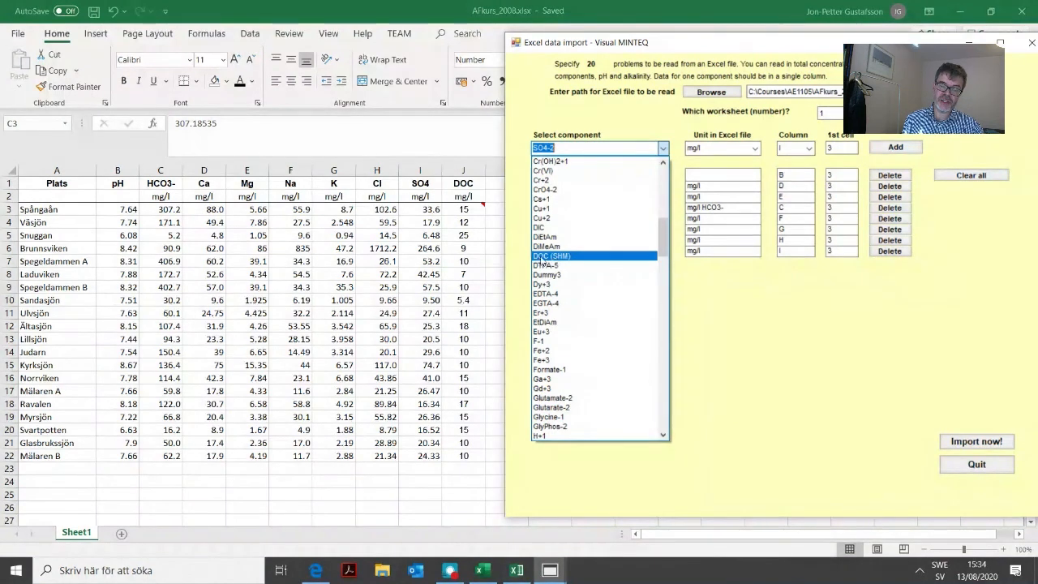
left_click(551, 256)
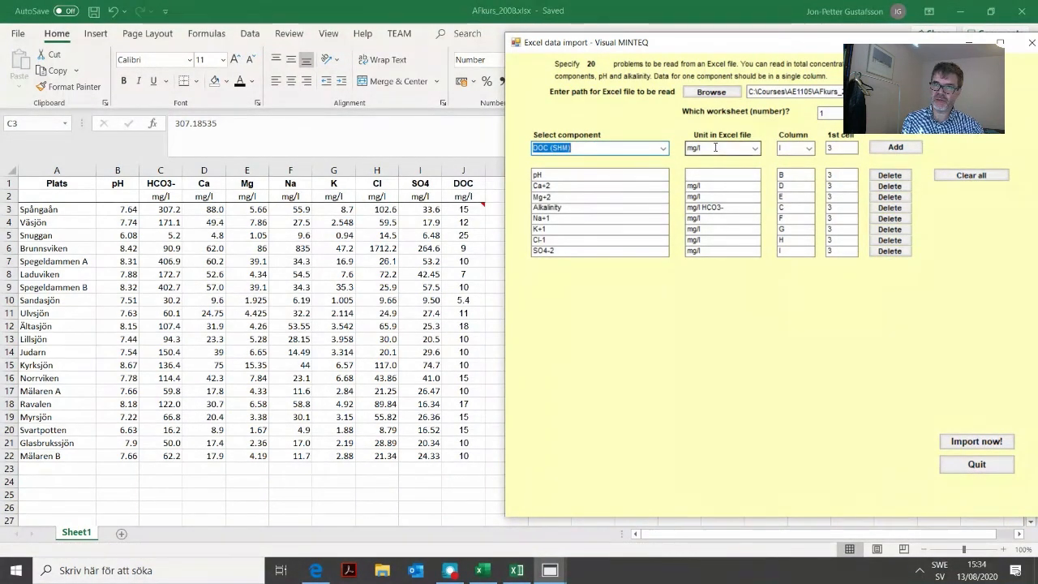
left_click(808, 148)
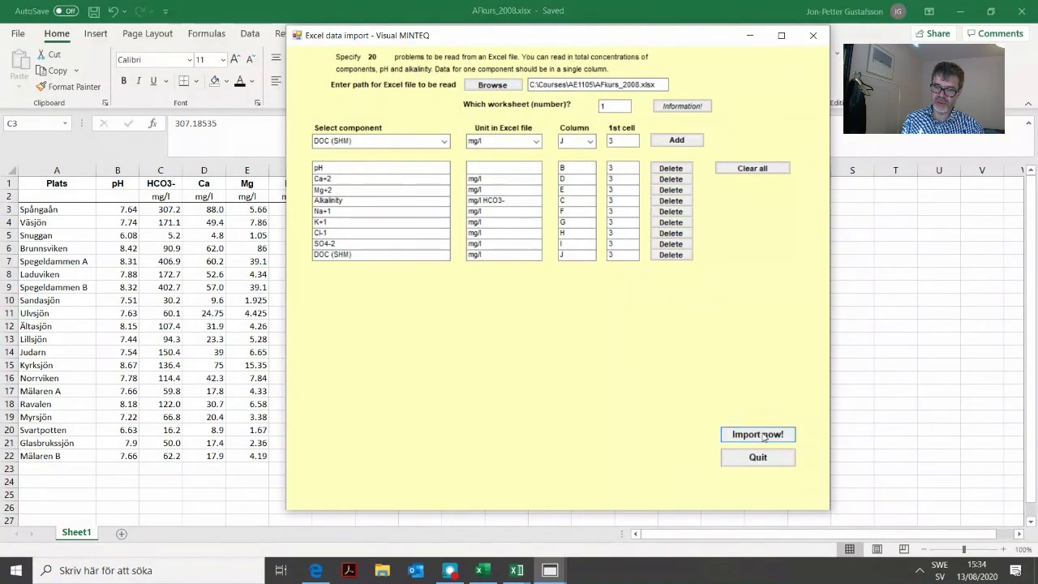
Step: Import the 20 lake compositions from Excel, quit the import window and return to the multi-problem menu
left_click(758, 435)
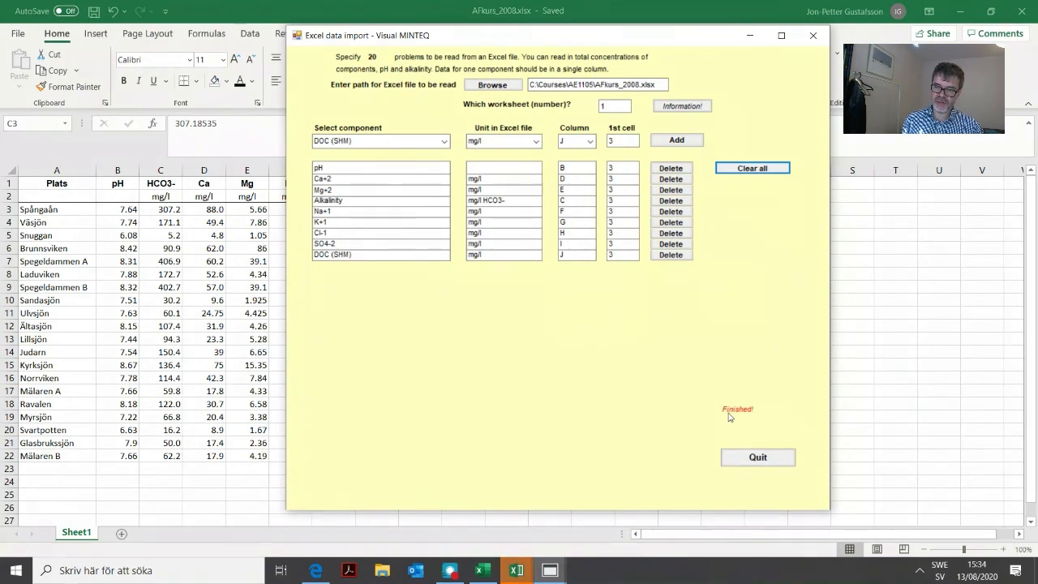
mouse_move(758, 457)
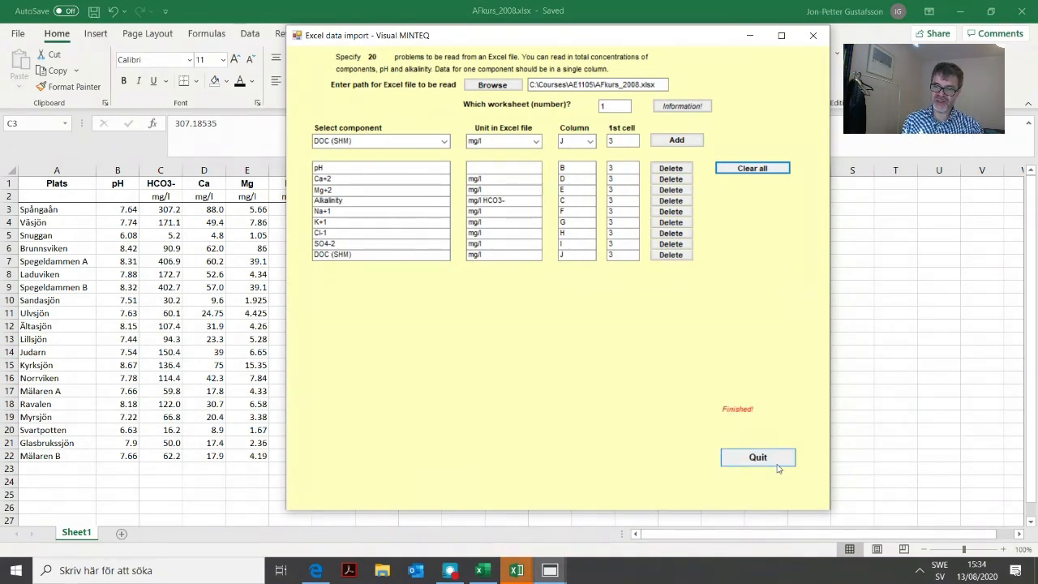
left_click(758, 457)
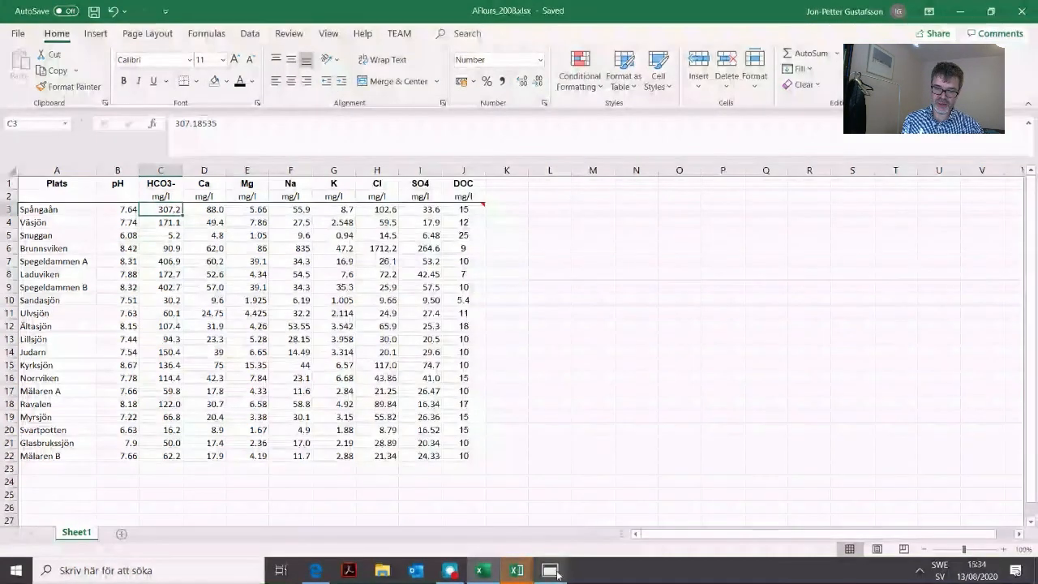
left_click(550, 571)
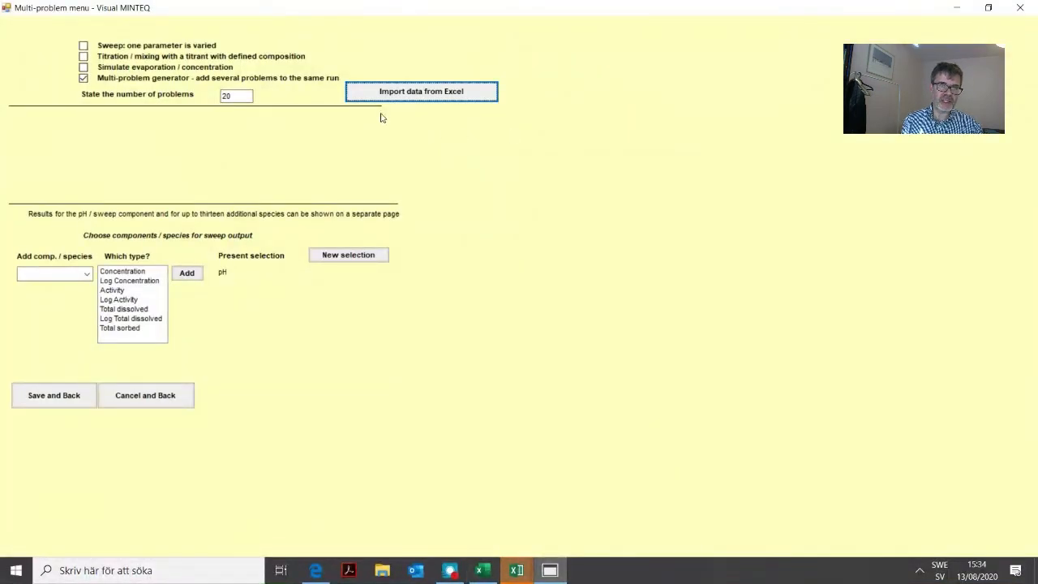
mouse_move(127, 273)
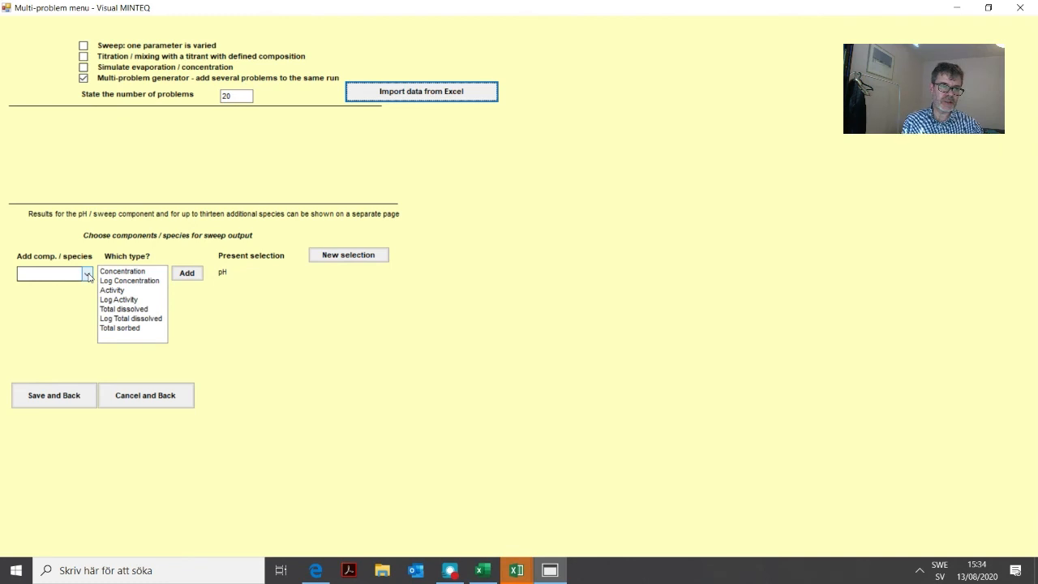
Step: Add Calcite's saturation index as a sweep output species, then save the settings and go back
left_click(87, 272)
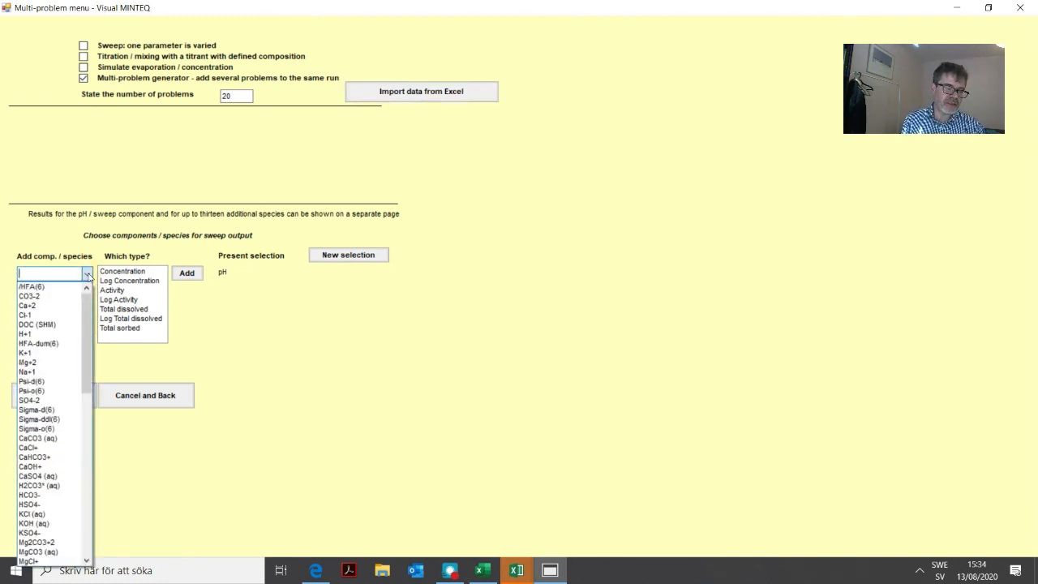
scroll("down", 3)
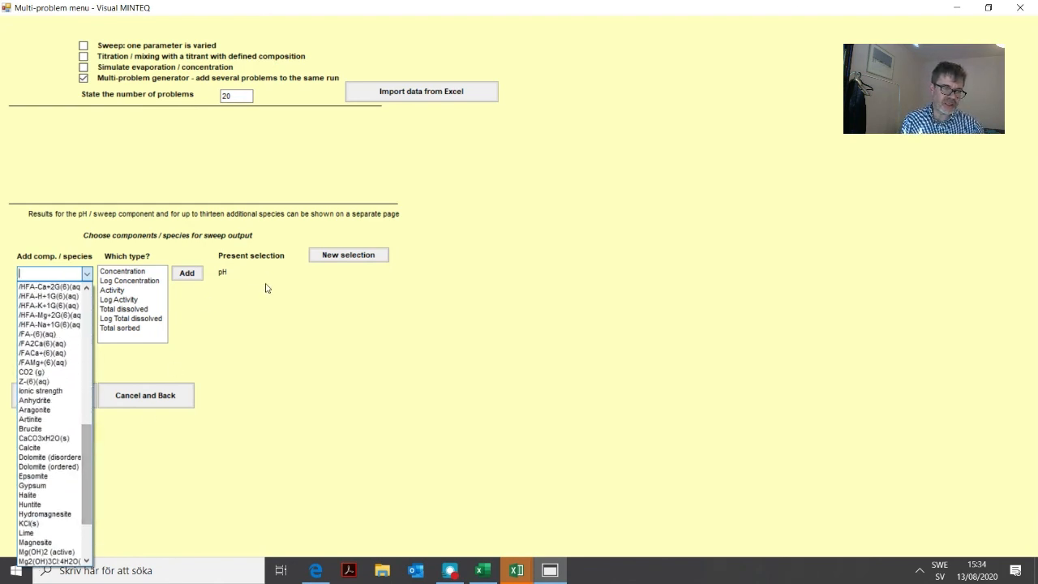
left_click(48, 458)
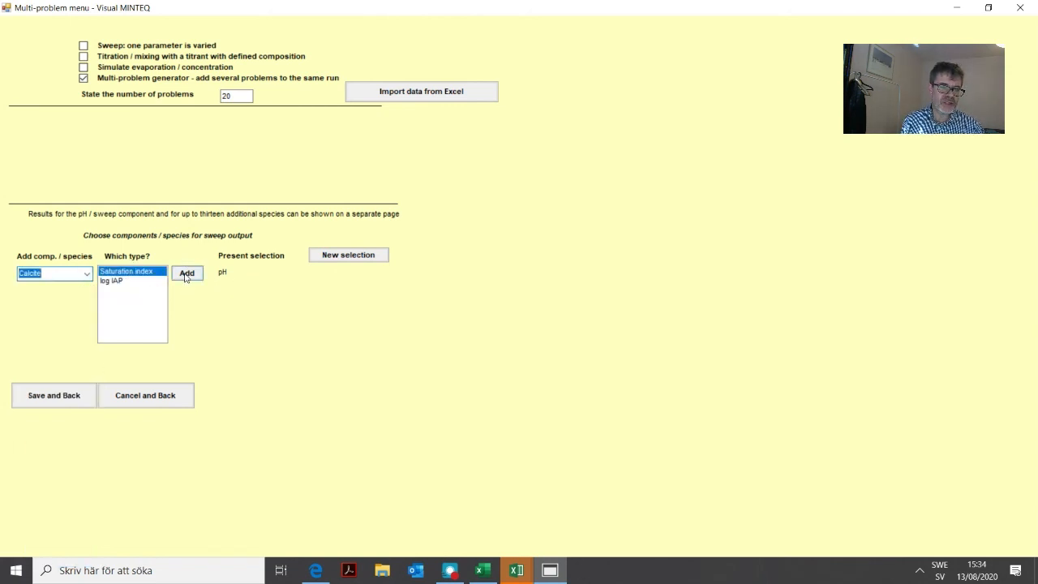
left_click(189, 273)
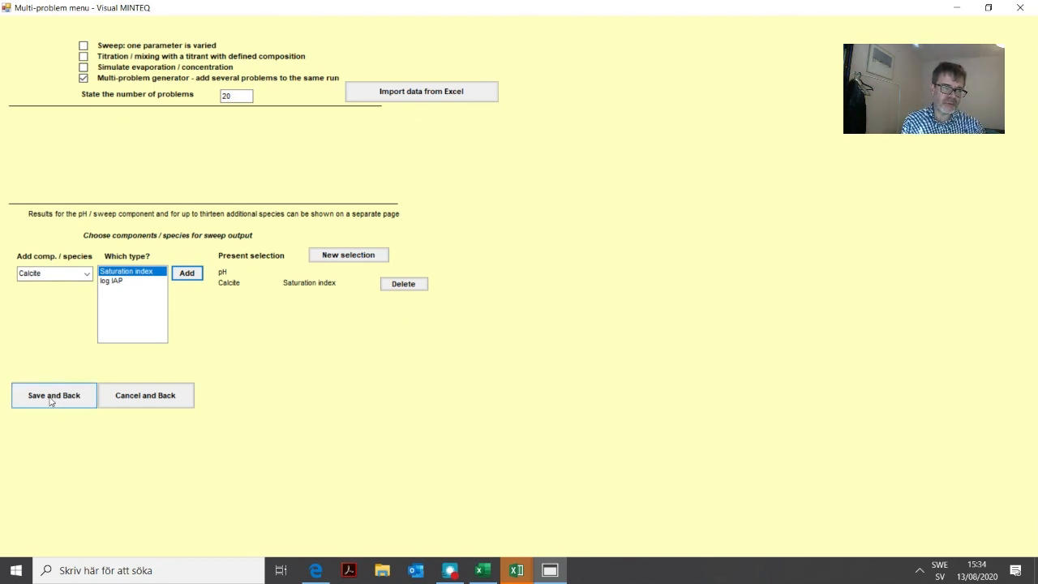
left_click(53, 396)
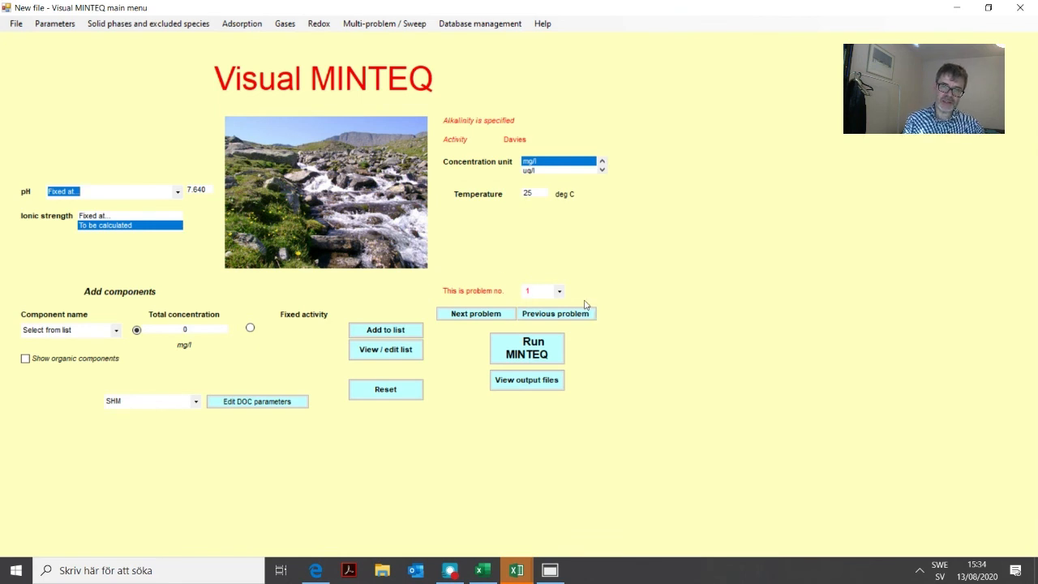
left_click(558, 290)
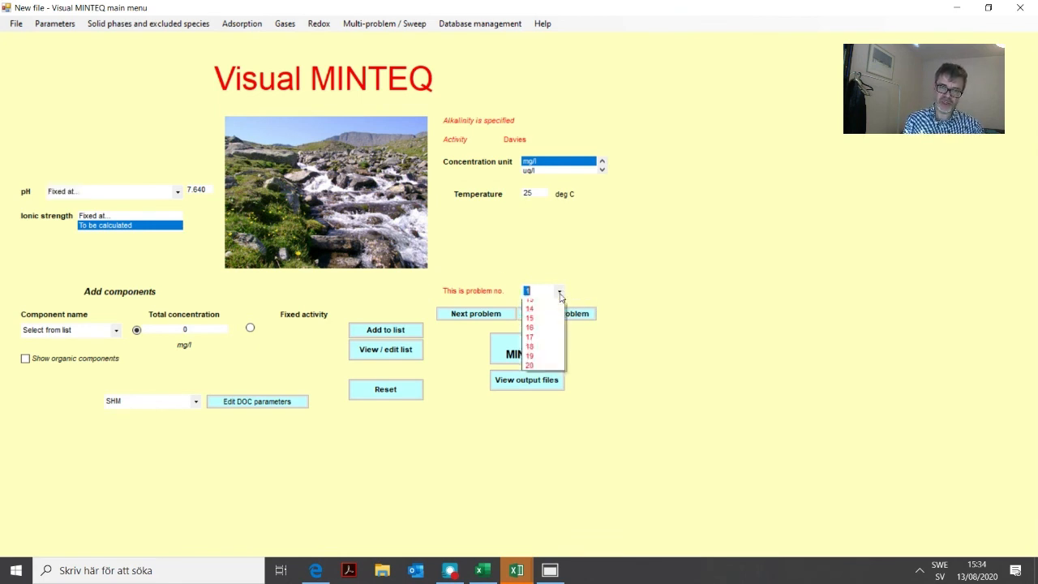
left_click(528, 300)
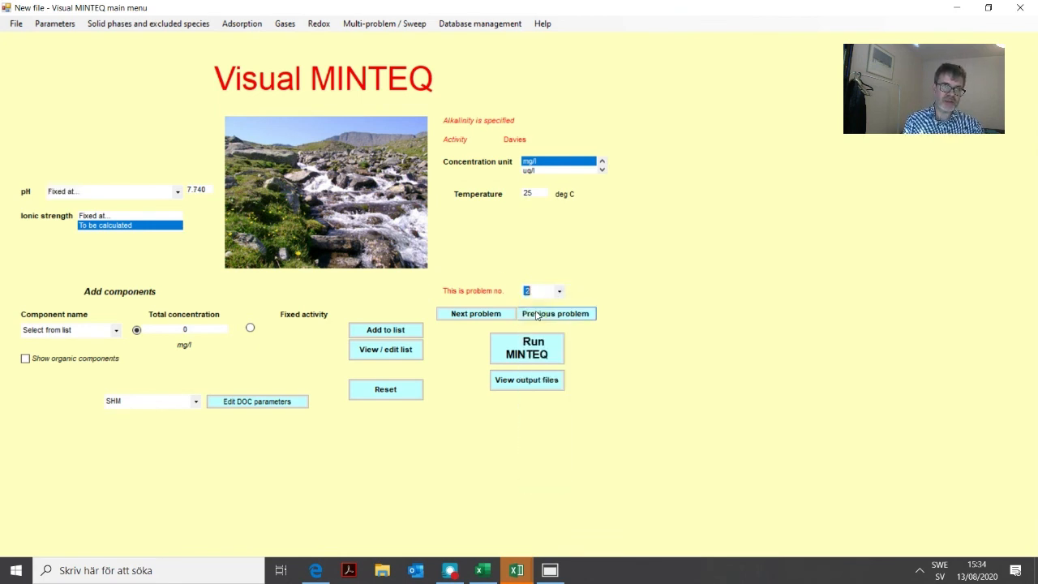
left_click(555, 313)
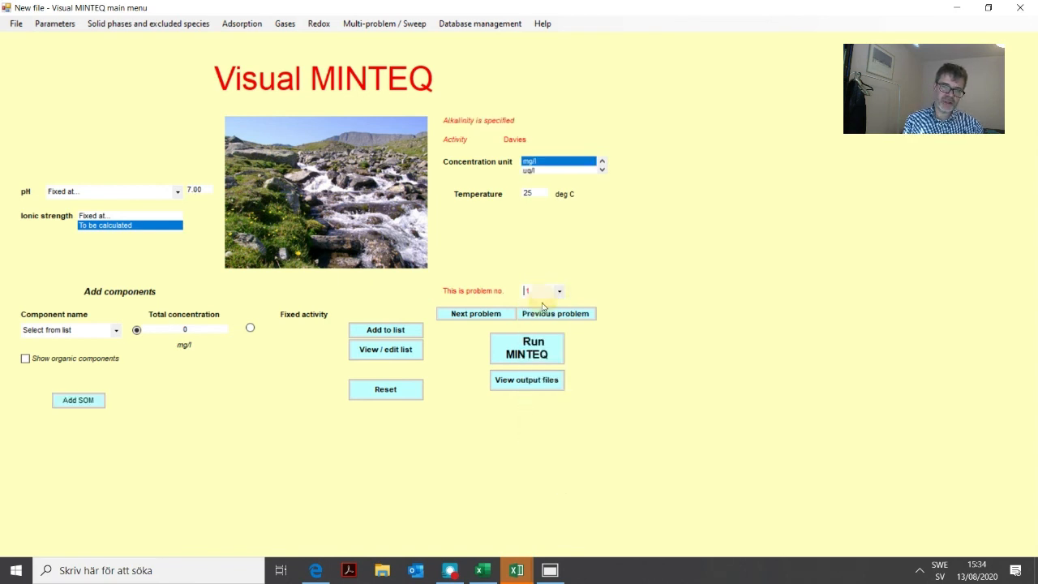
left_click(78, 399)
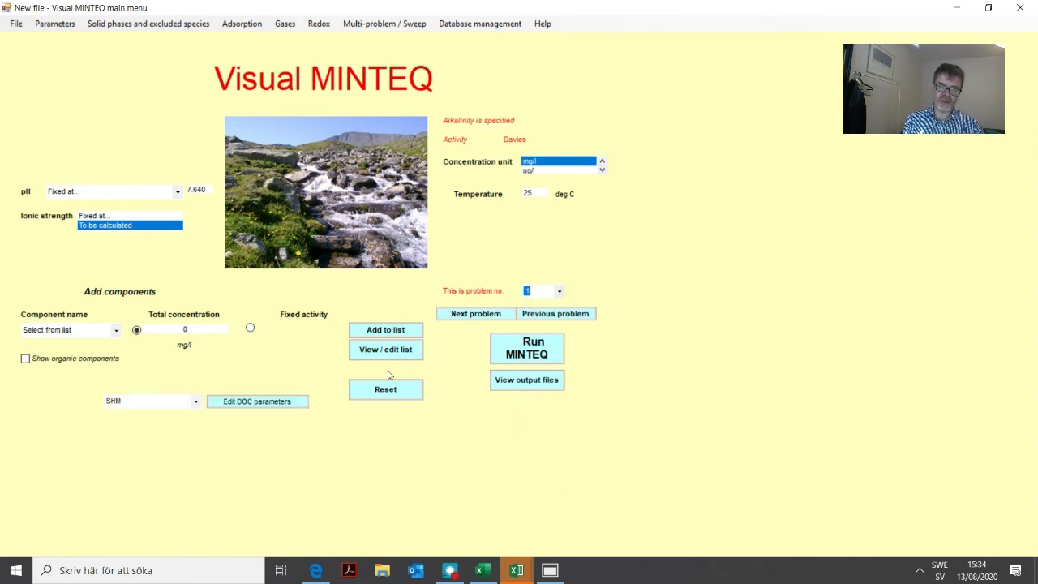
mouse_move(383, 445)
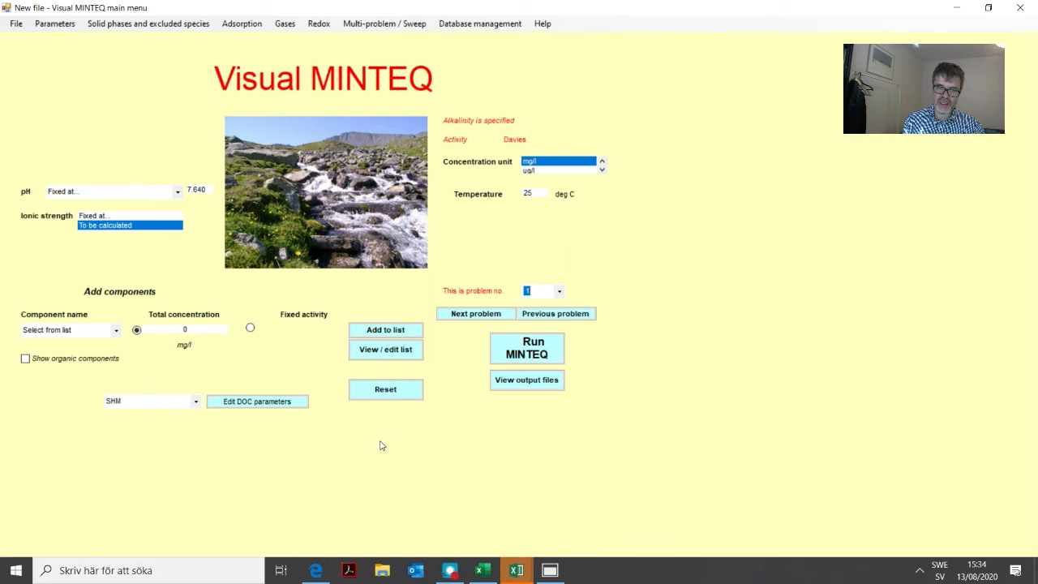
mouse_move(370, 418)
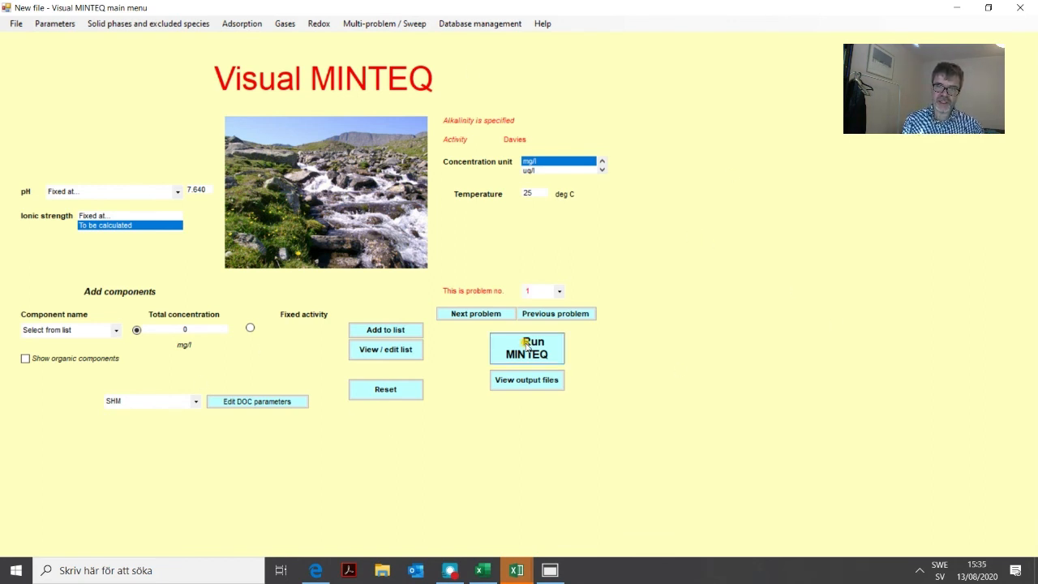
Step: Run MINTEQ on all 20 lakes and display the selected sweep results table
left_click(526, 347)
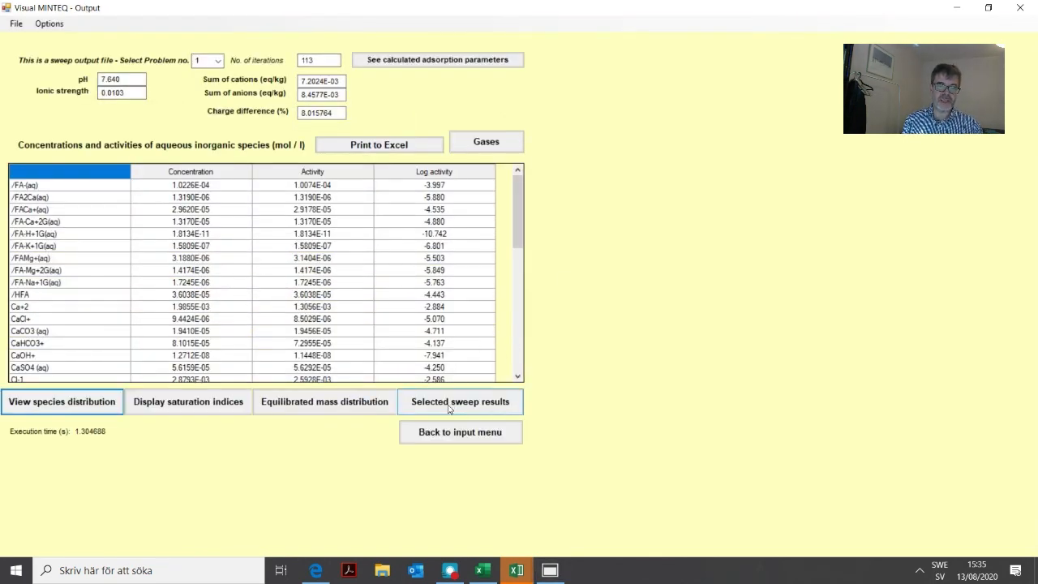
left_click(461, 402)
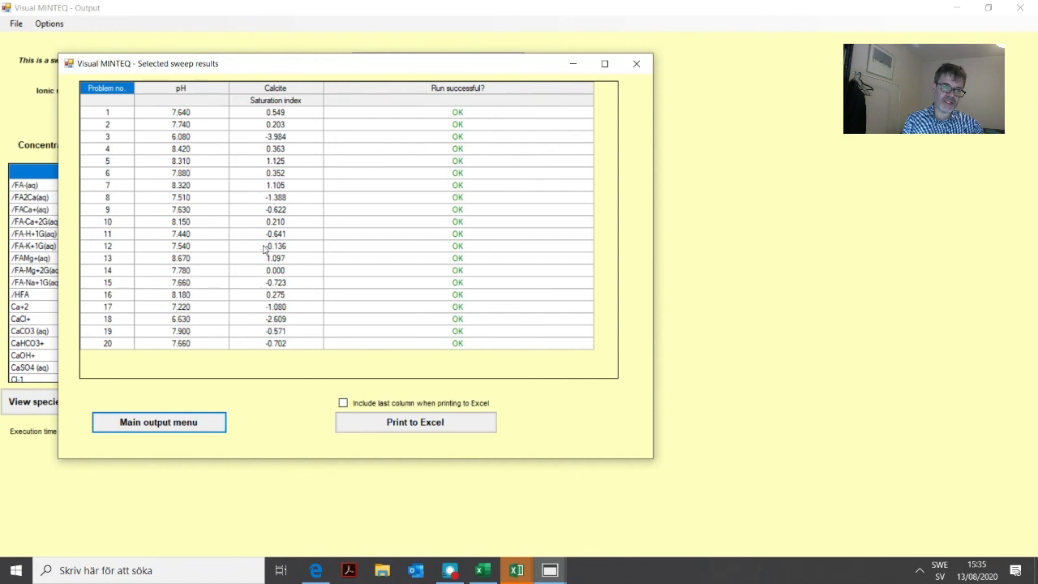
mouse_move(276, 339)
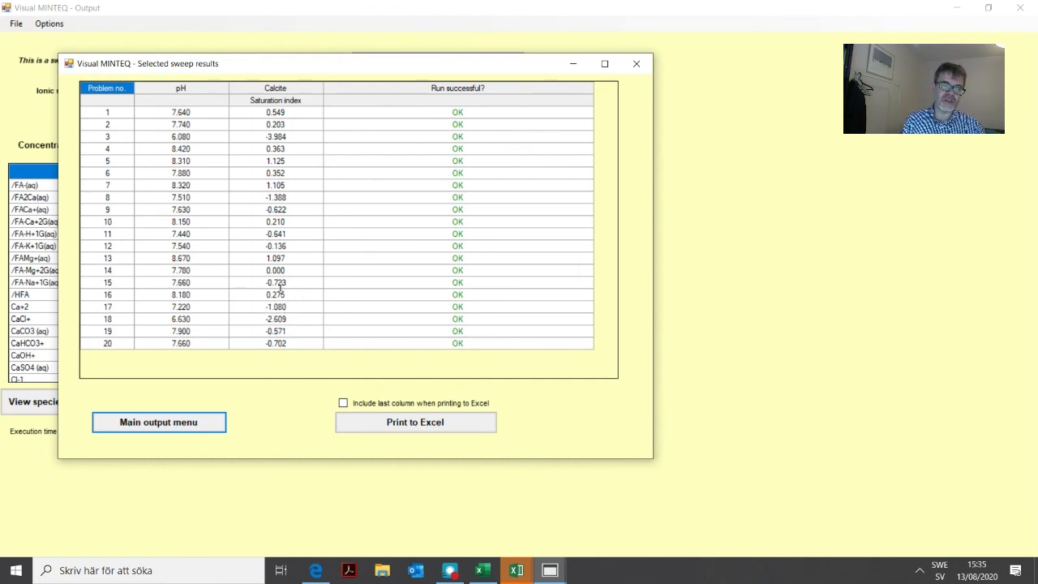
mouse_move(564, 253)
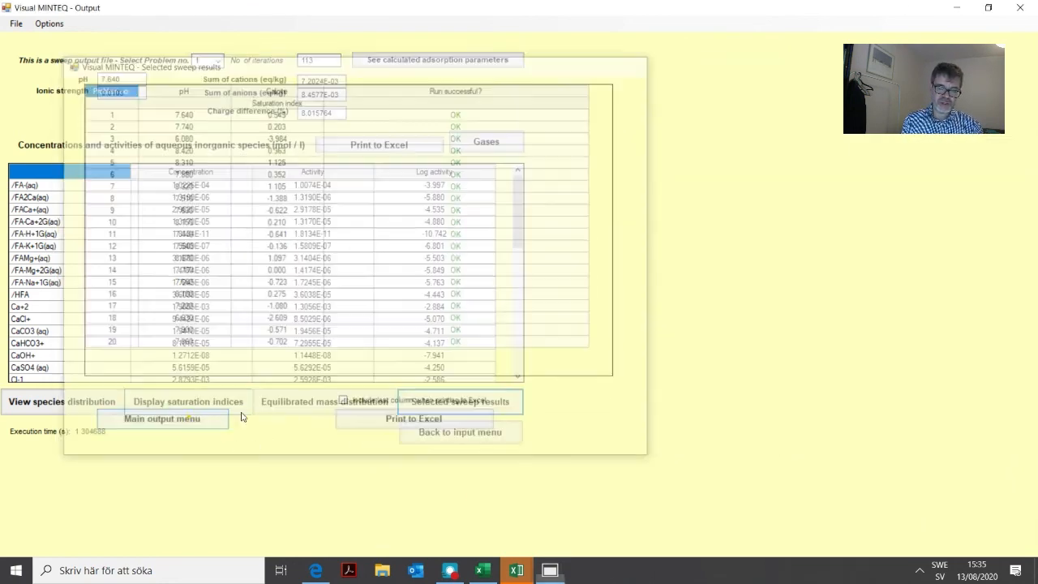
Step: Leave the output view and return to the main input screen for problem 1
left_click(162, 419)
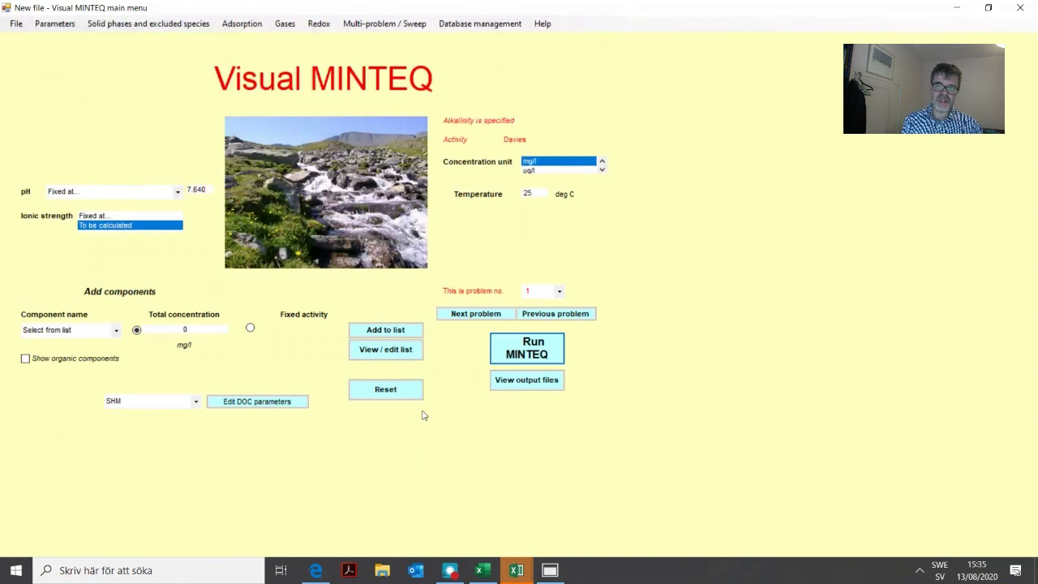
mouse_move(406, 50)
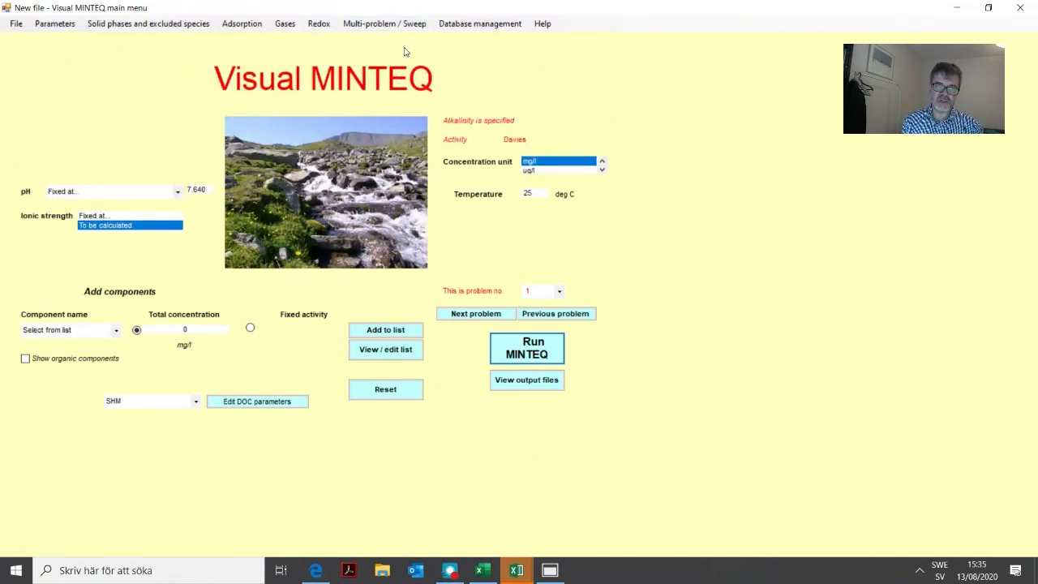